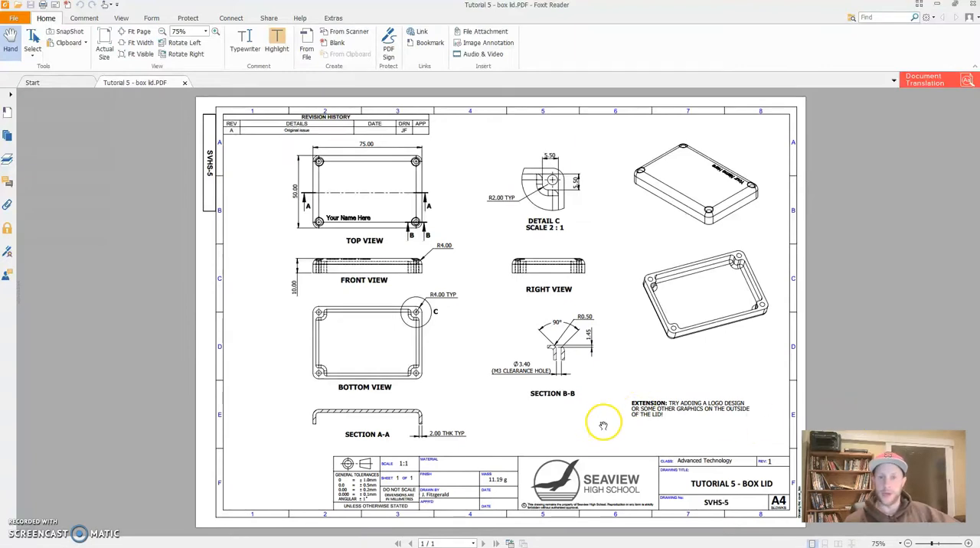
mouse_move(487, 411)
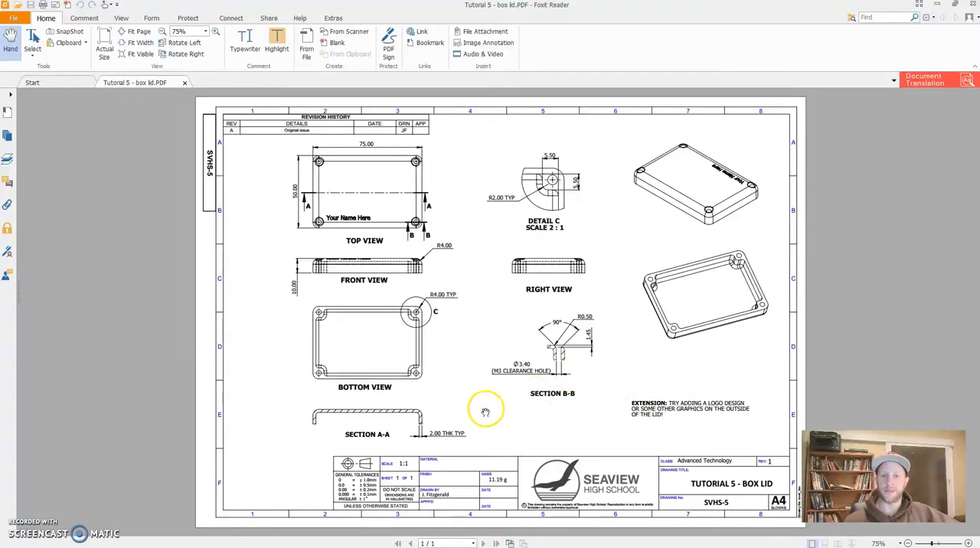
mouse_move(592, 289)
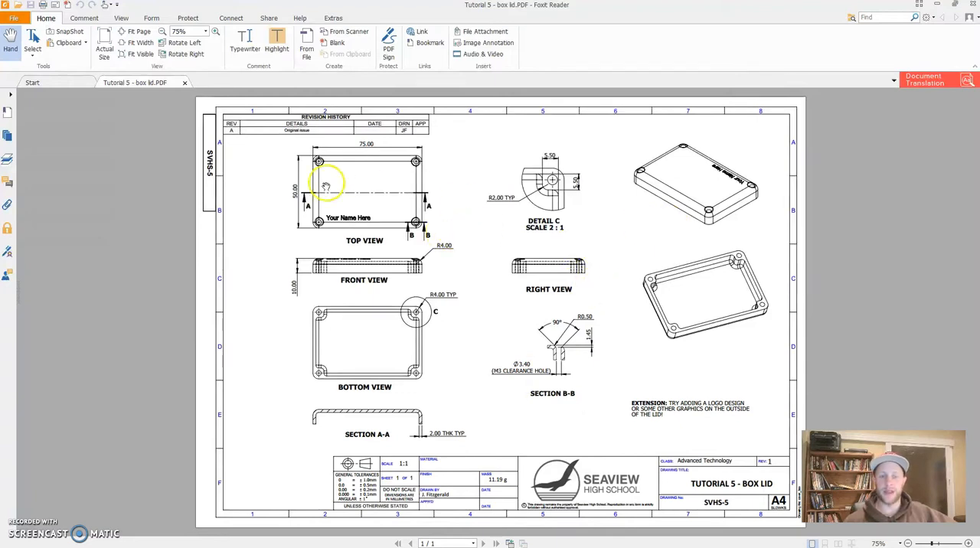
mouse_move(432, 178)
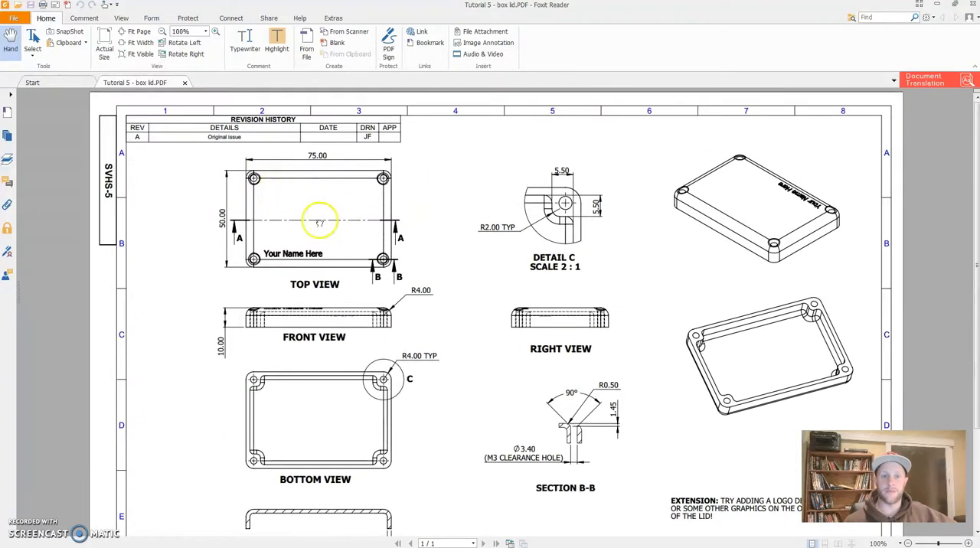
mouse_move(344, 213)
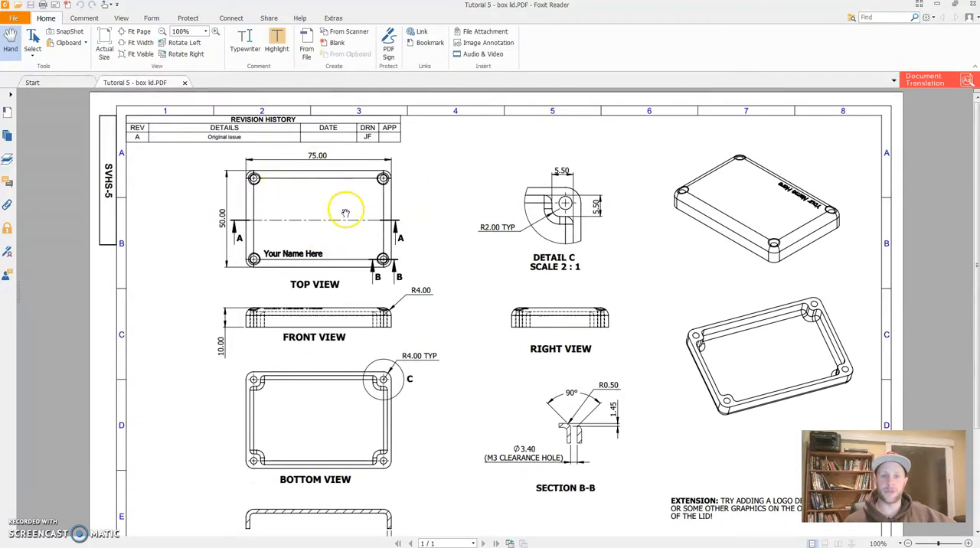
mouse_move(252, 169)
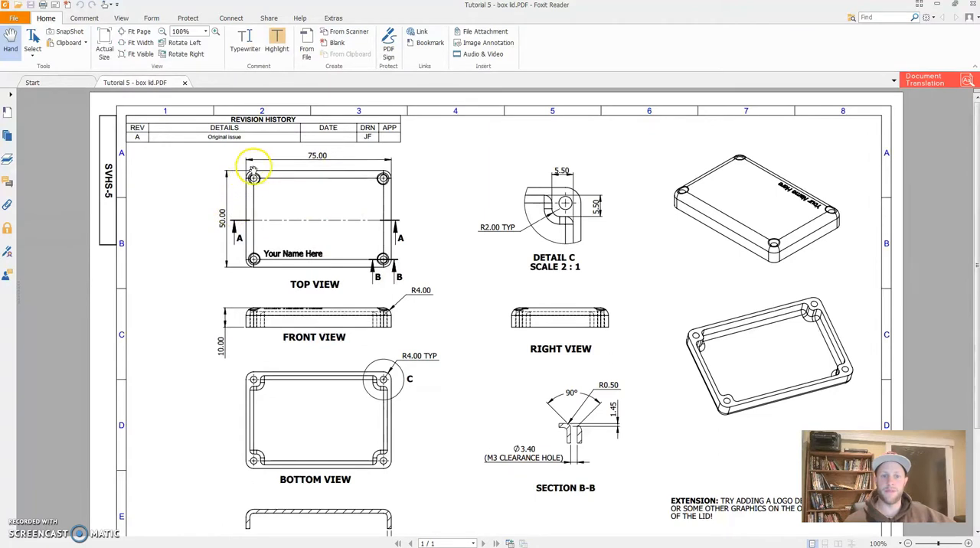
mouse_move(333, 177)
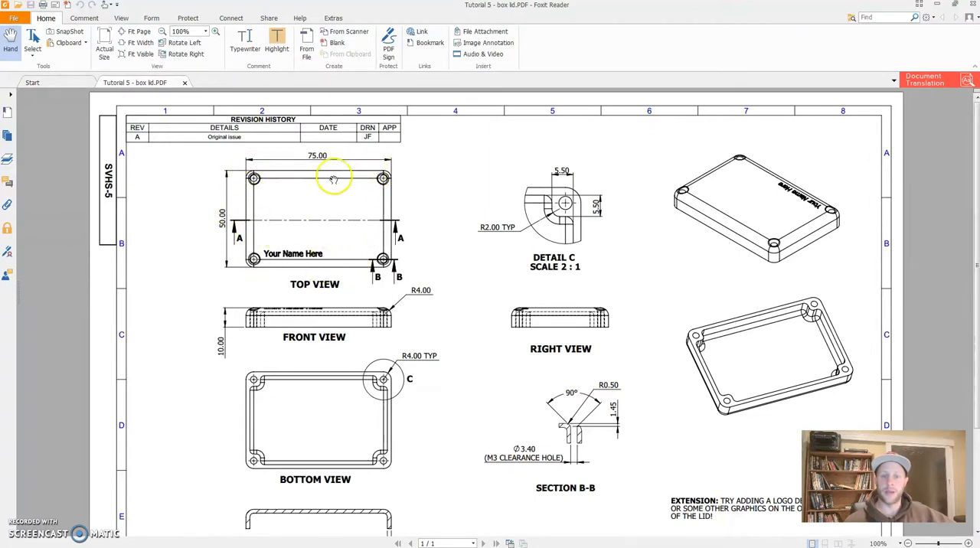
mouse_move(326, 254)
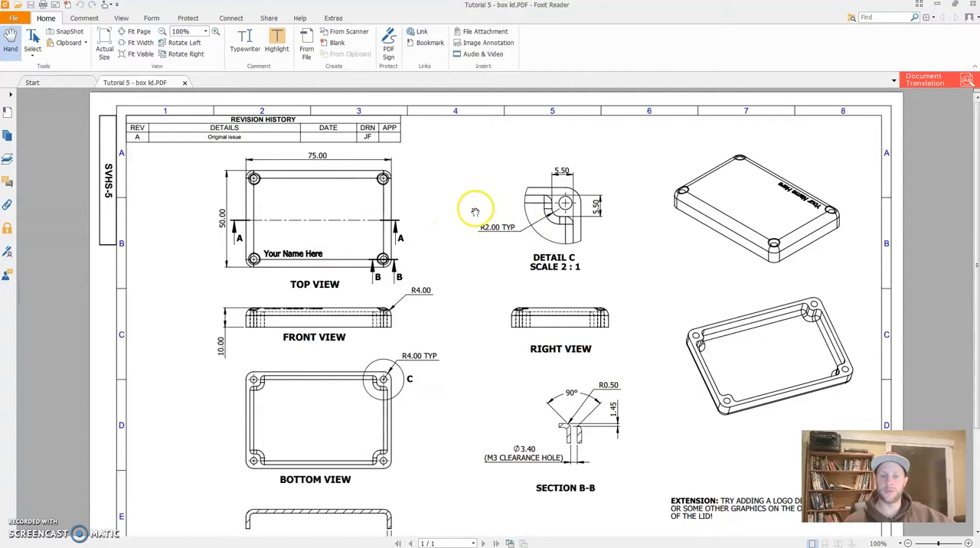
mouse_move(457, 196)
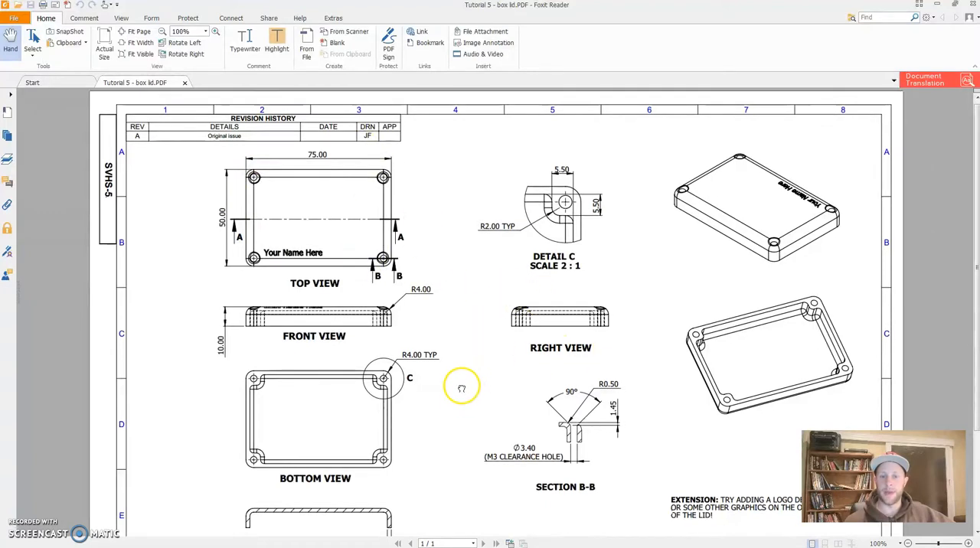
- Scroll the PDF down to show Section A-A, Section B-B and the title block
scroll(down, 3)
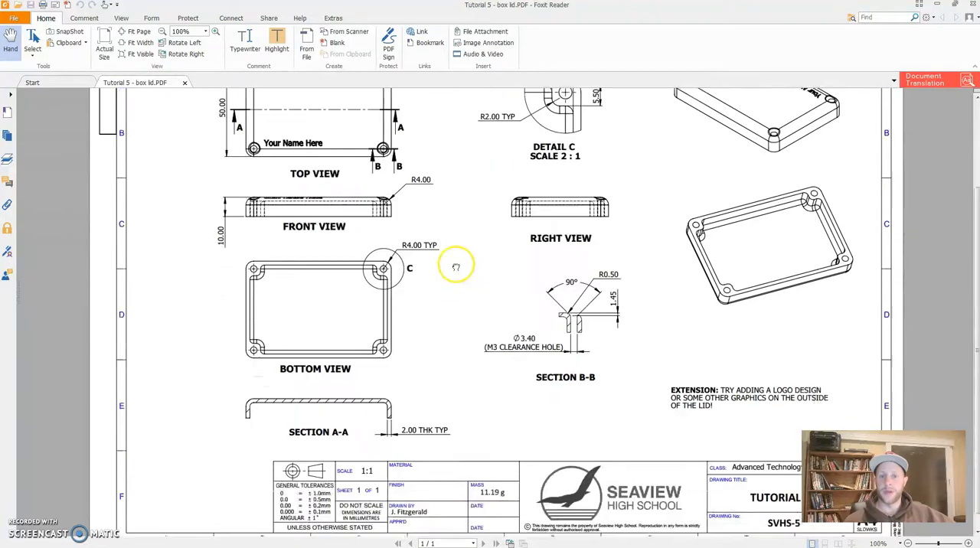
scroll(down, 3)
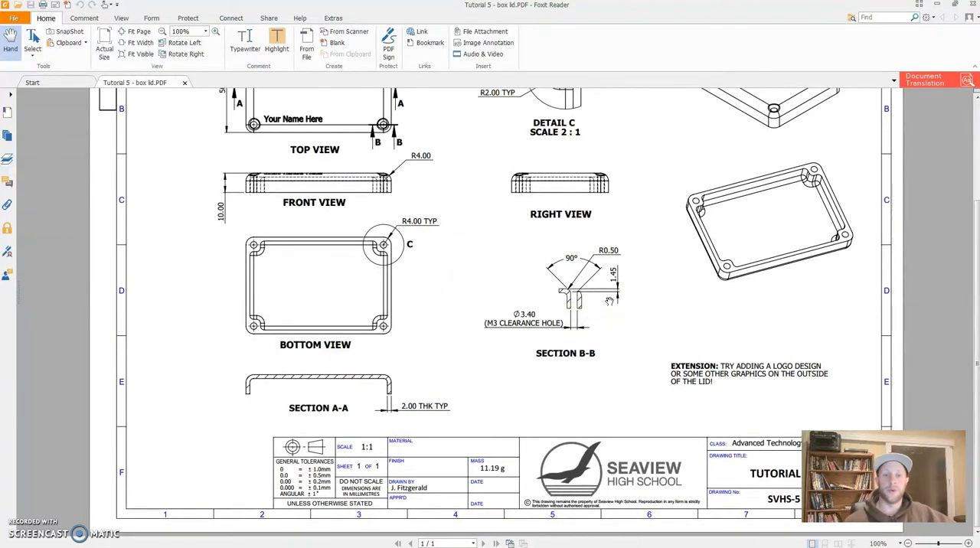
mouse_move(454, 263)
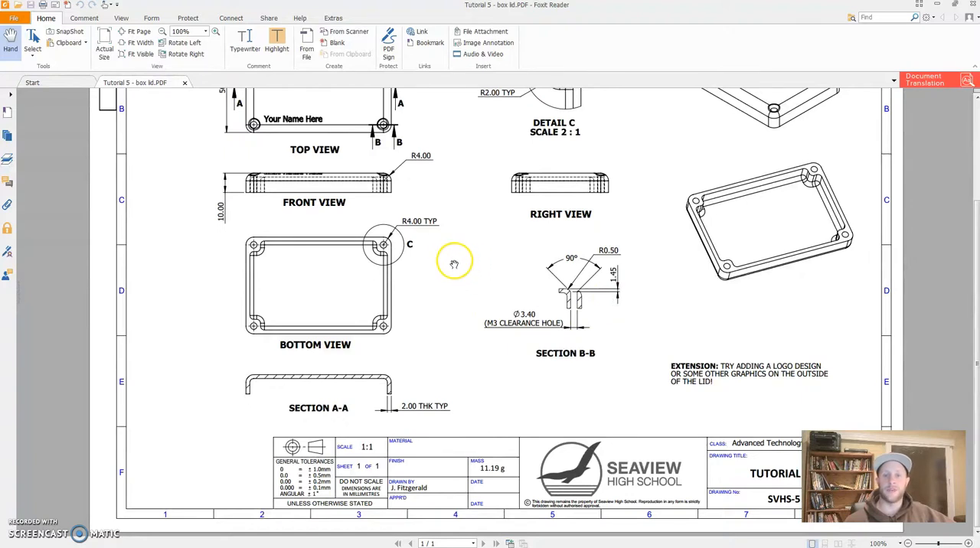
mouse_move(807, 167)
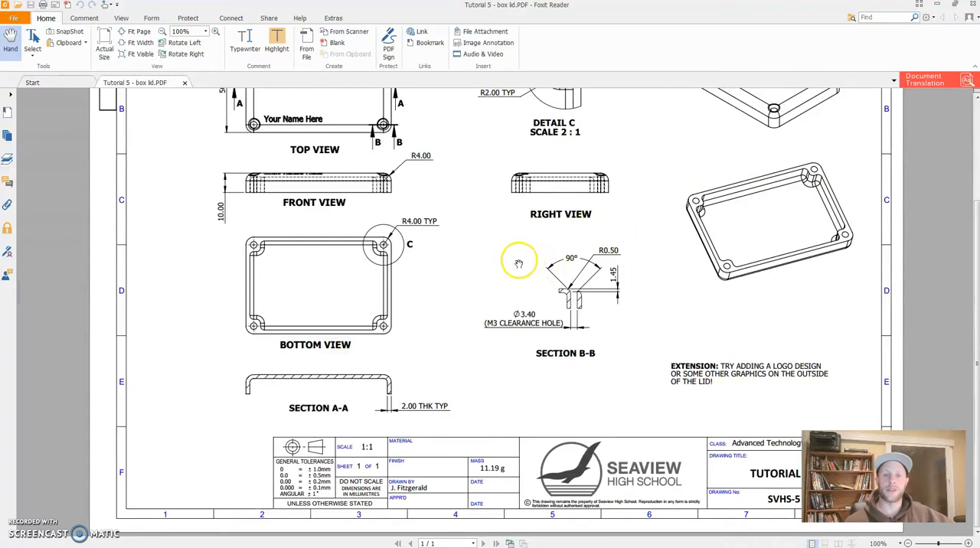
mouse_move(471, 186)
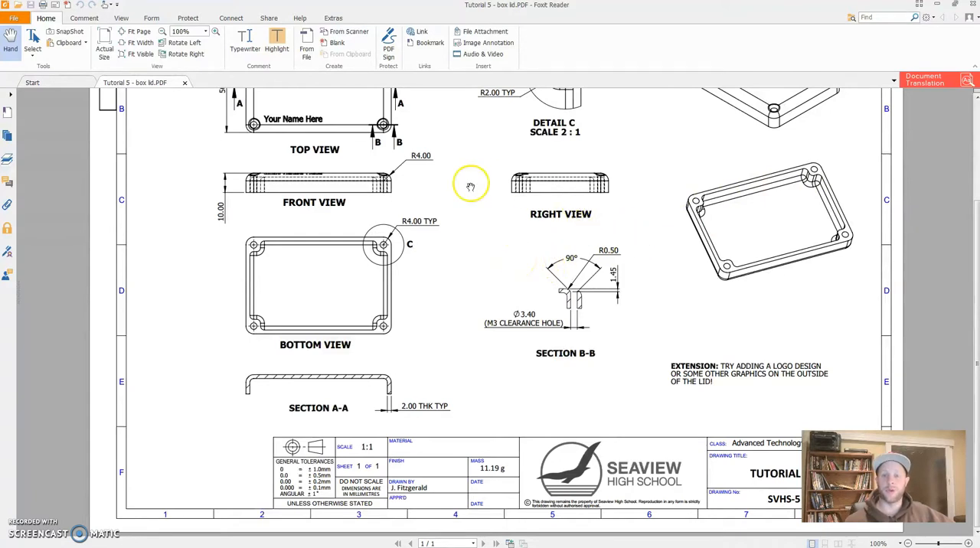
mouse_move(457, 215)
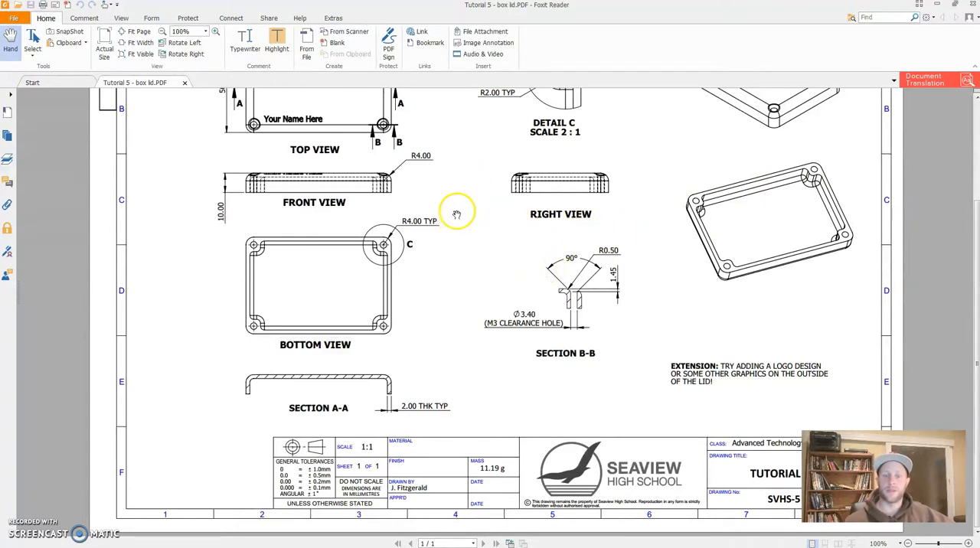
mouse_move(468, 201)
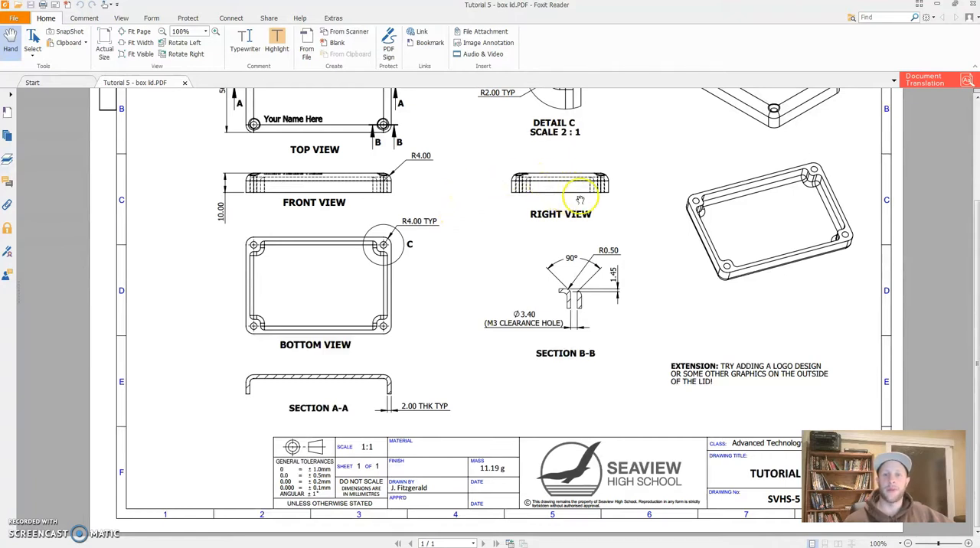
mouse_move(519, 230)
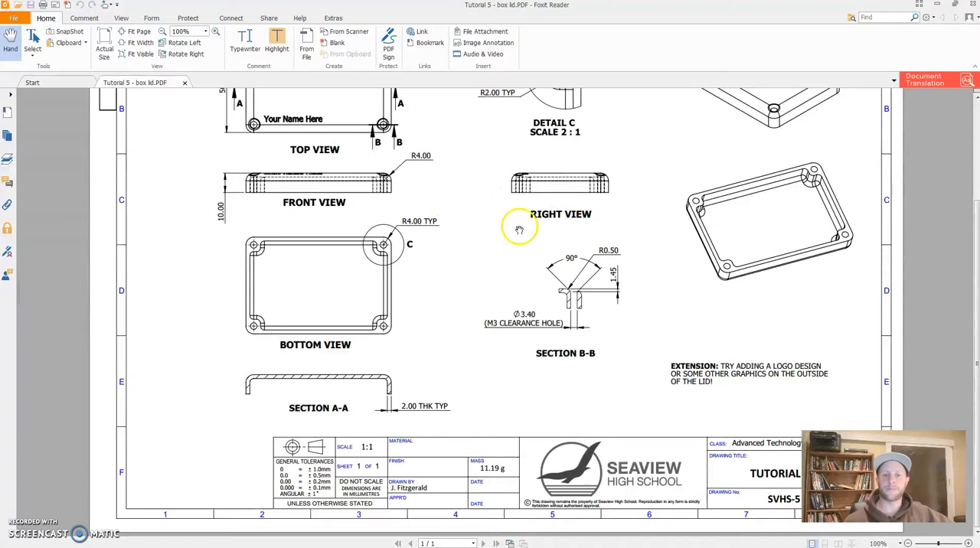
mouse_move(557, 228)
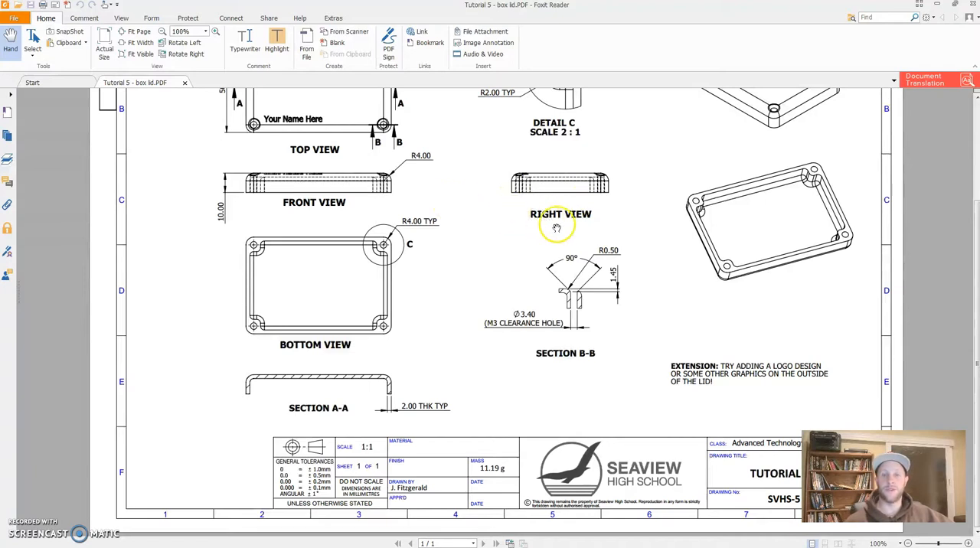
mouse_move(502, 251)
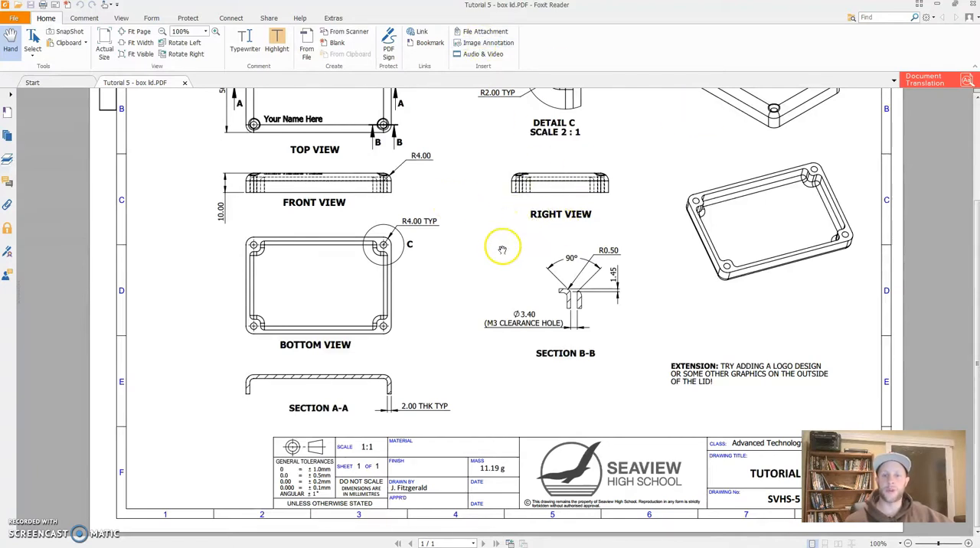
mouse_move(517, 153)
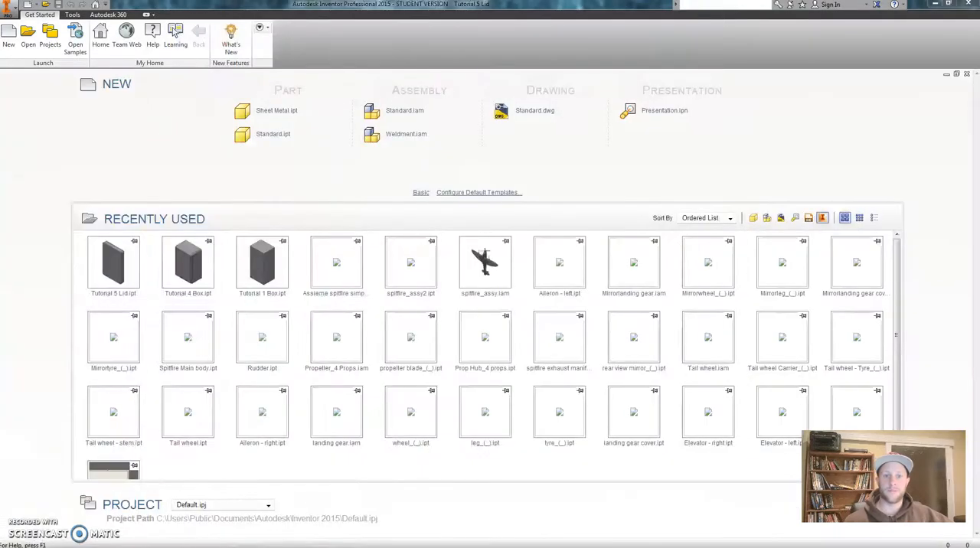
- Create a new part from the Standard.ipt template and start its first 2D sketch
click(9, 34)
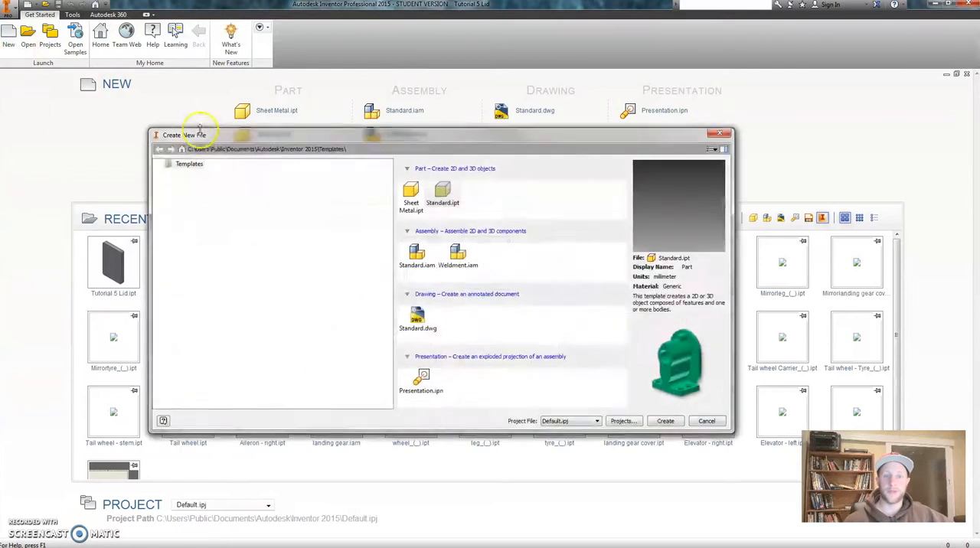
mouse_move(598, 253)
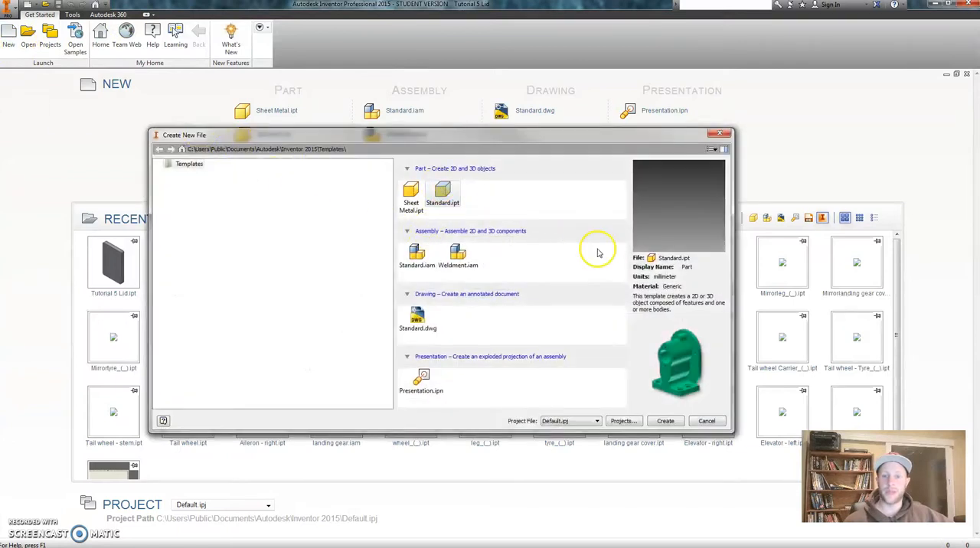
click(665, 420)
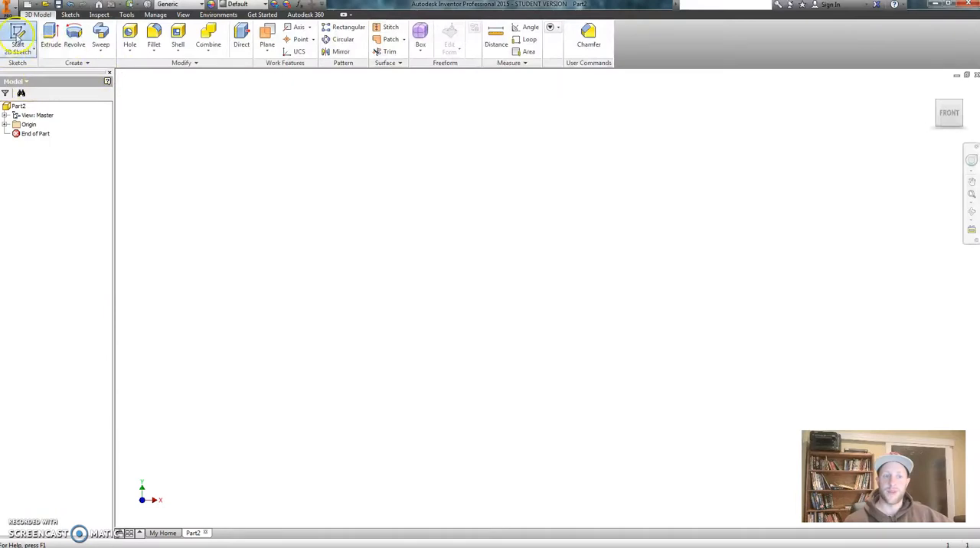
click(18, 32)
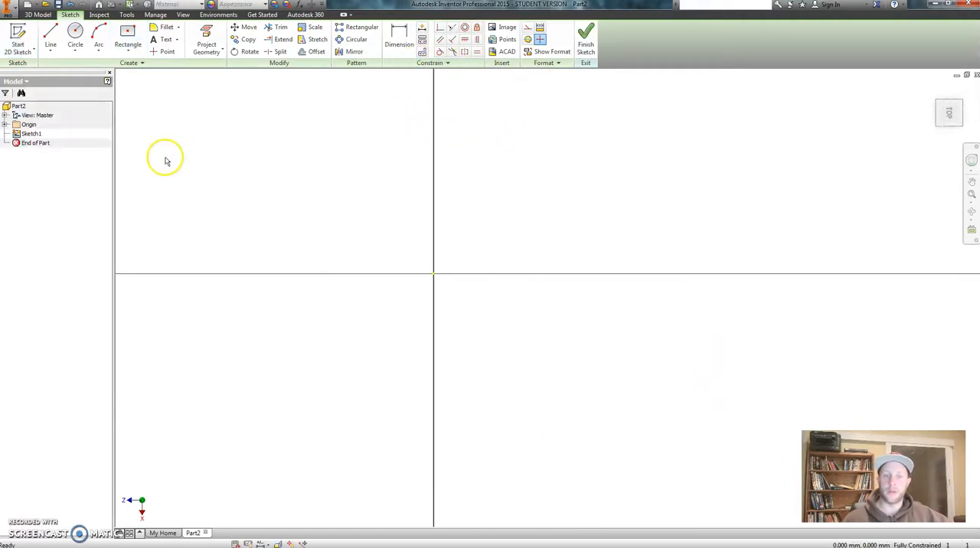
- Draw a two-point centre rectangle at the origin and dimension it 75 by 50 mm
click(128, 36)
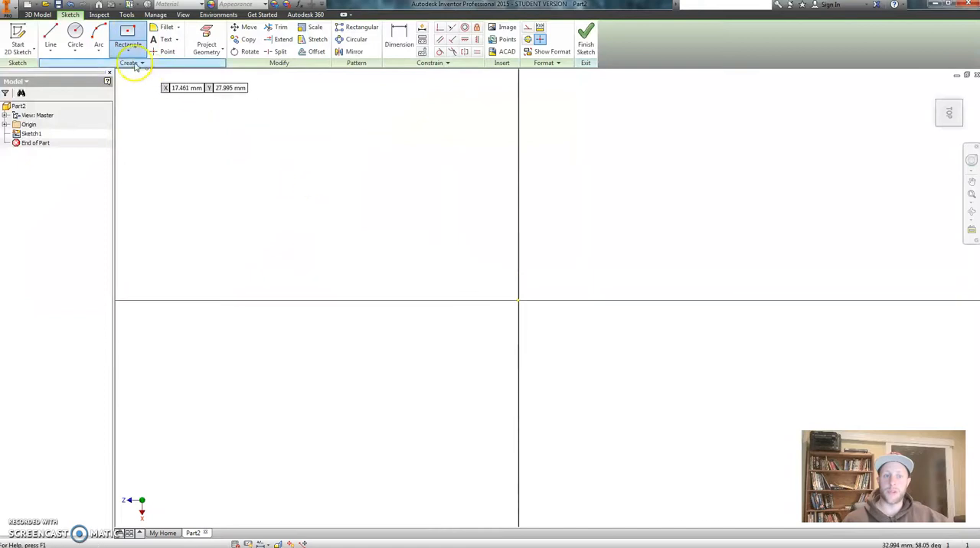
click(128, 44)
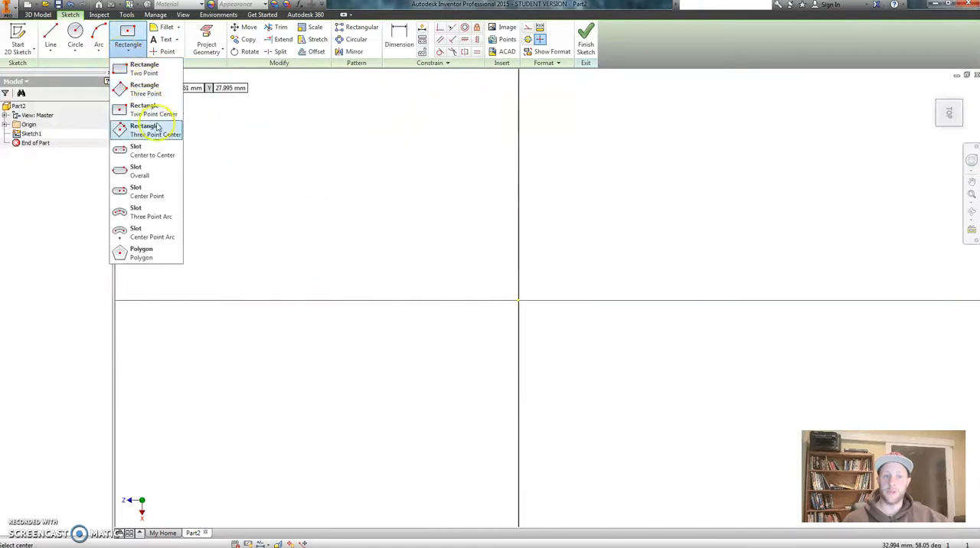
mouse_move(145, 110)
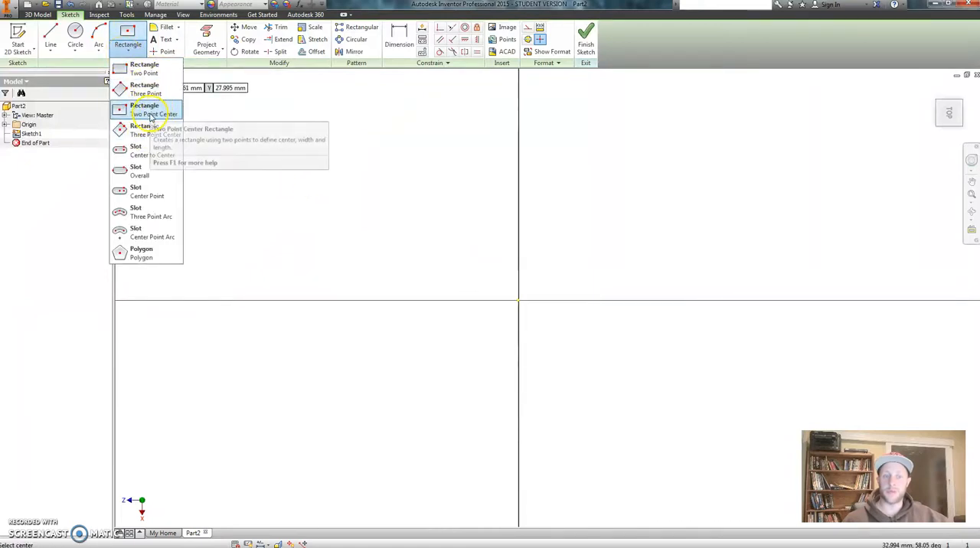
click(146, 109)
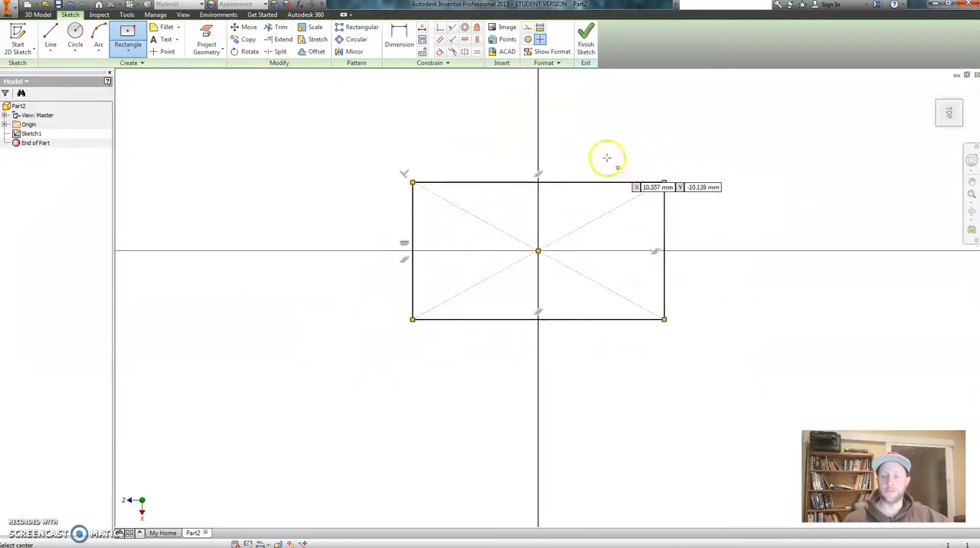
click(399, 44)
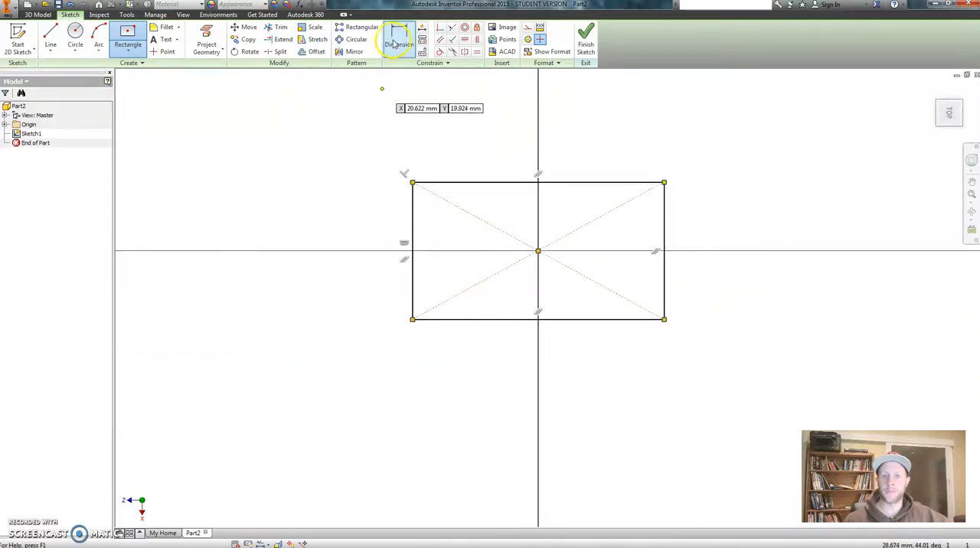
click(399, 43)
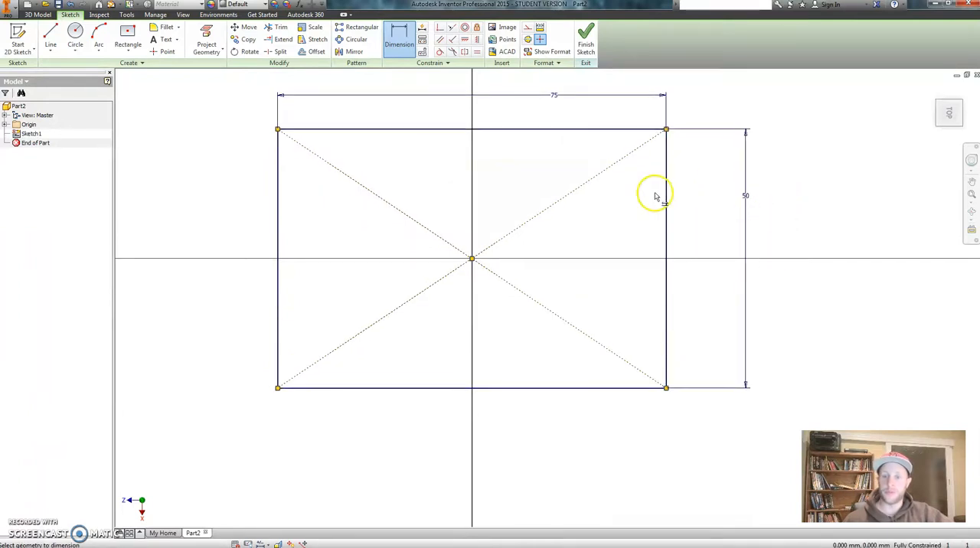
- Finish the sketch and extrude the rectangle 10 mm into a solid block (Extrusion1)
click(586, 44)
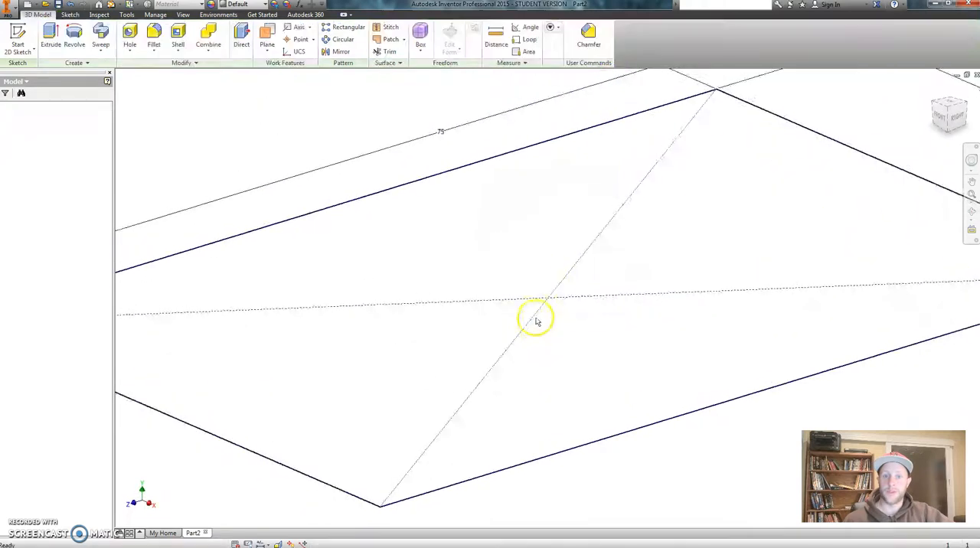
click(50, 33)
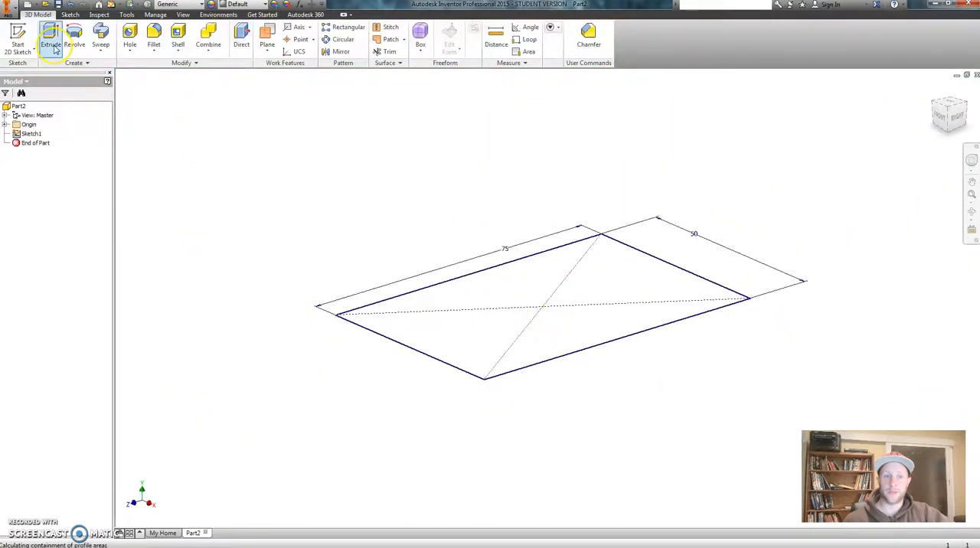
click(50, 34)
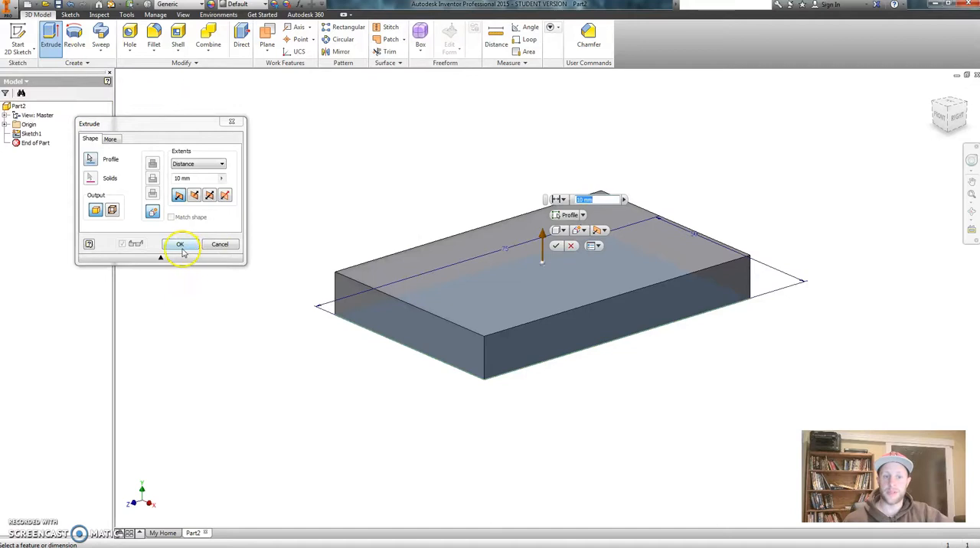
click(180, 244)
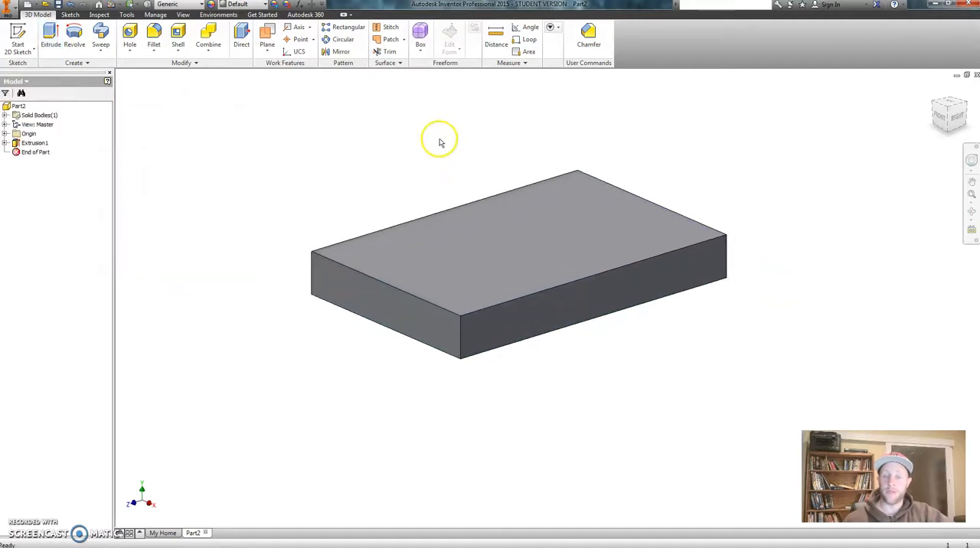
mouse_move(227, 151)
text(Tutorial 5 Lid)
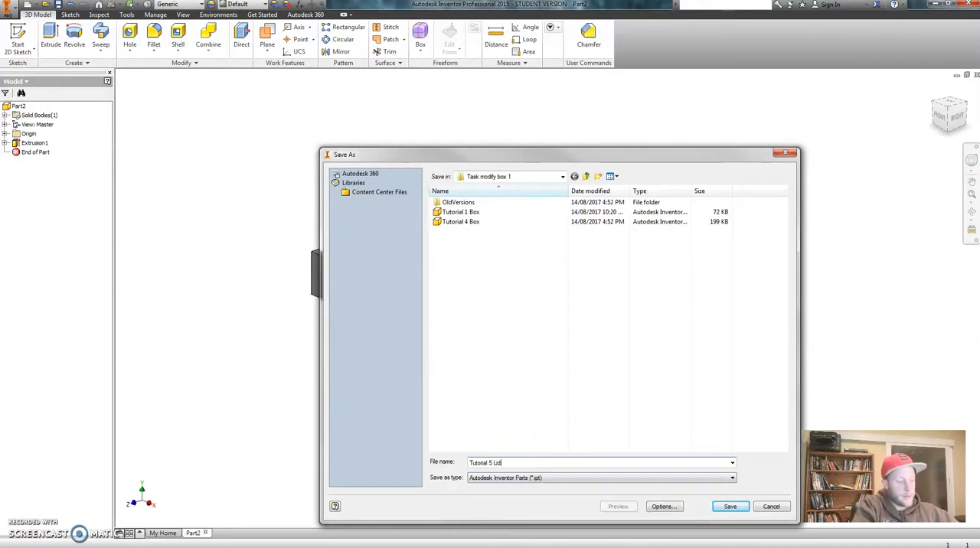
- Save the part as 'Tutorial 5 Lid'
click(729, 507)
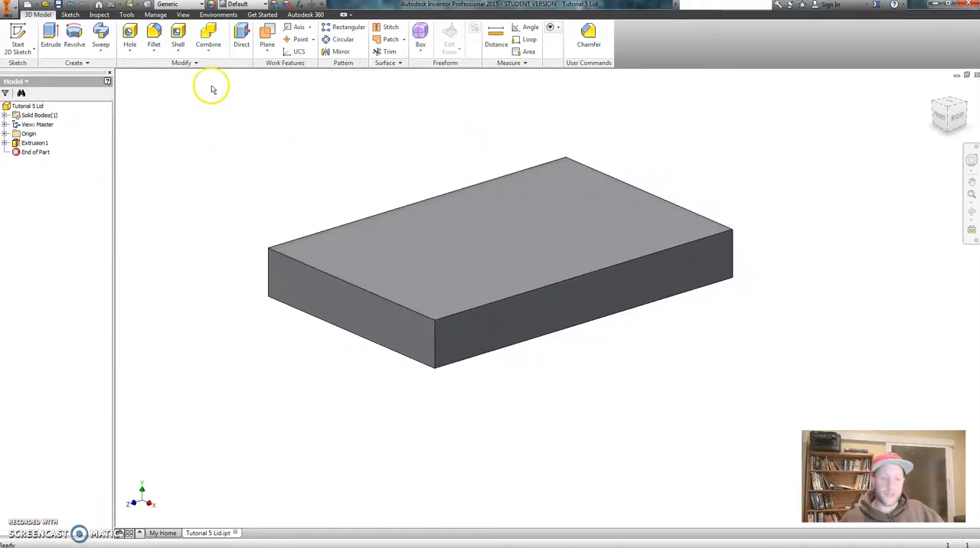
- Fillet the four vertical corner edges and four top edges with a 4 mm radius (Fillet1)
click(153, 32)
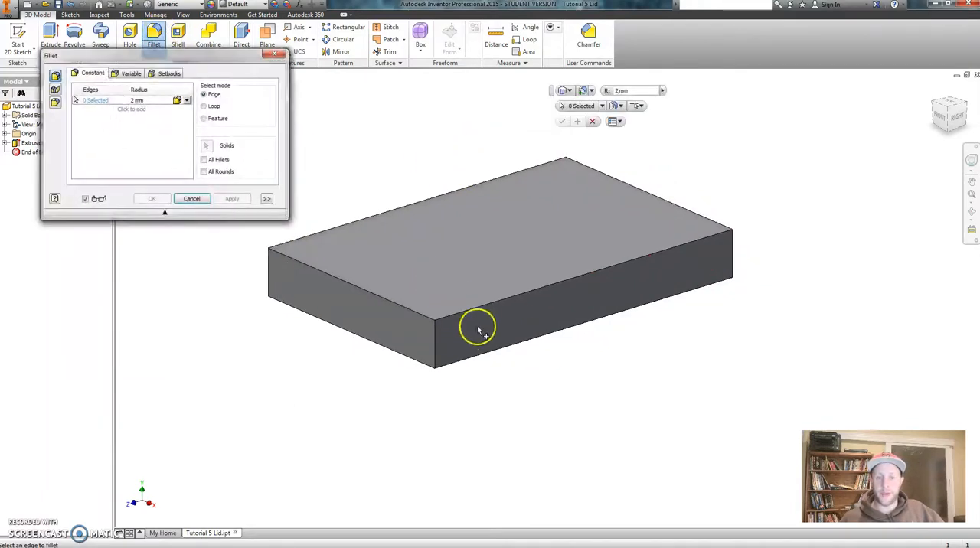
click(435, 337)
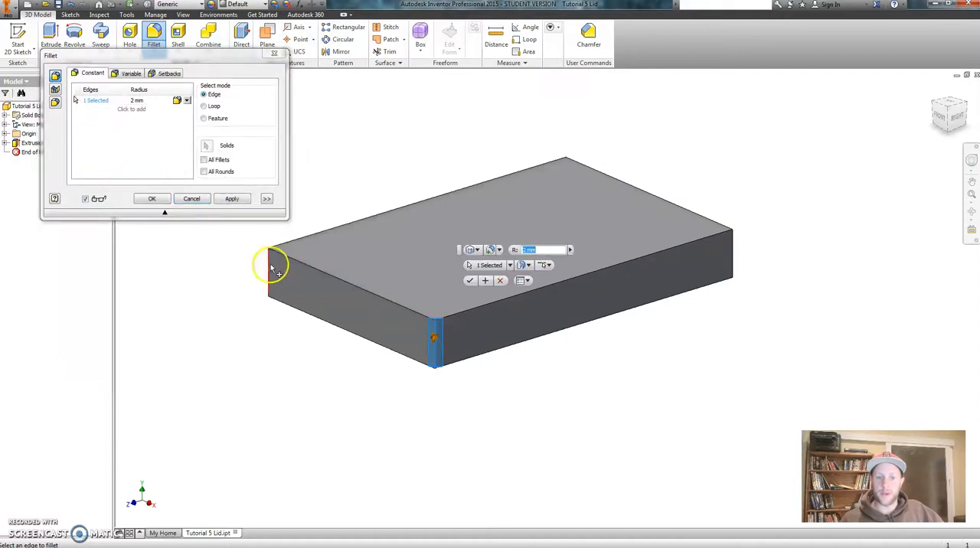
click(272, 268)
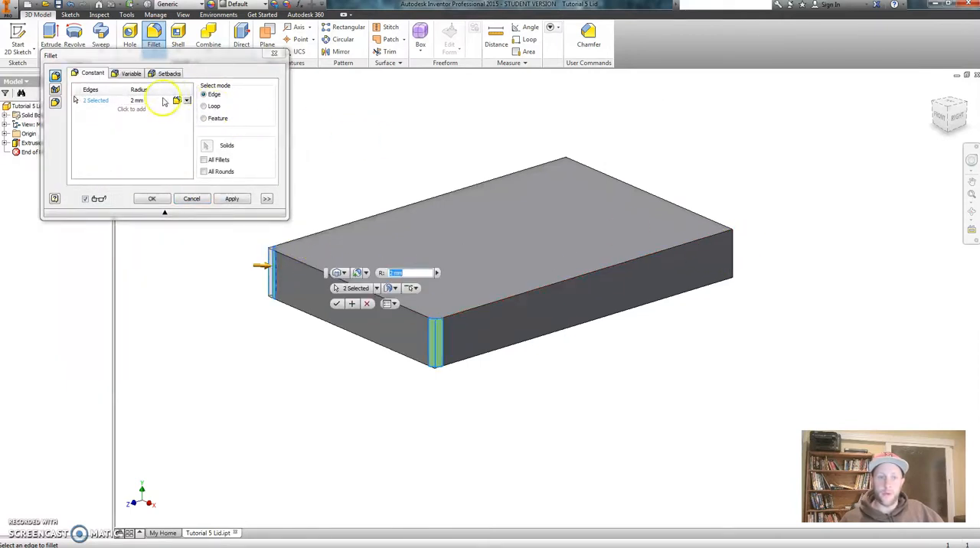
text(4)
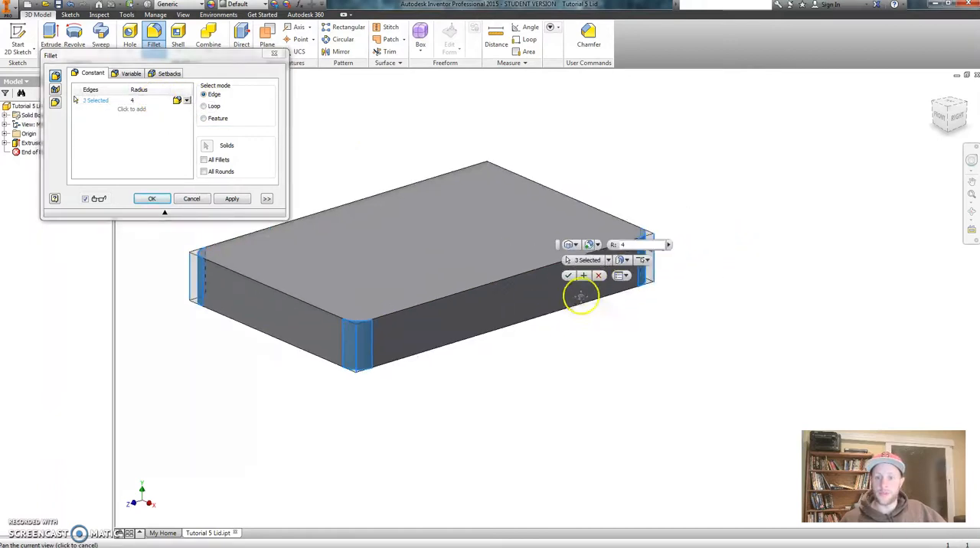
drag(582, 299, 536, 306)
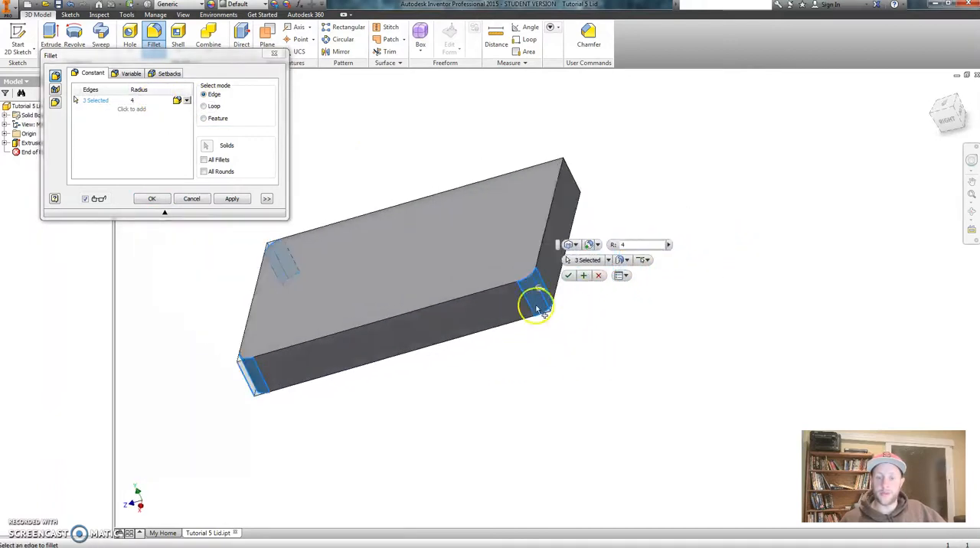
click(536, 168)
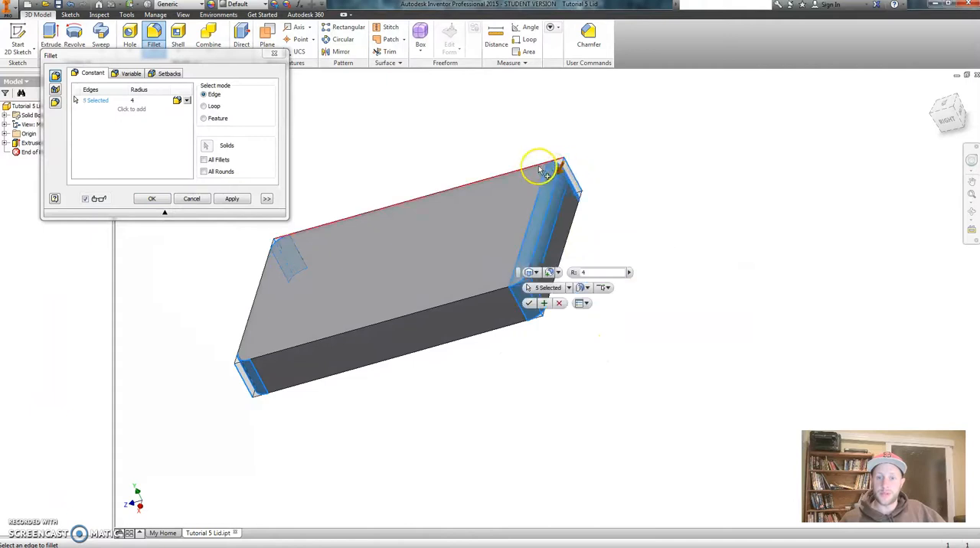
click(536, 169)
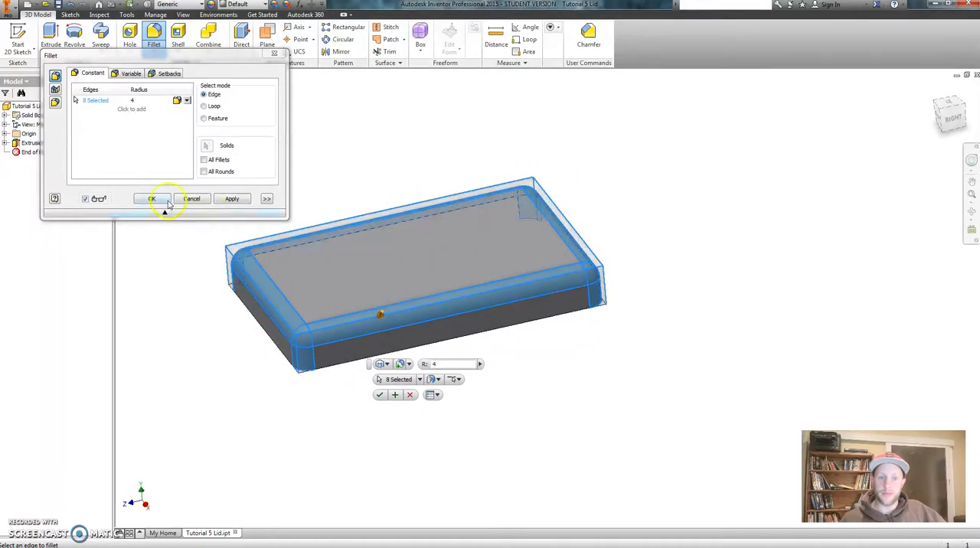
click(151, 198)
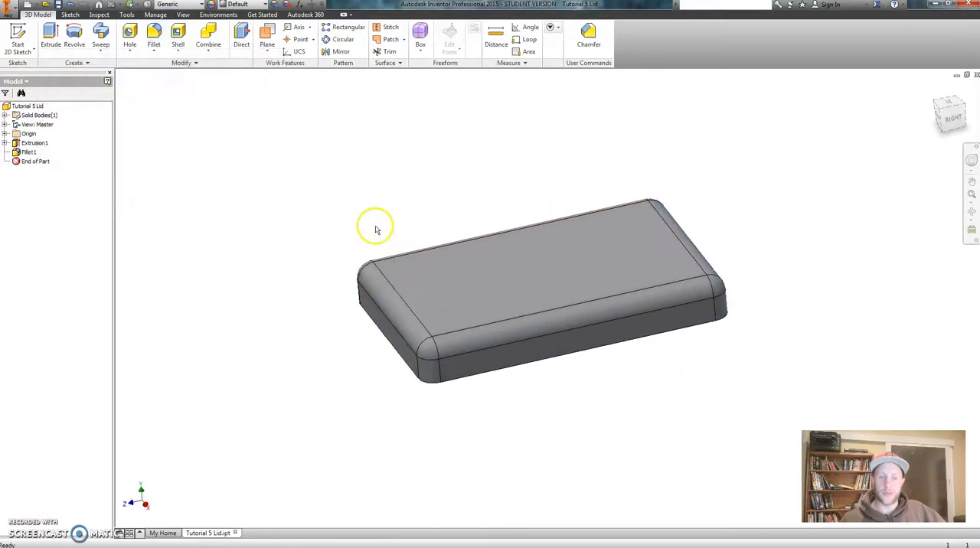
- Orbit to the block's top face and start the Shell command to hollow it
drag(375, 226, 464, 114)
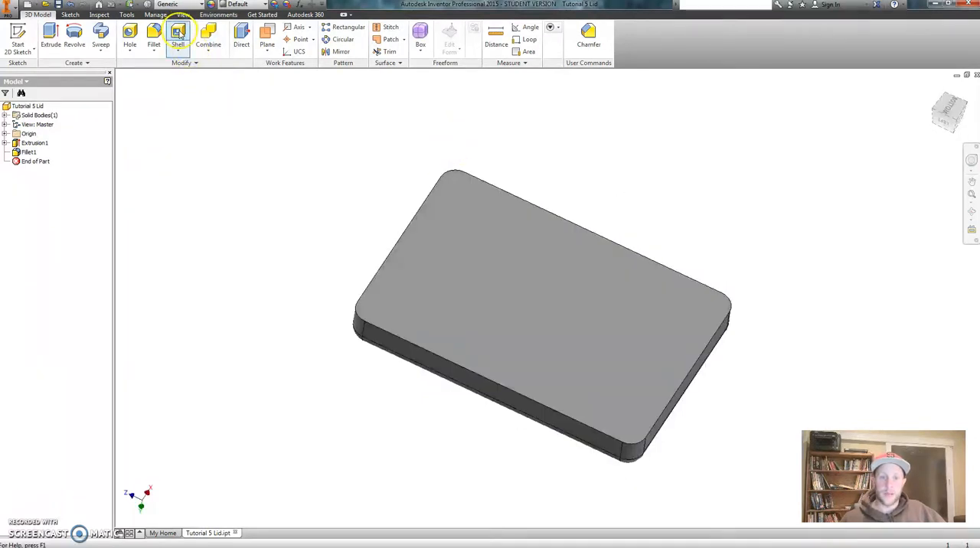
click(178, 35)
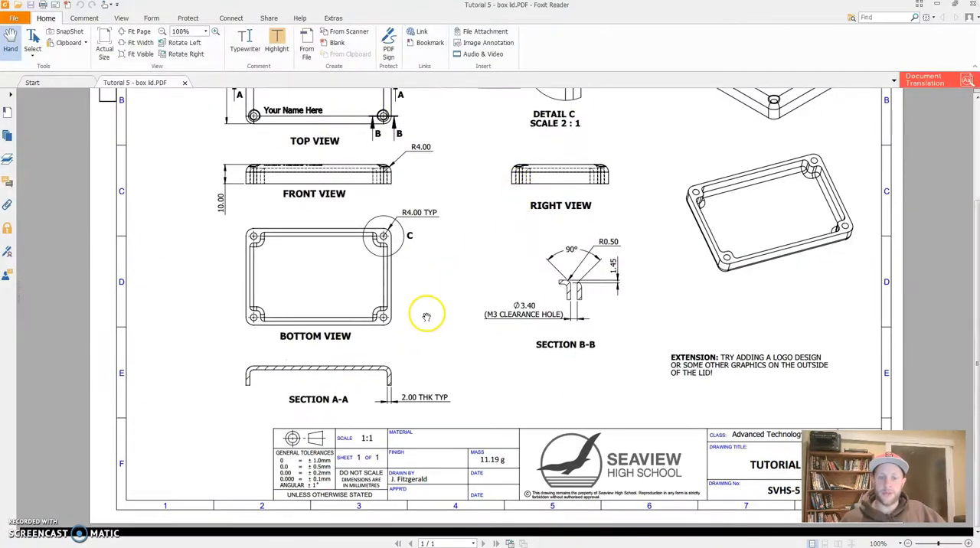
mouse_move(421, 399)
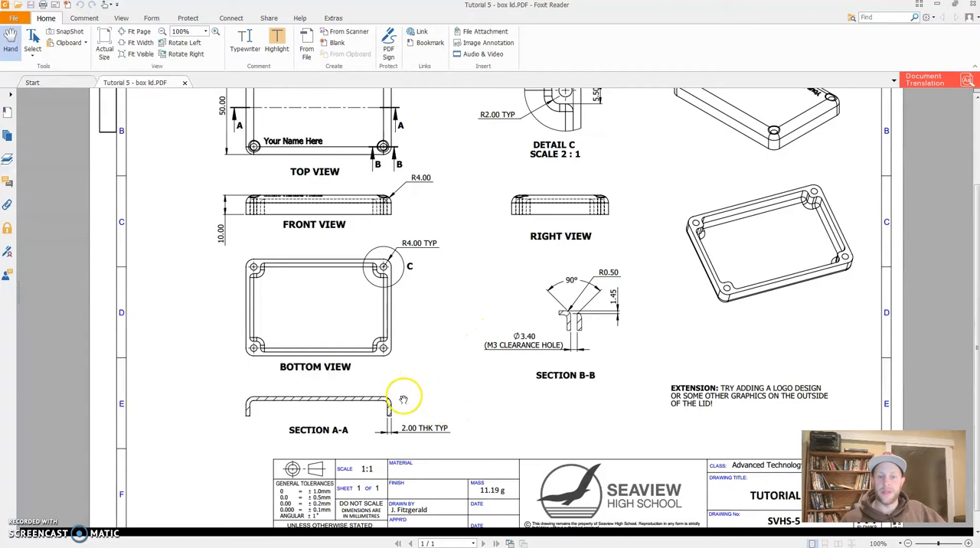
mouse_move(434, 334)
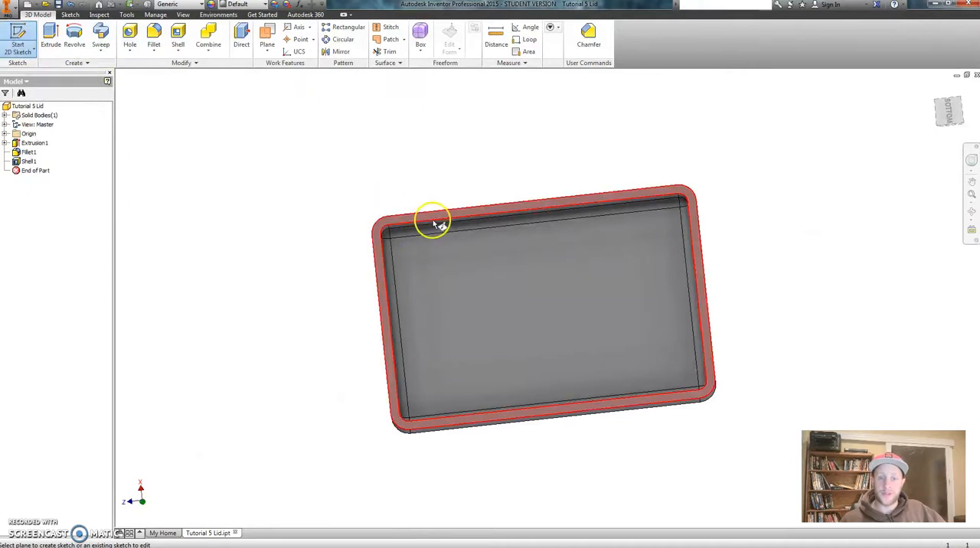
- Start Sketch2 on the lid's rim face and begin a small corner rectangle
click(435, 222)
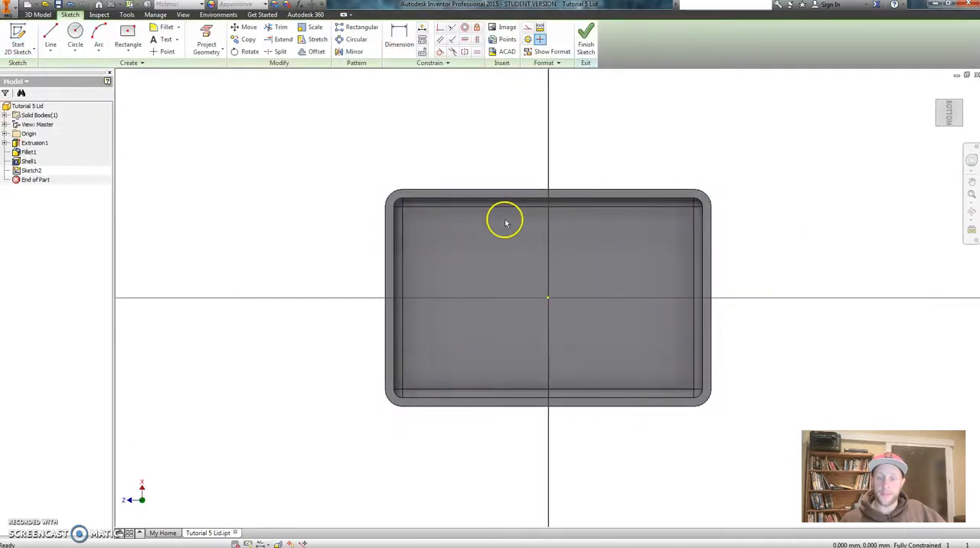
scroll(up, 3)
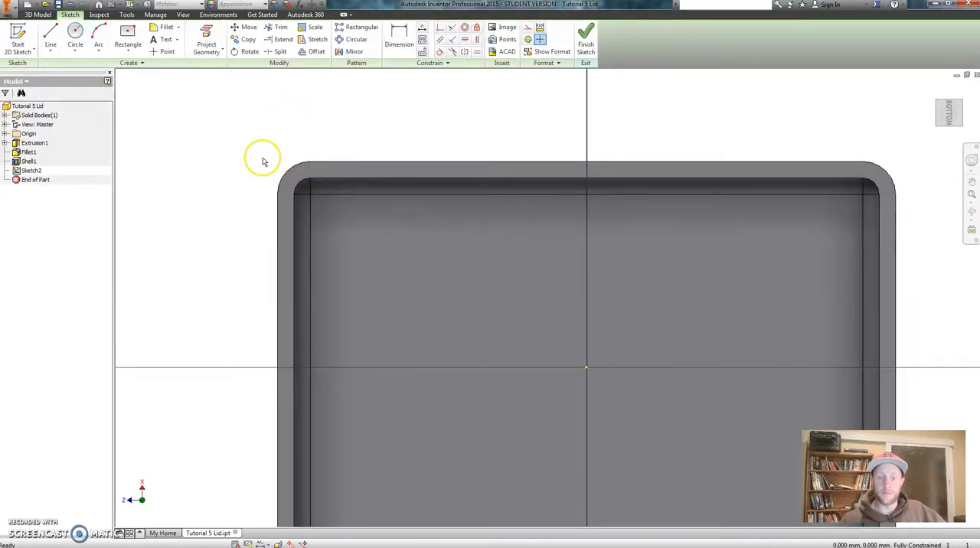
mouse_move(159, 147)
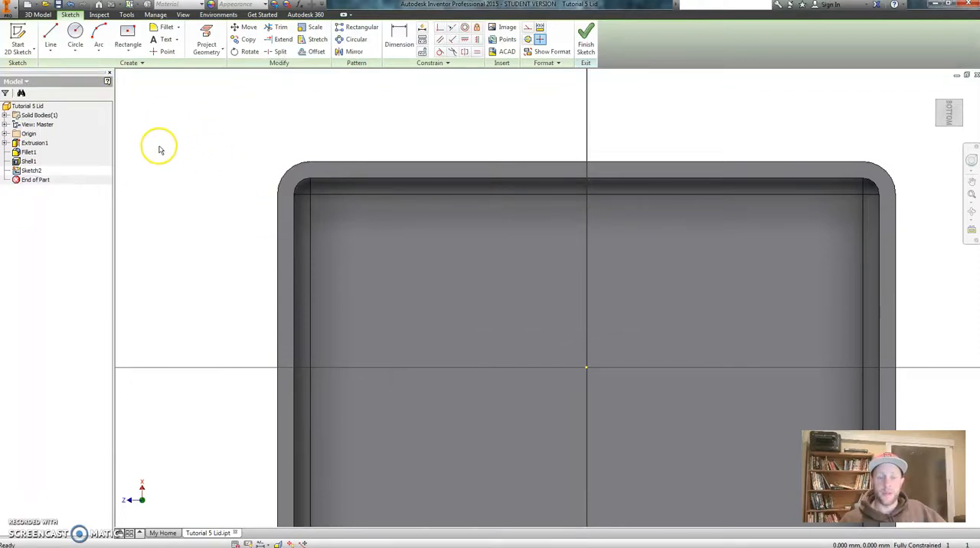
click(127, 35)
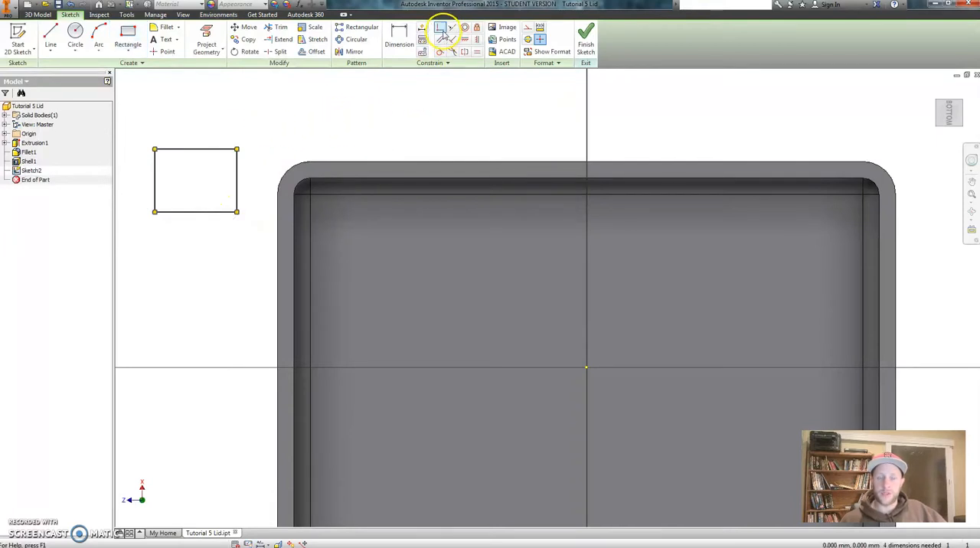
mouse_move(291, 230)
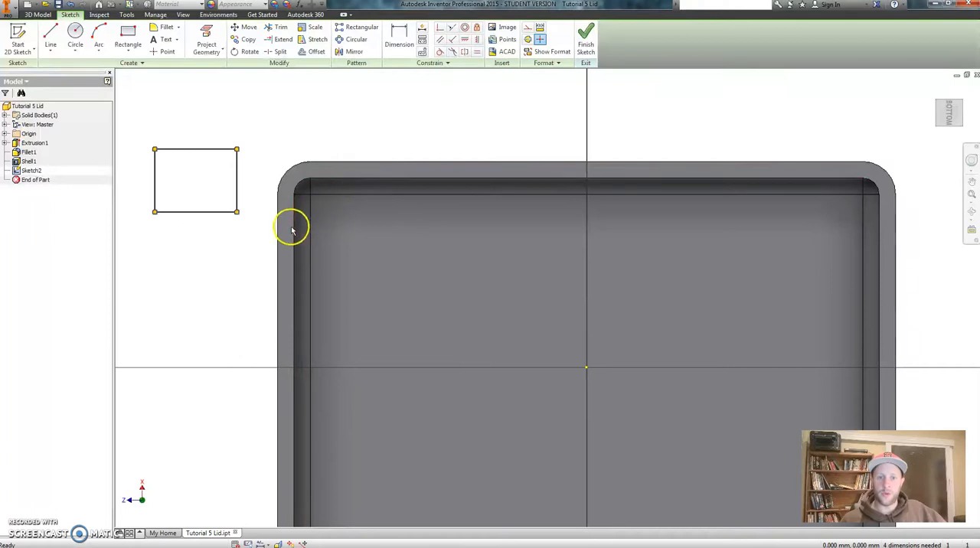
mouse_move(433, 71)
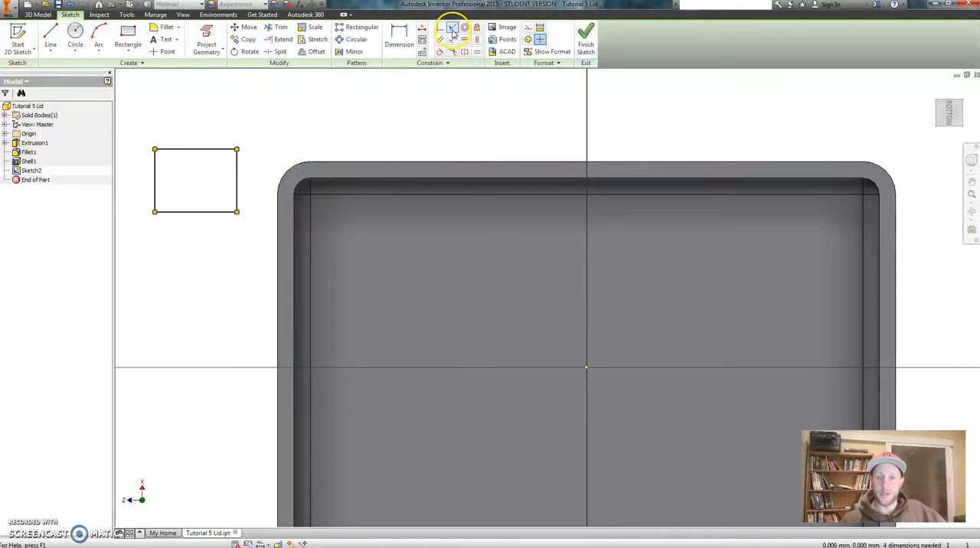
mouse_move(452, 29)
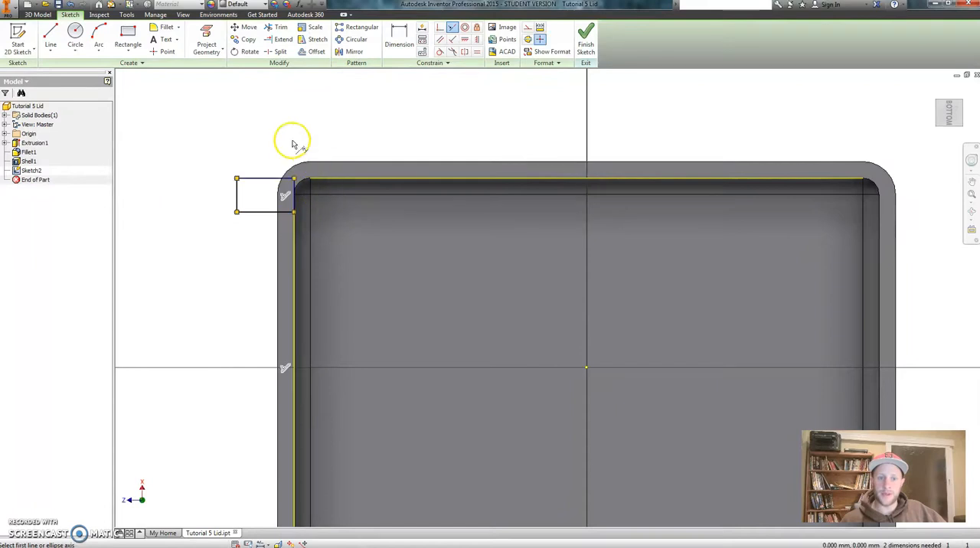
mouse_move(240, 113)
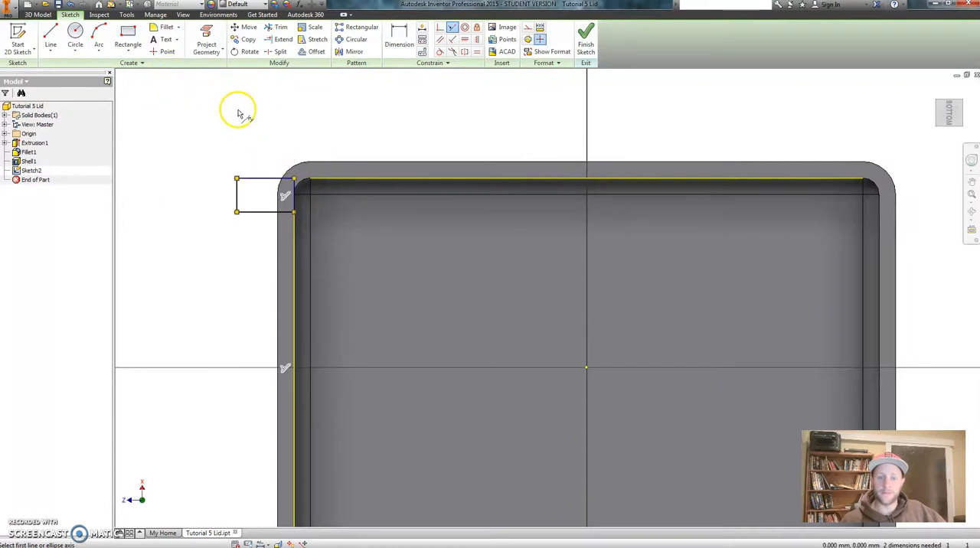
- Dimension the rectangle's top edge 5.5 mm and make its sides equal, fully constraining the square
right_click(237, 115)
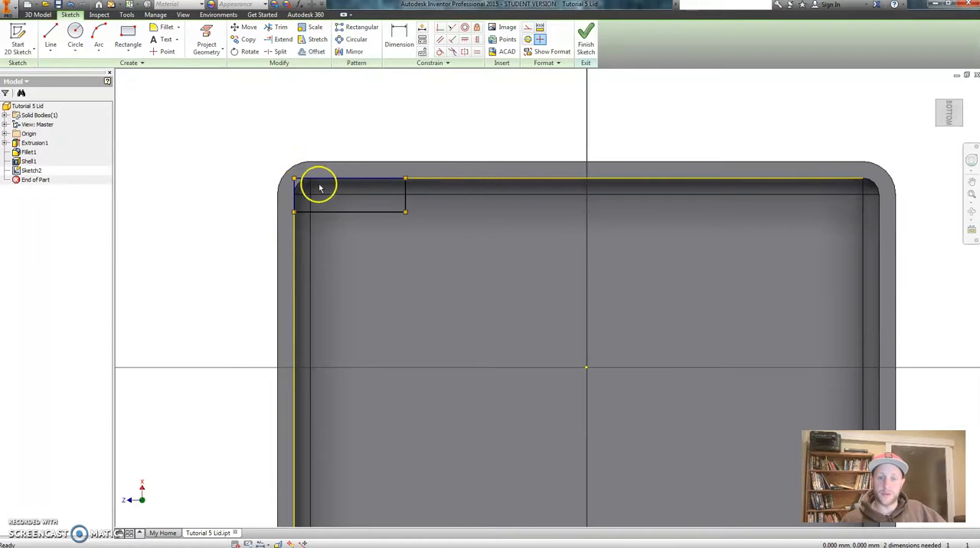
mouse_move(370, 112)
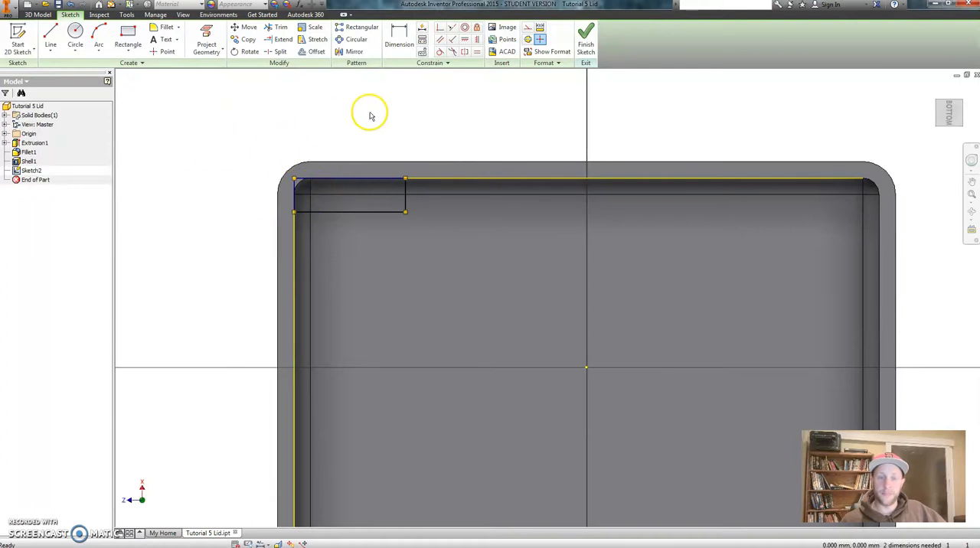
click(399, 35)
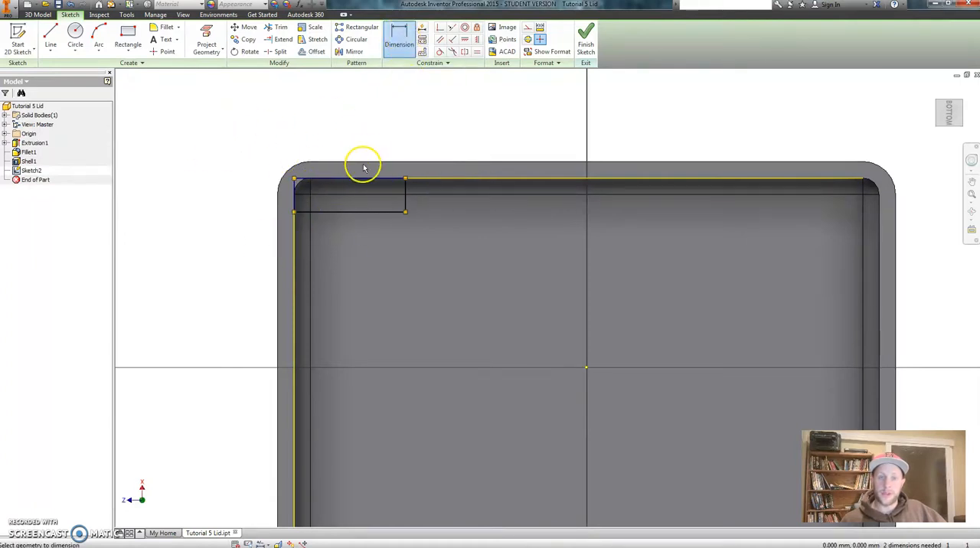
click(348, 180)
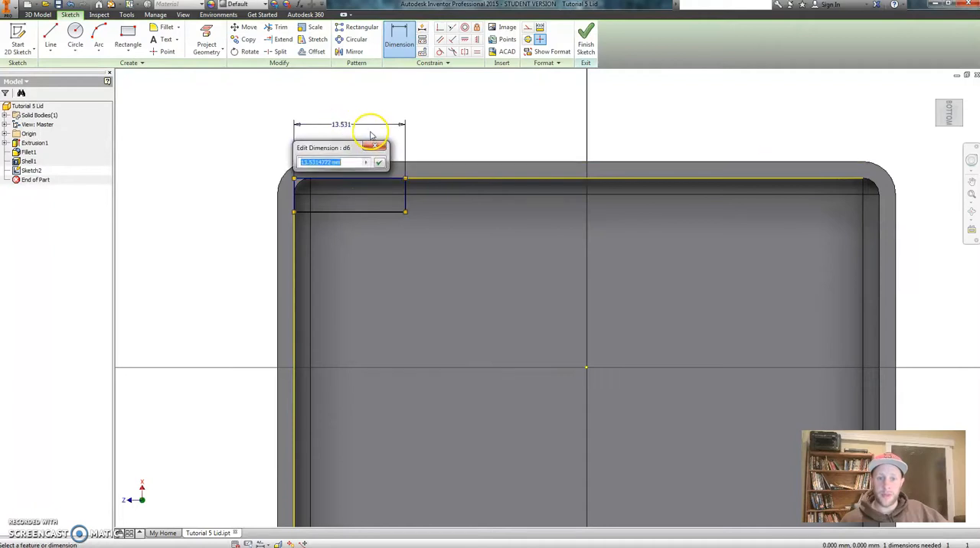
click(379, 162)
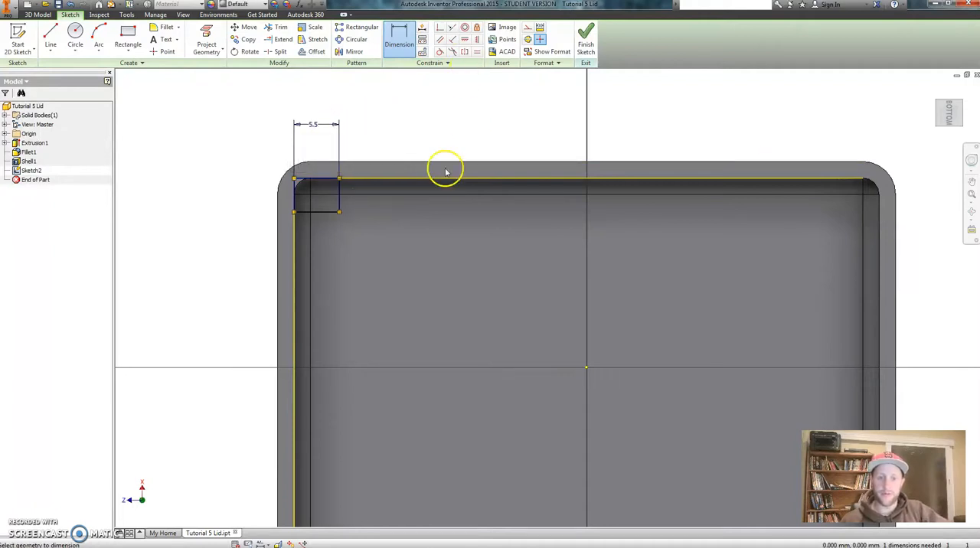
mouse_move(492, 75)
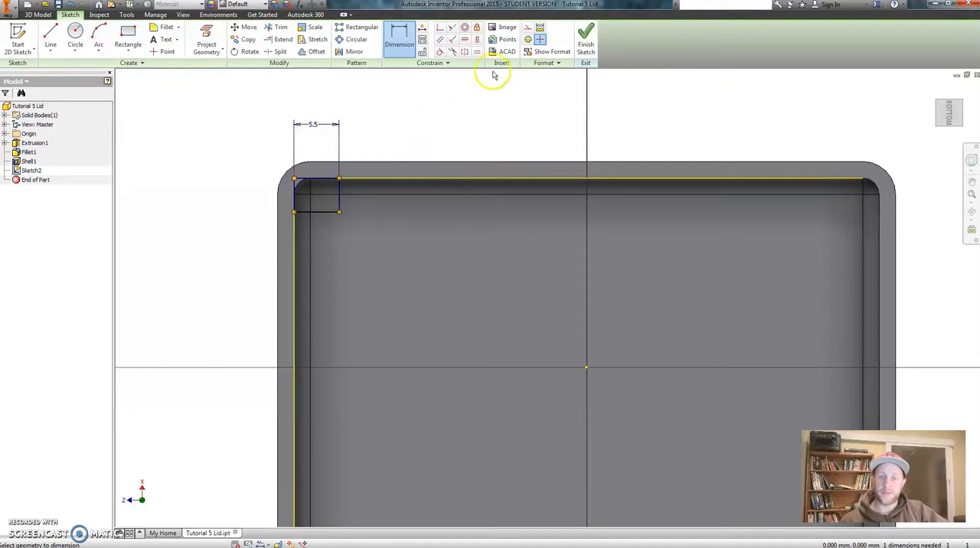
mouse_move(477, 51)
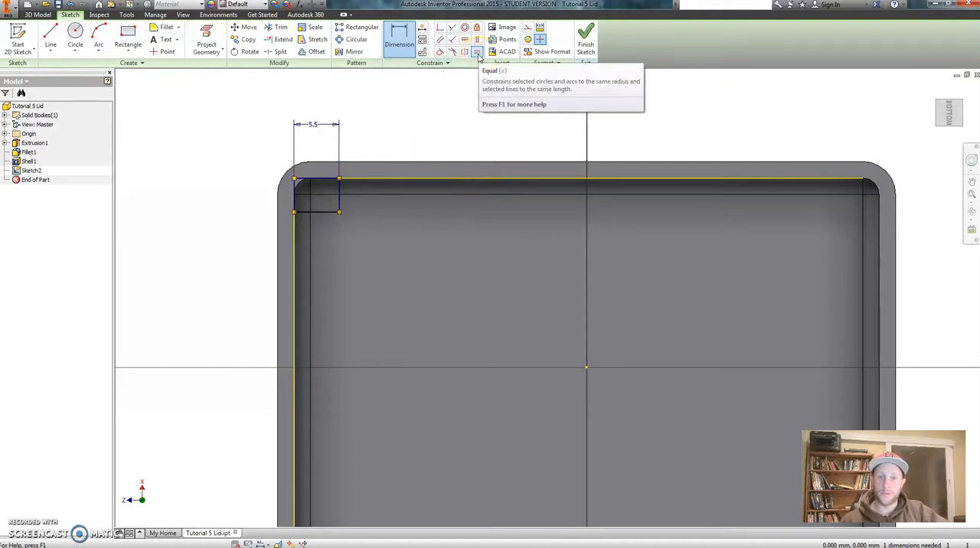
click(478, 52)
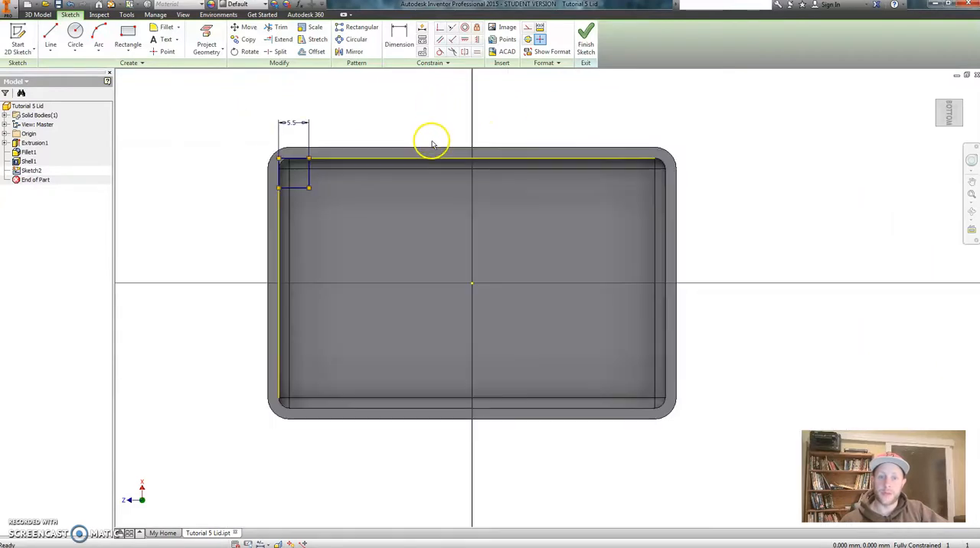
mouse_move(317, 88)
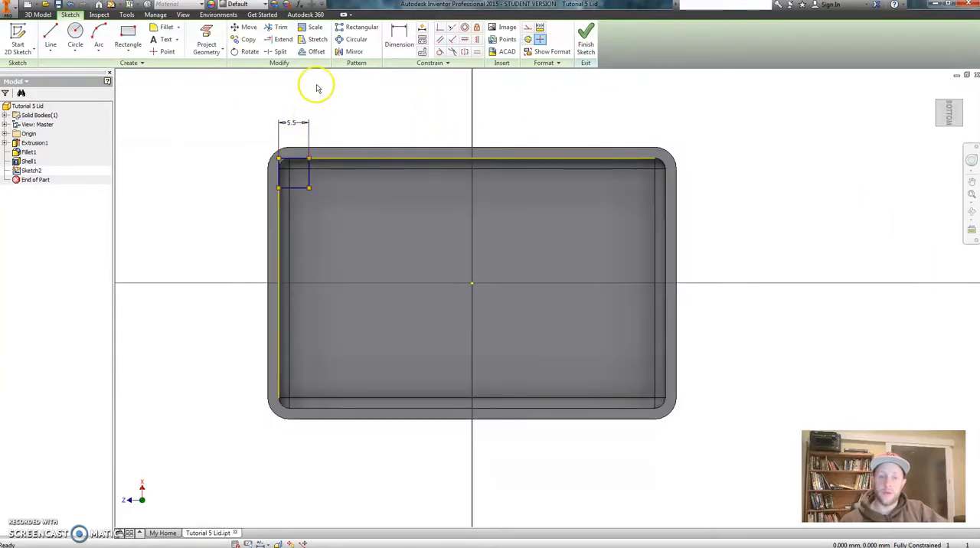
mouse_move(354, 51)
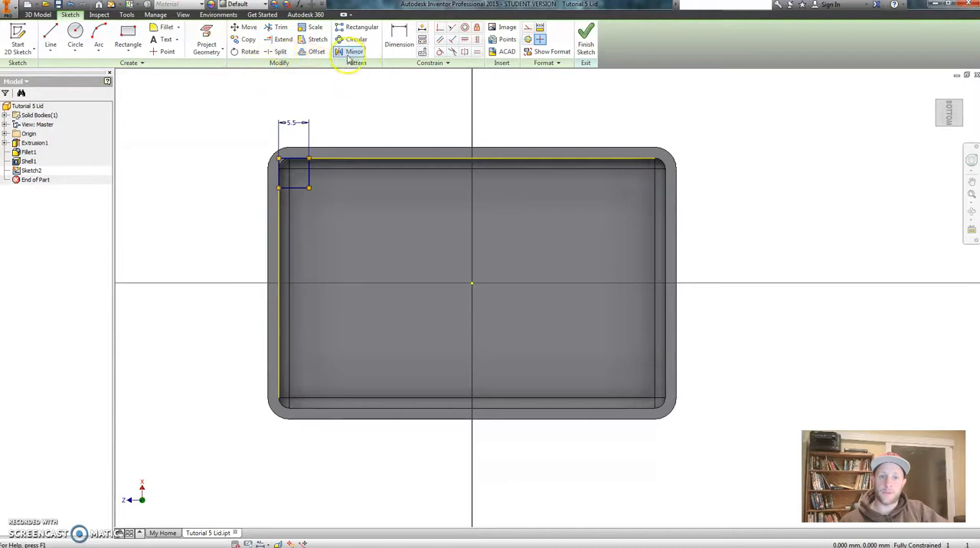
mouse_move(354, 51)
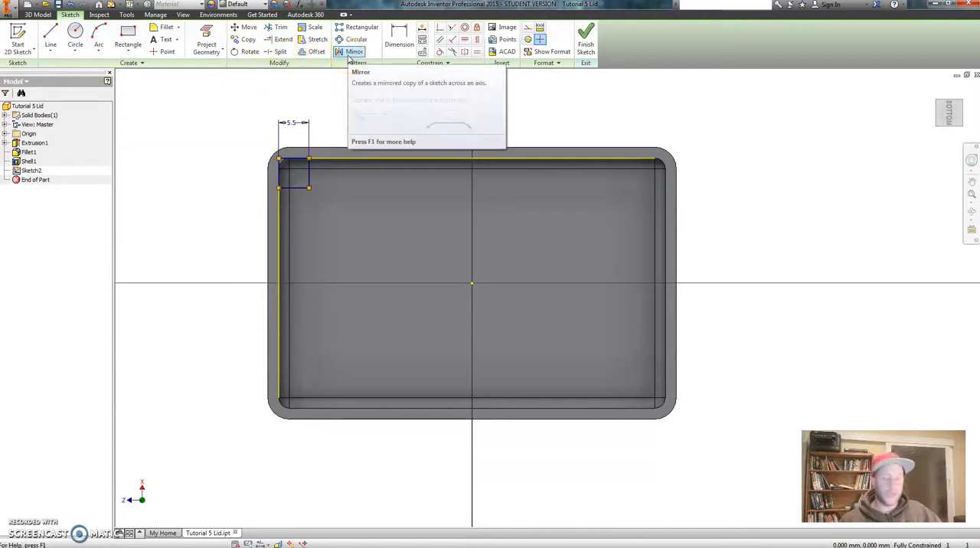
mouse_move(222, 149)
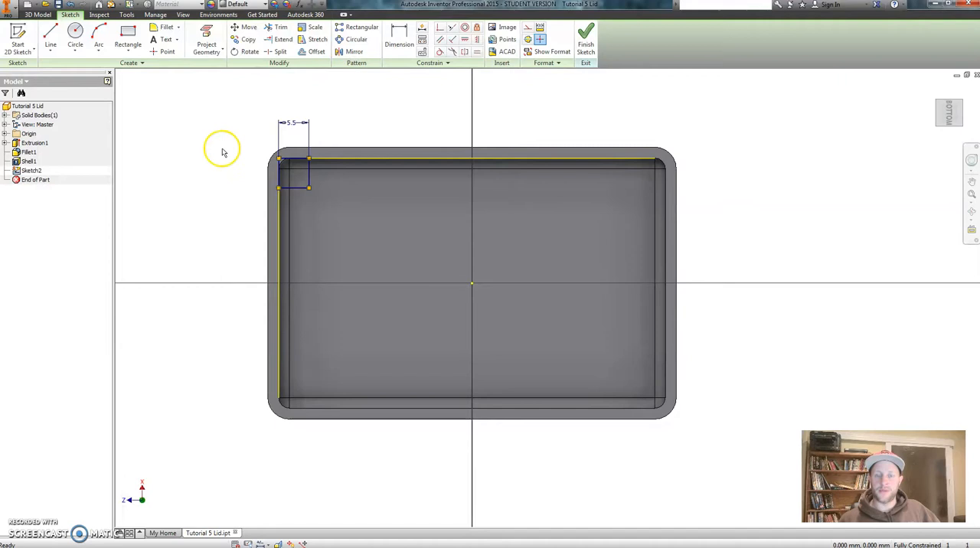
mouse_move(196, 141)
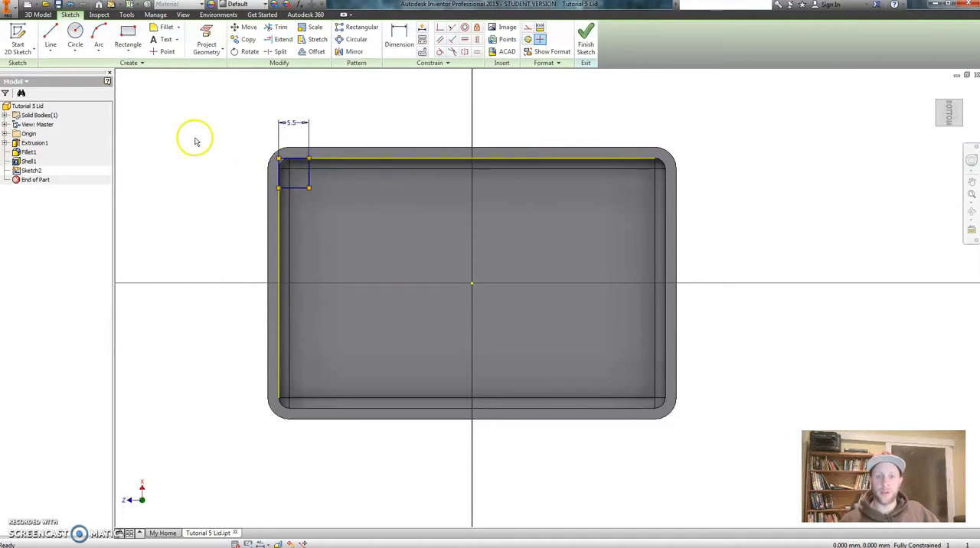
mouse_move(193, 176)
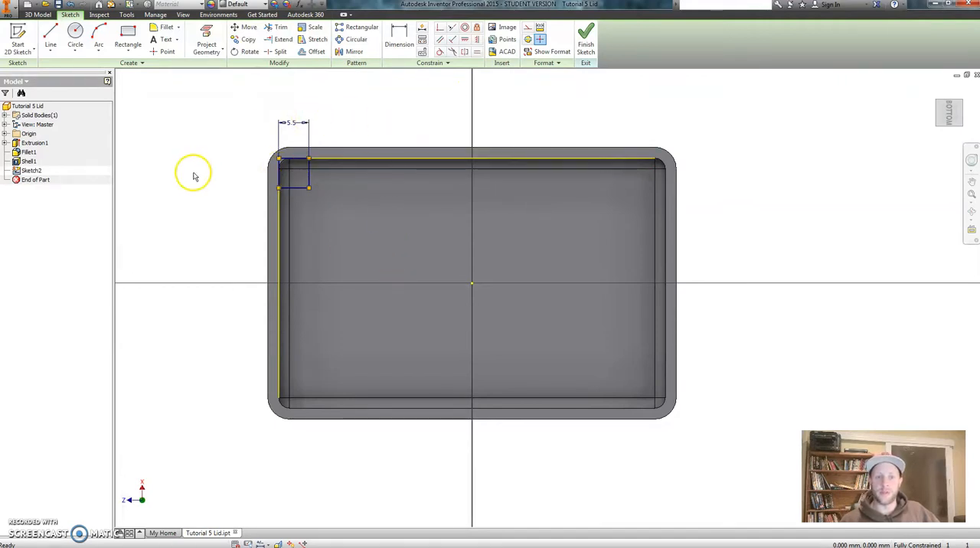
mouse_move(344, 127)
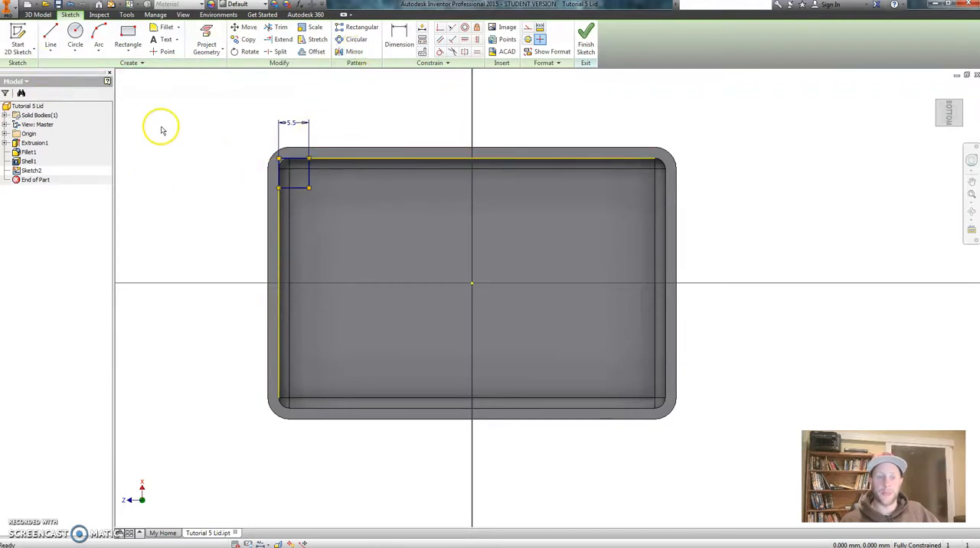
- Start the Line tool to draw mirror axes from the sketch origin
click(51, 34)
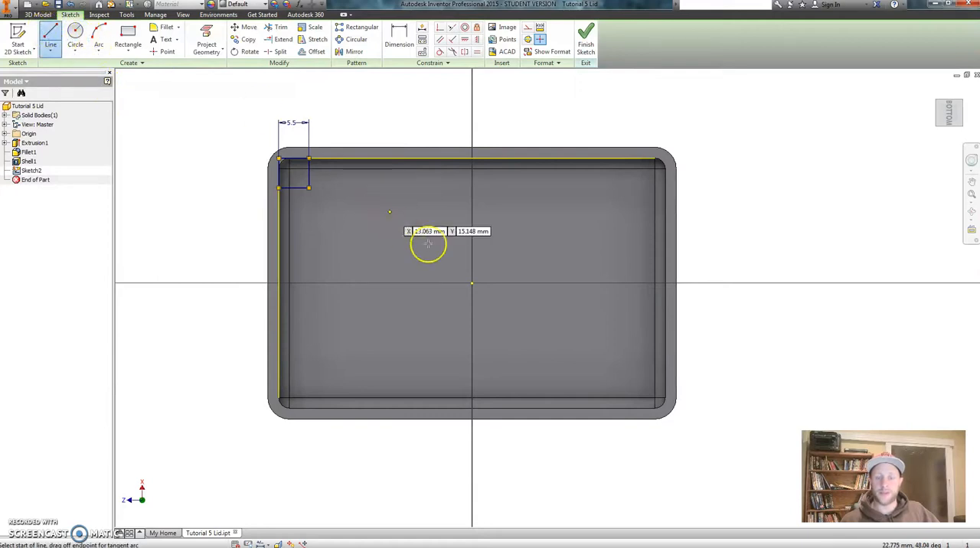
mouse_move(473, 287)
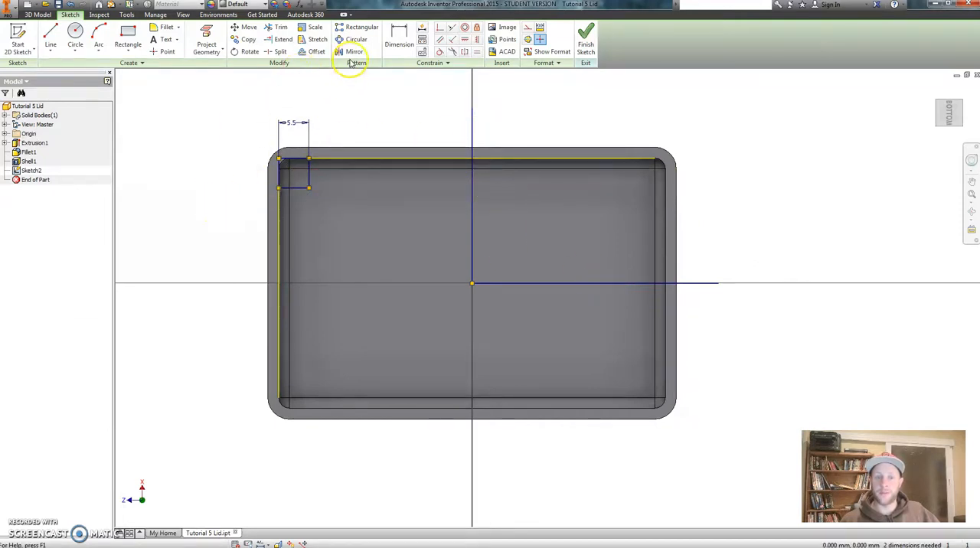
- Mirror the 5.5 mm corner square across the vertical then horizontal centre line, giving four corner squares
click(354, 44)
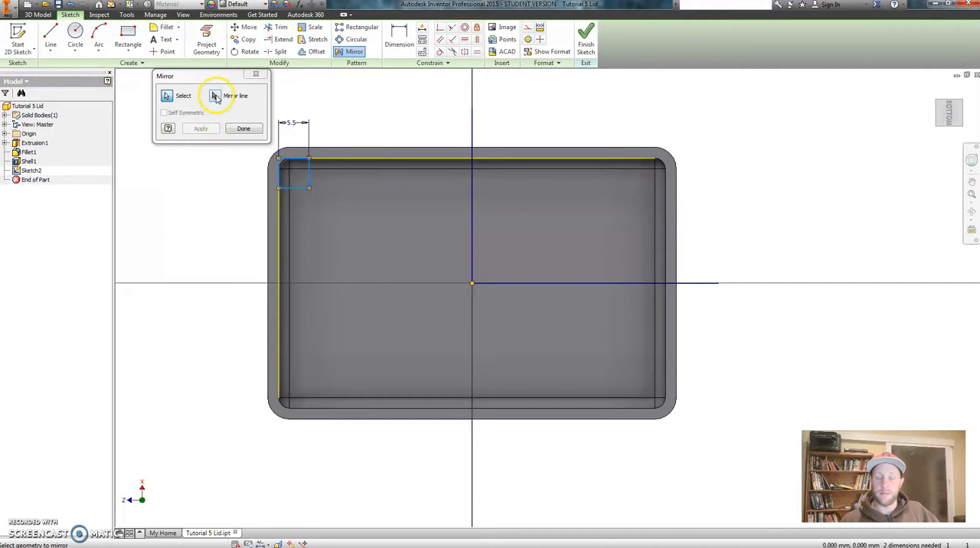
click(215, 95)
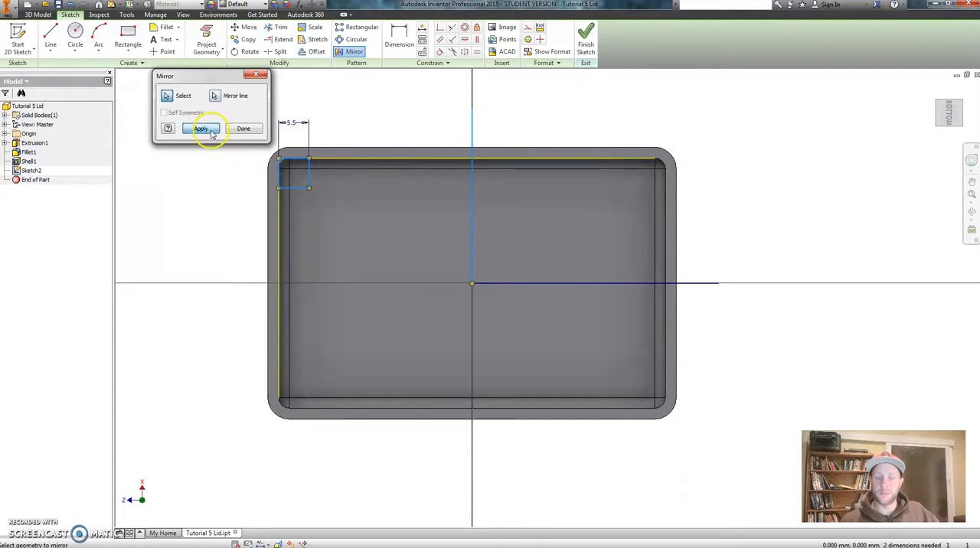
click(201, 128)
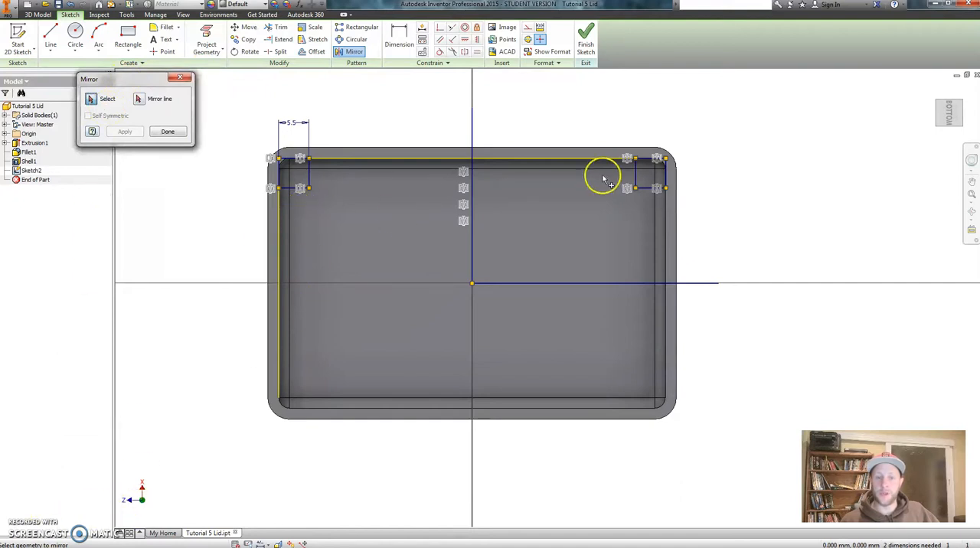
mouse_move(295, 157)
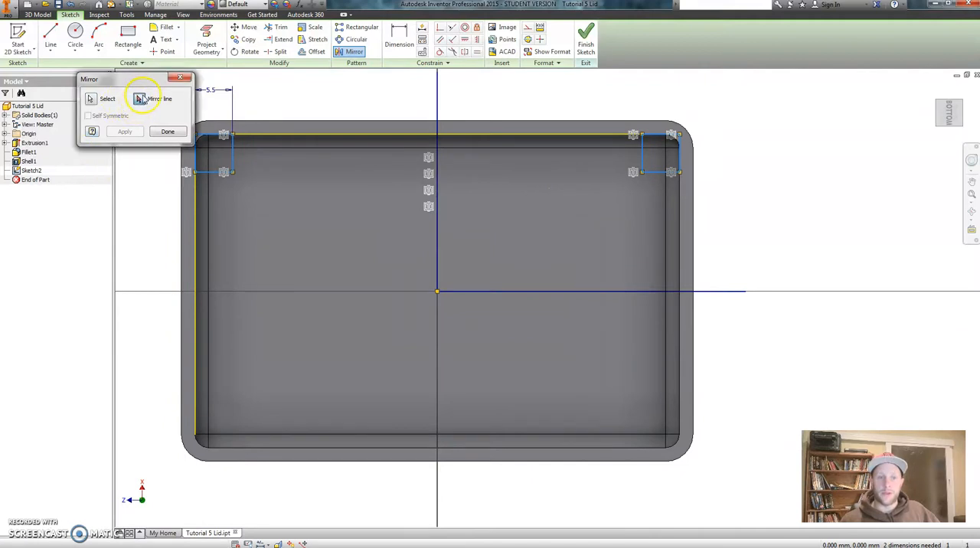
click(139, 98)
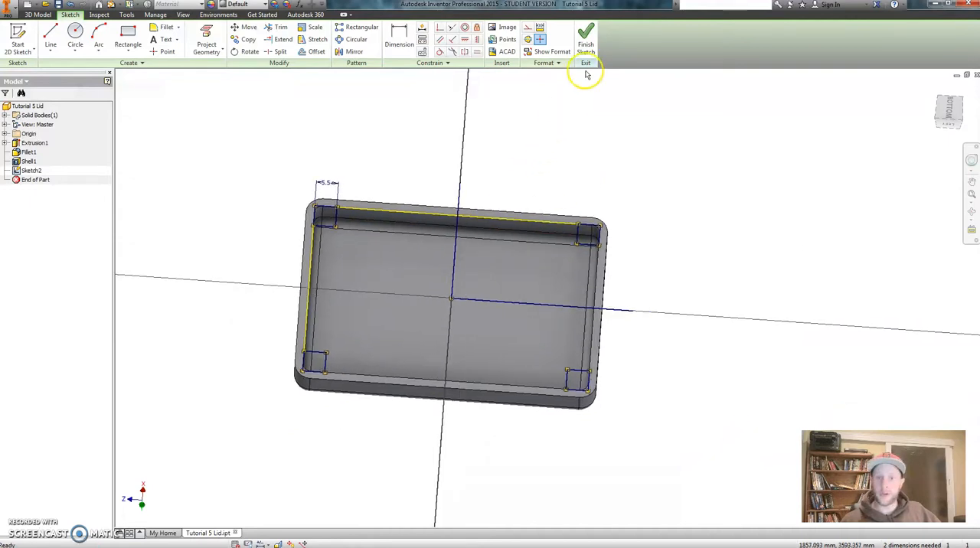
- Finish the sketch and start Extrusion2 on the four corner square profiles
click(586, 34)
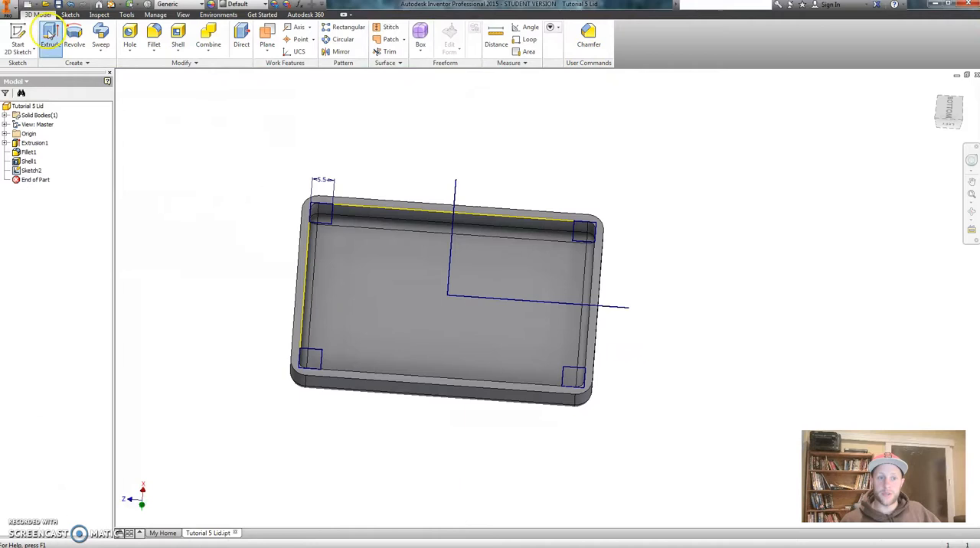
click(49, 32)
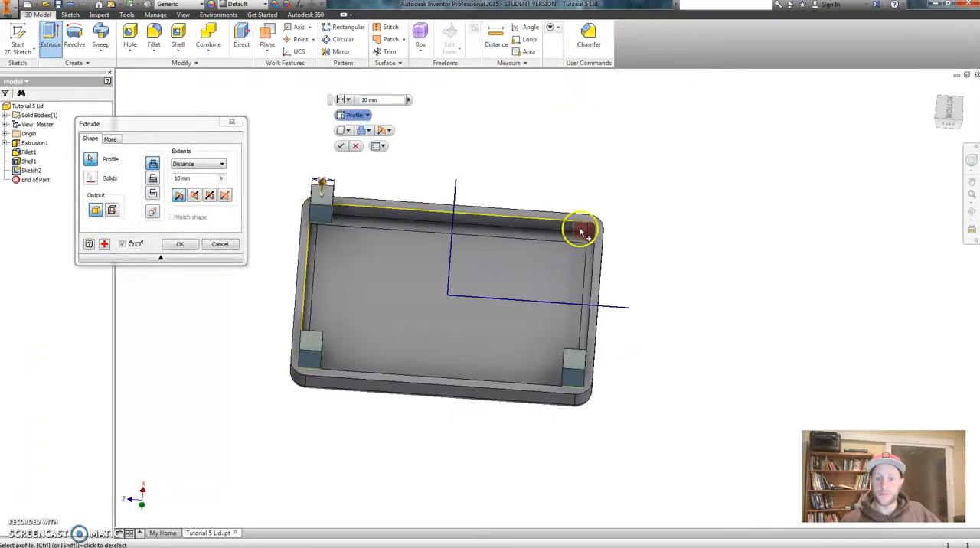
scroll(up, 3)
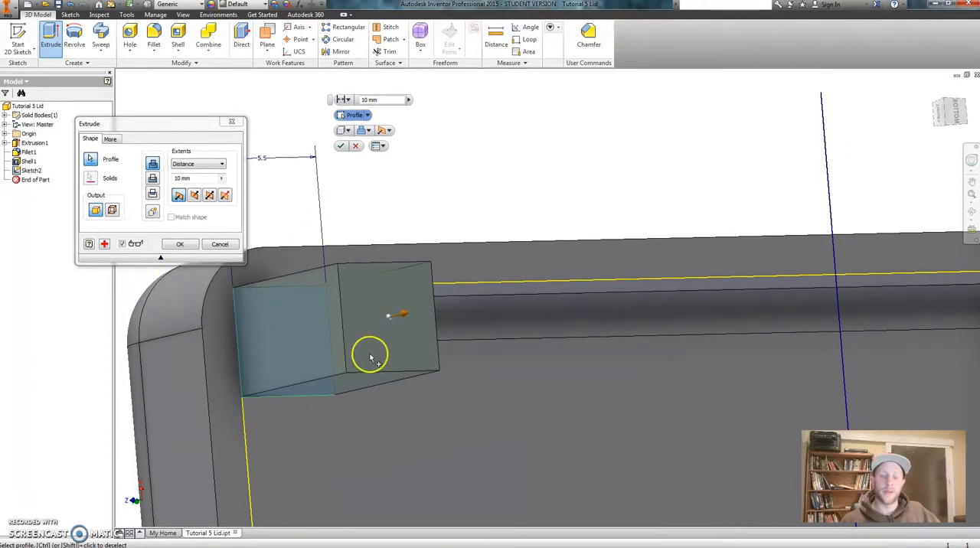
drag(372, 356, 455, 340)
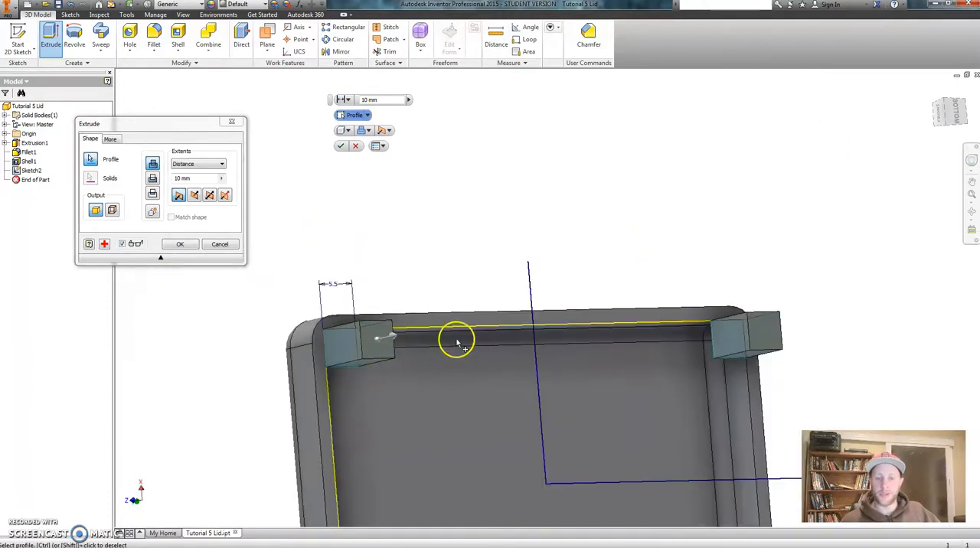
drag(460, 341, 375, 230)
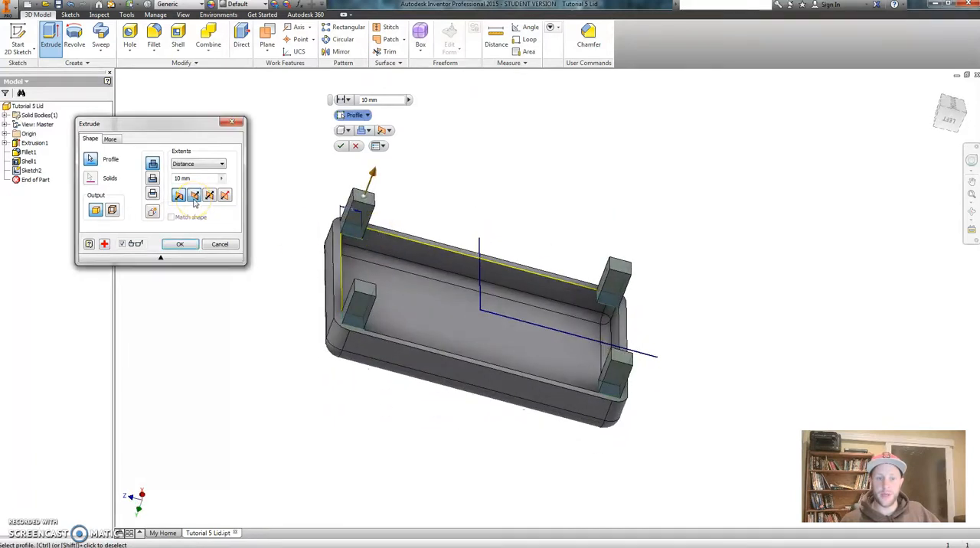
- Flip the extrusion direction, set extents To Next and create Extrusion2
click(221, 163)
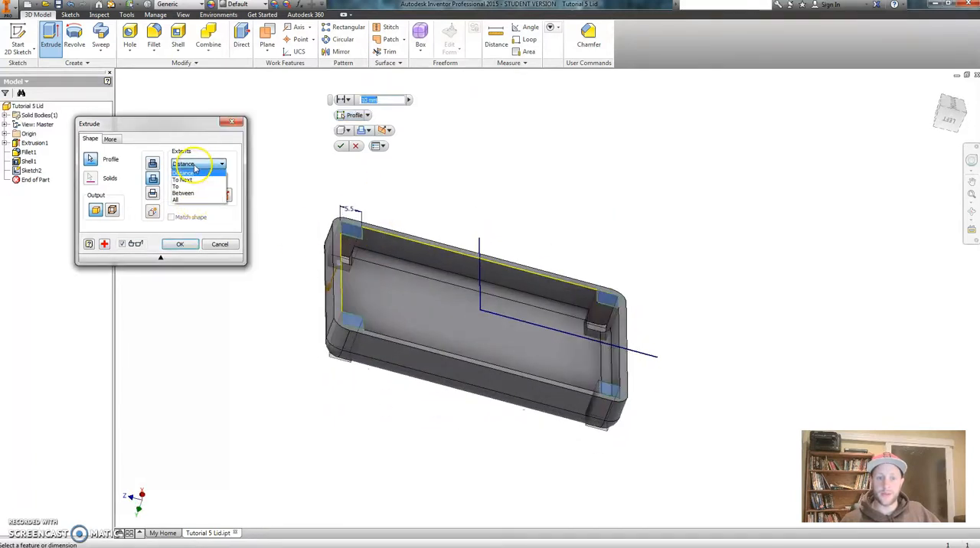
click(183, 179)
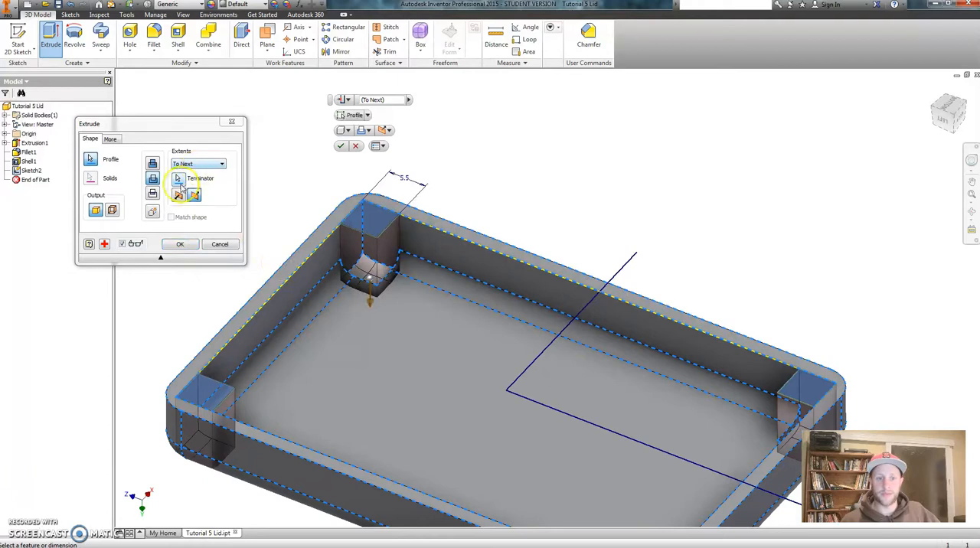
click(180, 243)
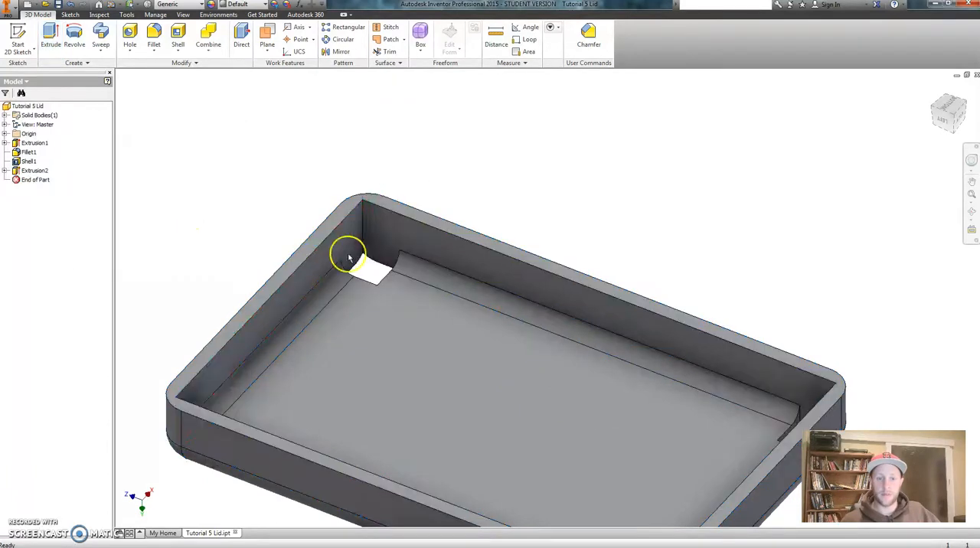
- Edit Extrusion2 so the four corner blocks extrude To Next and fill the lid's inner corners
drag(349, 256, 221, 267)
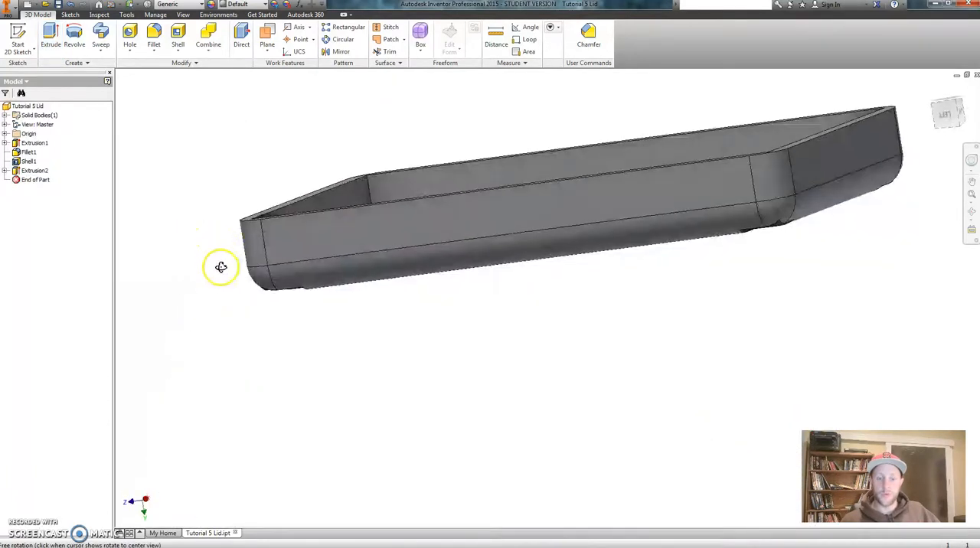
drag(221, 267, 668, 267)
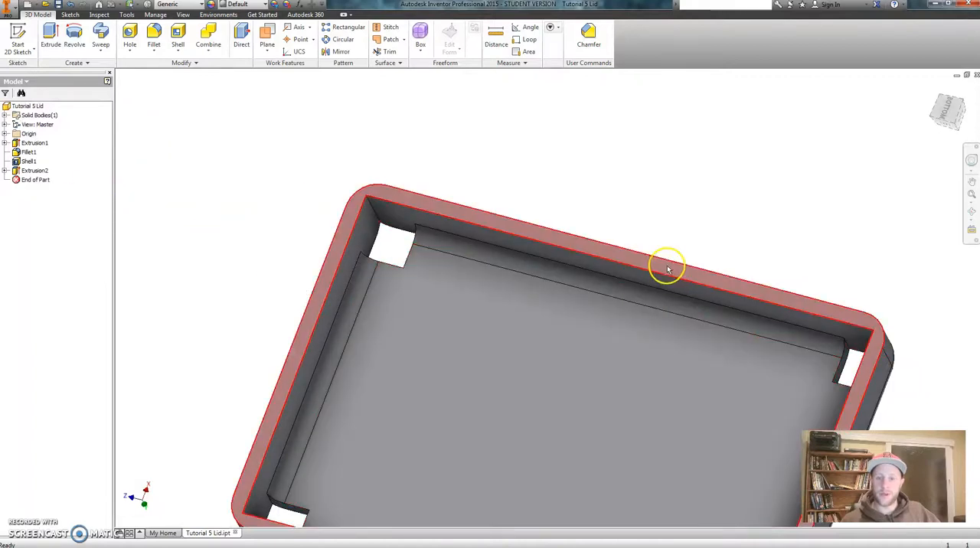
click(35, 170)
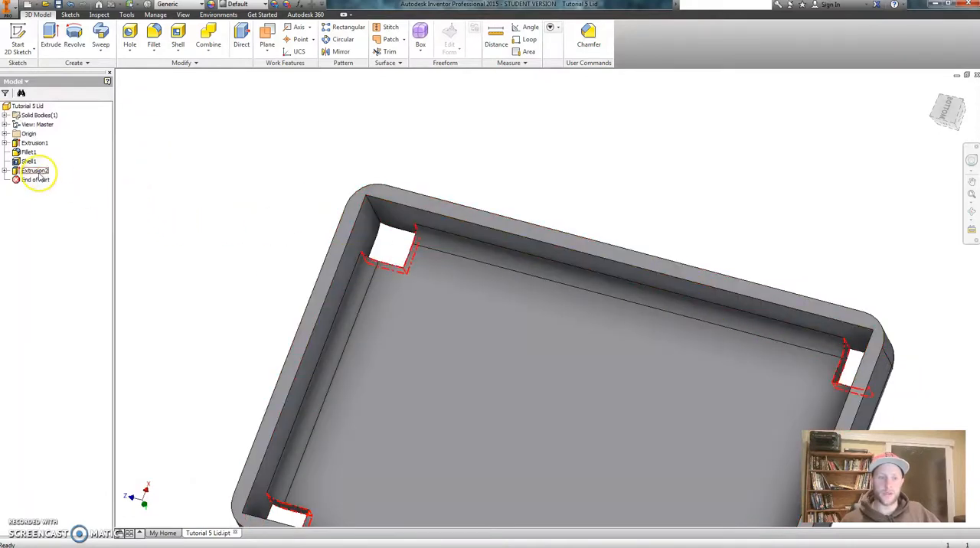
right_click(35, 170)
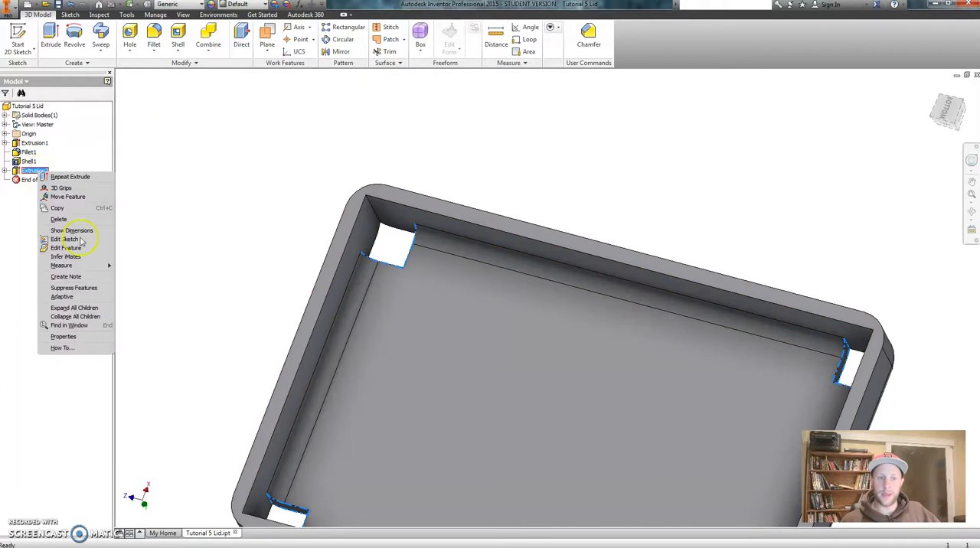
click(66, 239)
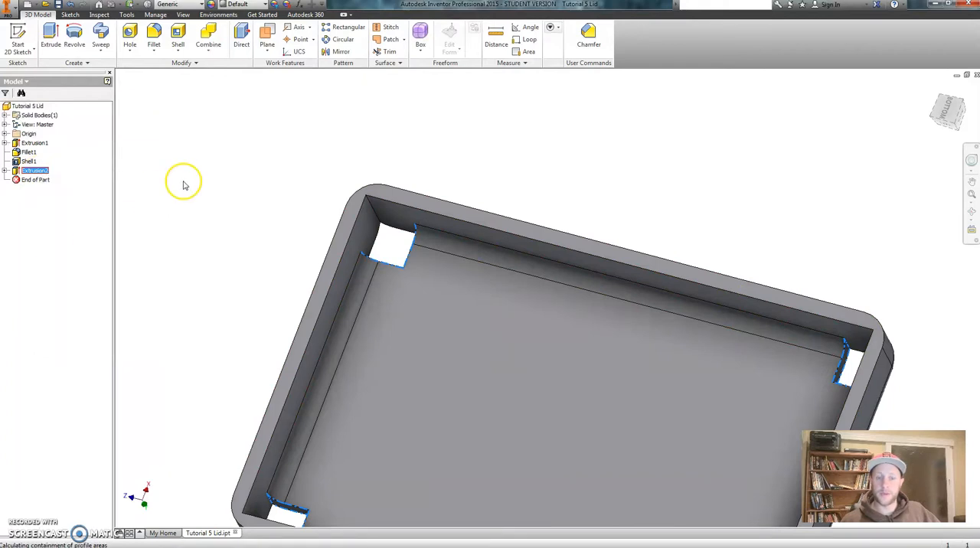
click(50, 35)
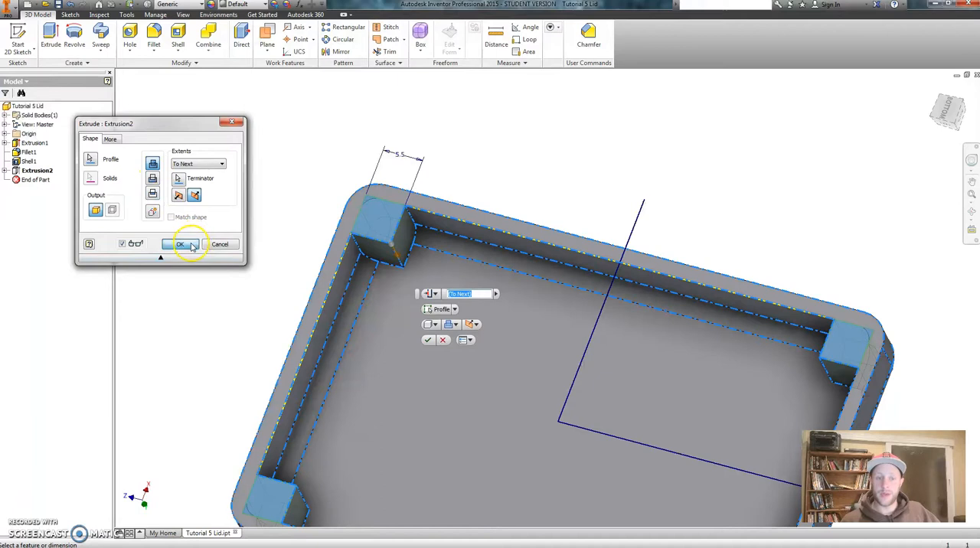
click(180, 244)
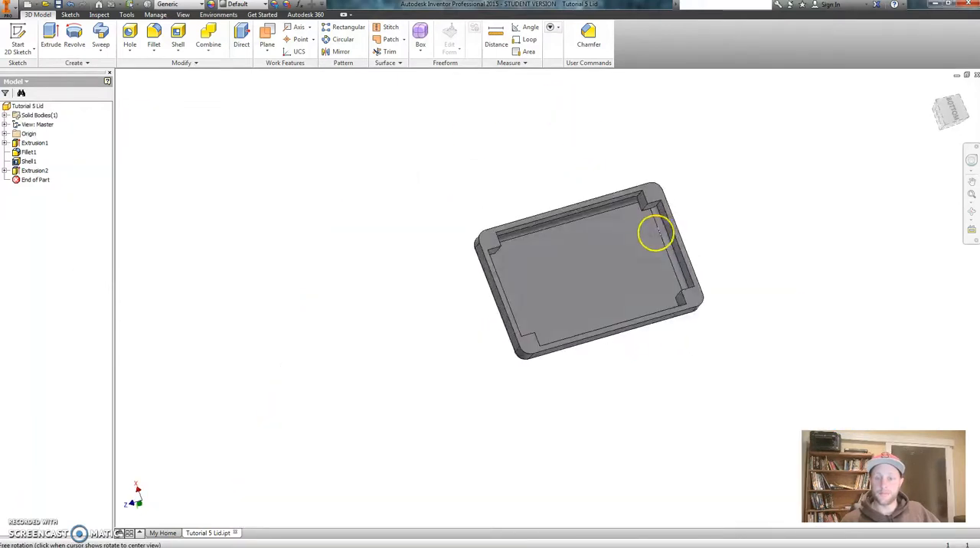
drag(654, 234, 420, 289)
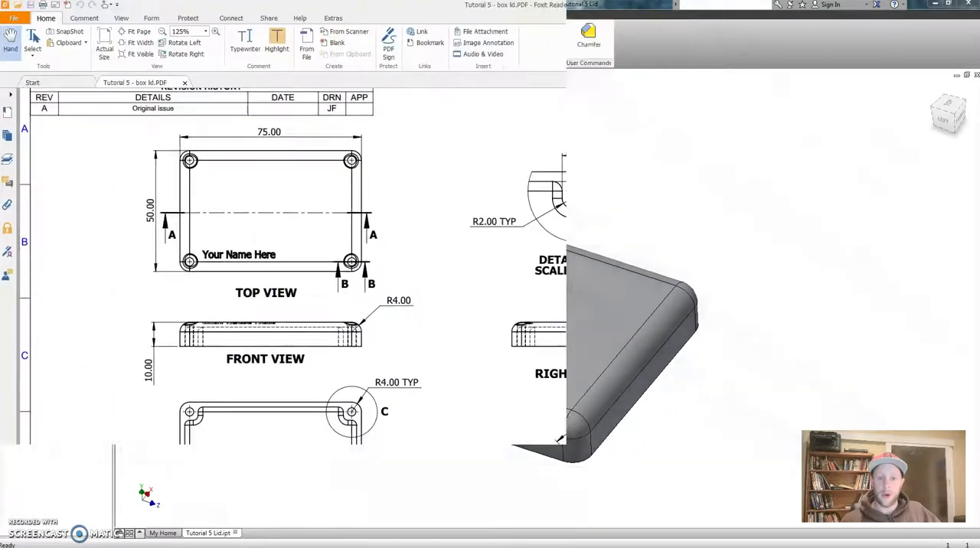
- Scroll the lid drawing down to the bottom view, Detail C and Section B-B
scroll(down, 3)
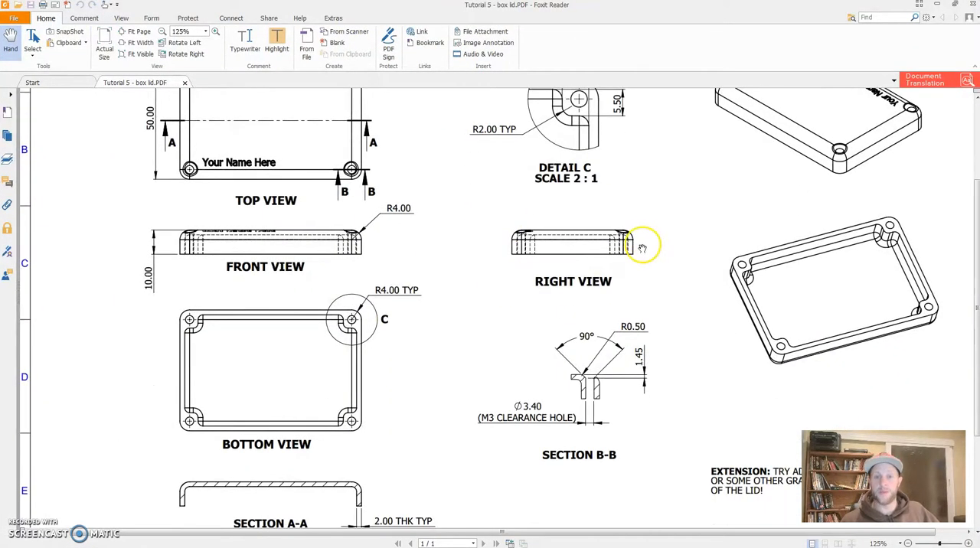
mouse_move(556, 317)
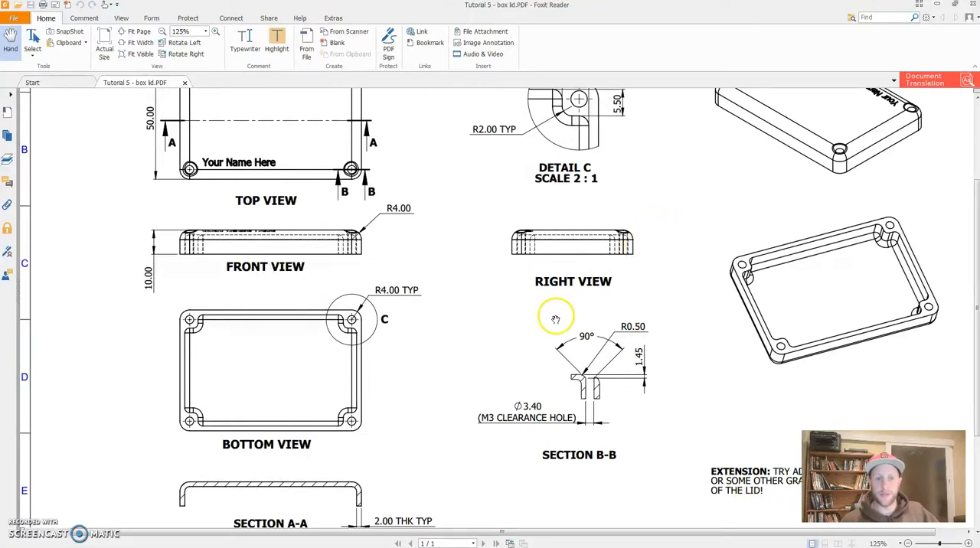
mouse_move(477, 409)
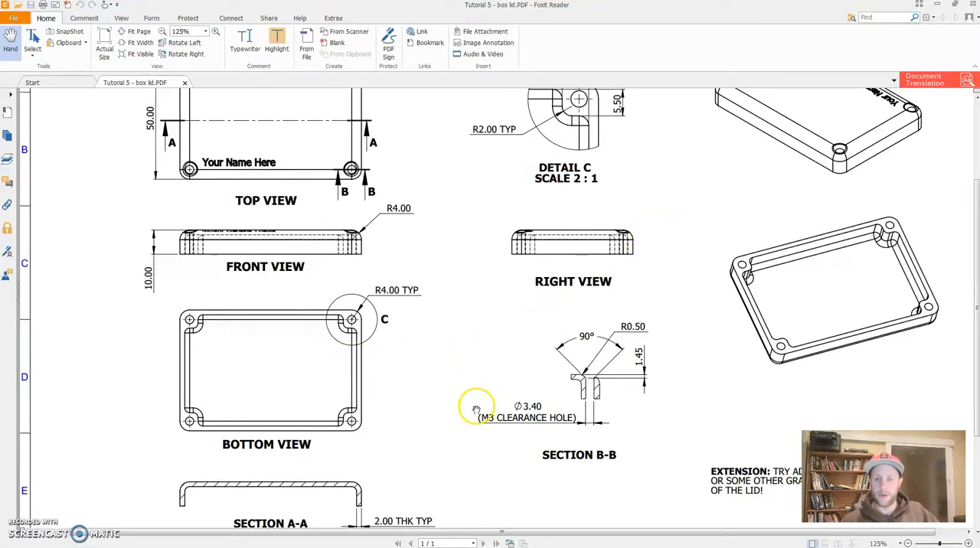
mouse_move(189, 358)
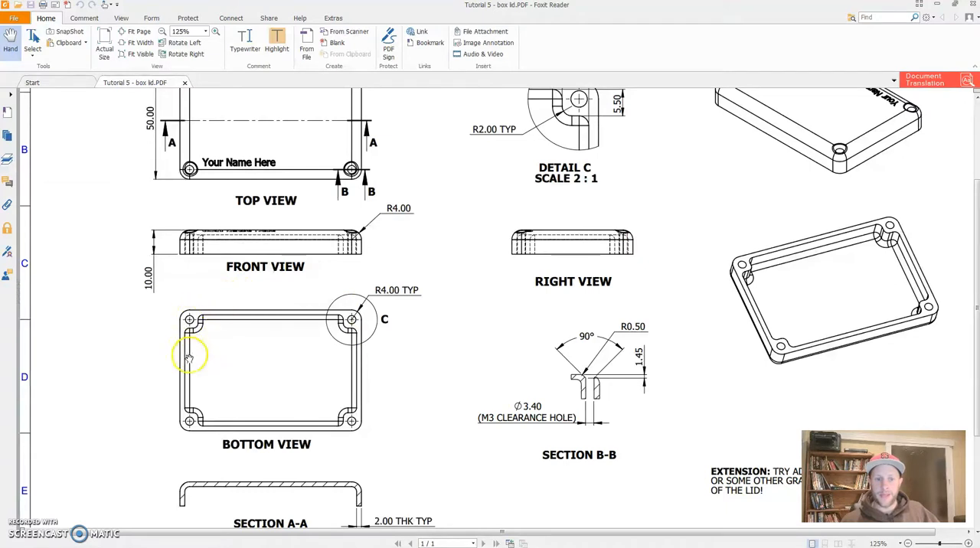
mouse_move(300, 335)
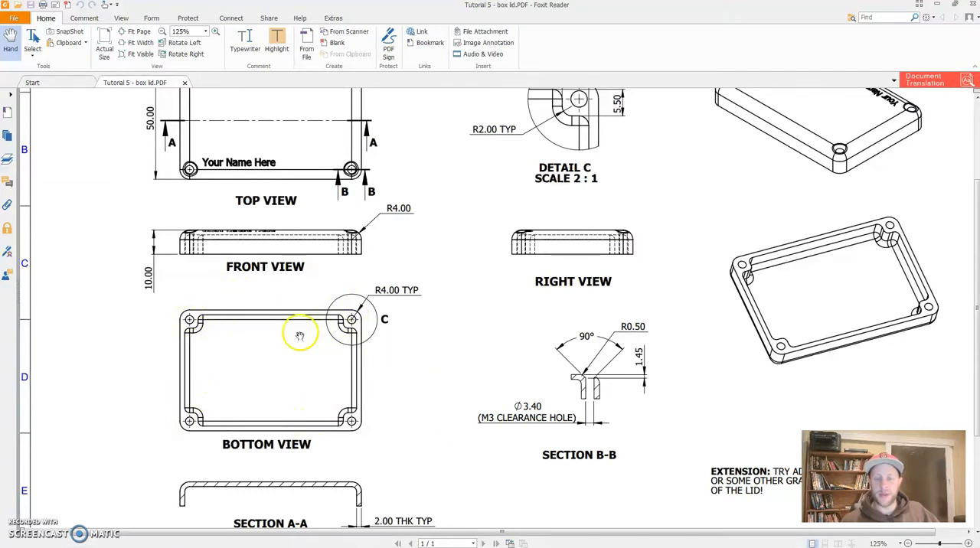
mouse_move(333, 339)
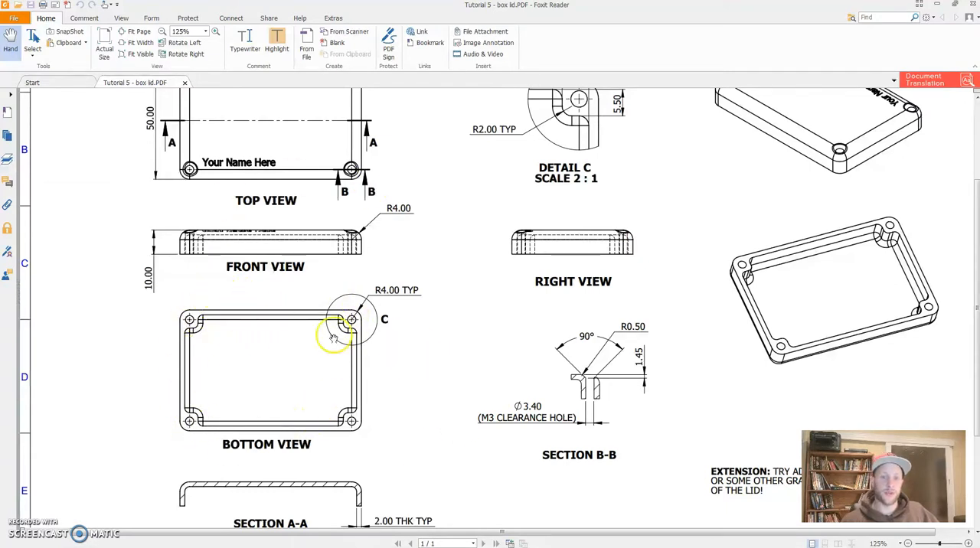
scroll(down, 3)
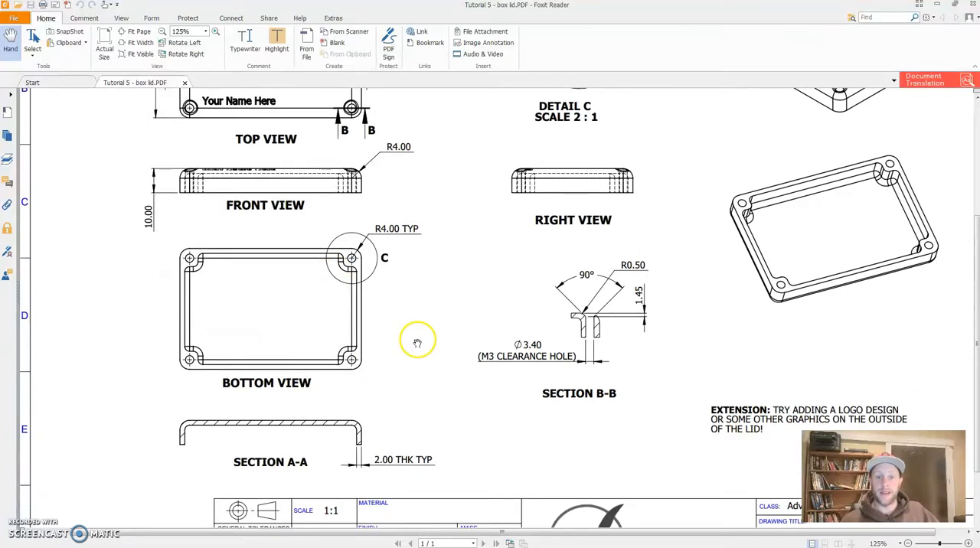
mouse_move(230, 249)
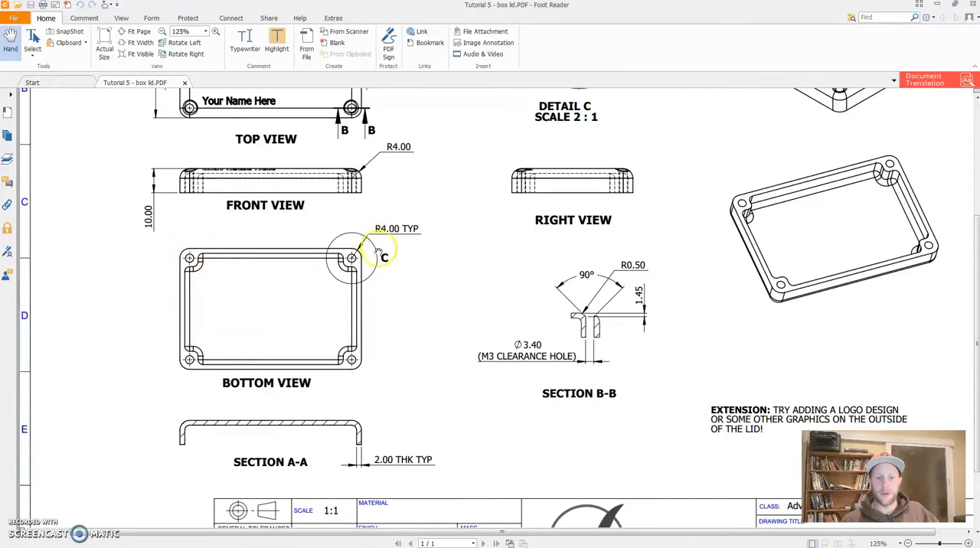
mouse_move(496, 278)
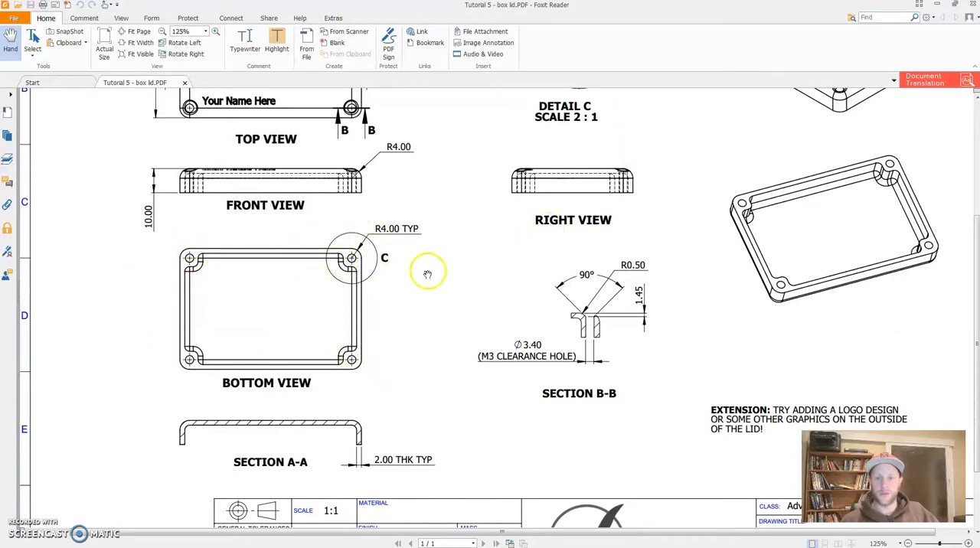
mouse_move(586, 333)
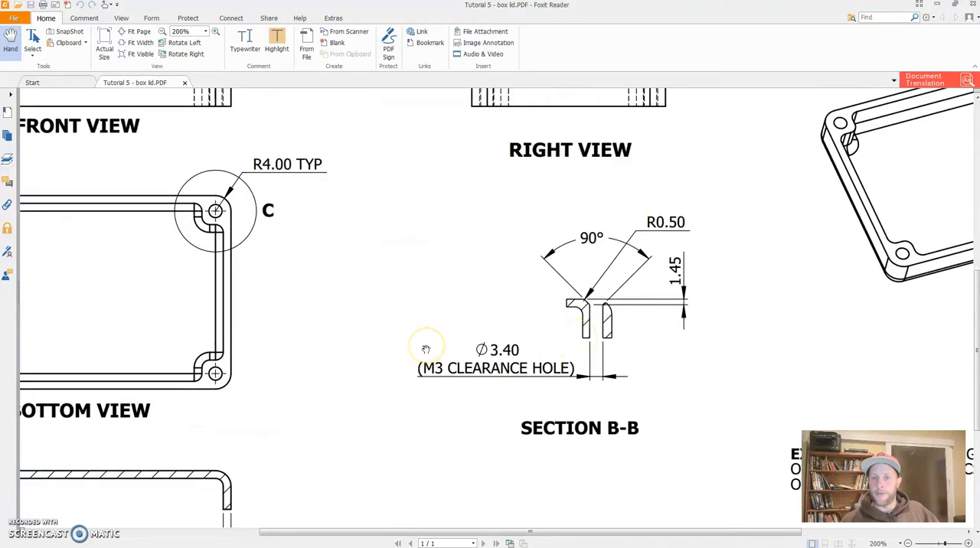
mouse_move(480, 292)
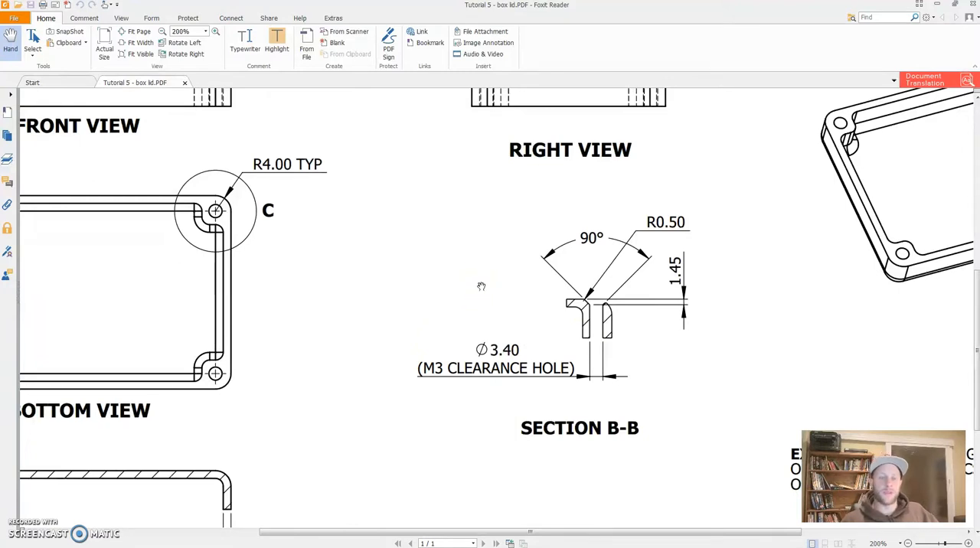
mouse_move(344, 270)
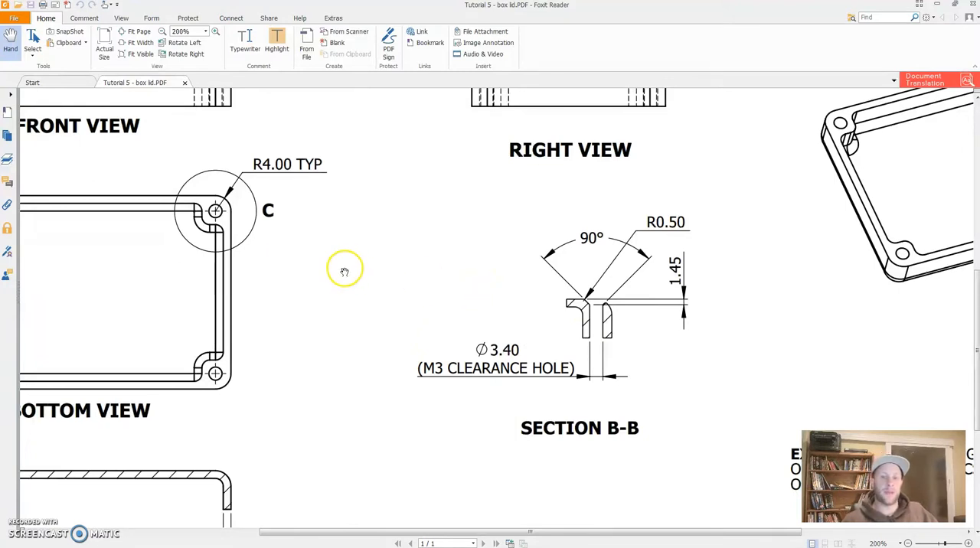
mouse_move(374, 383)
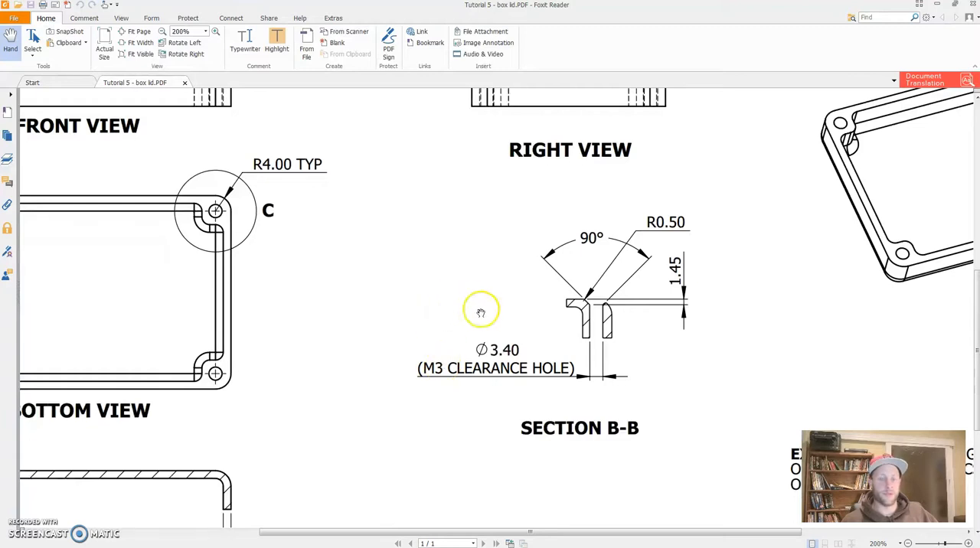
mouse_move(477, 299)
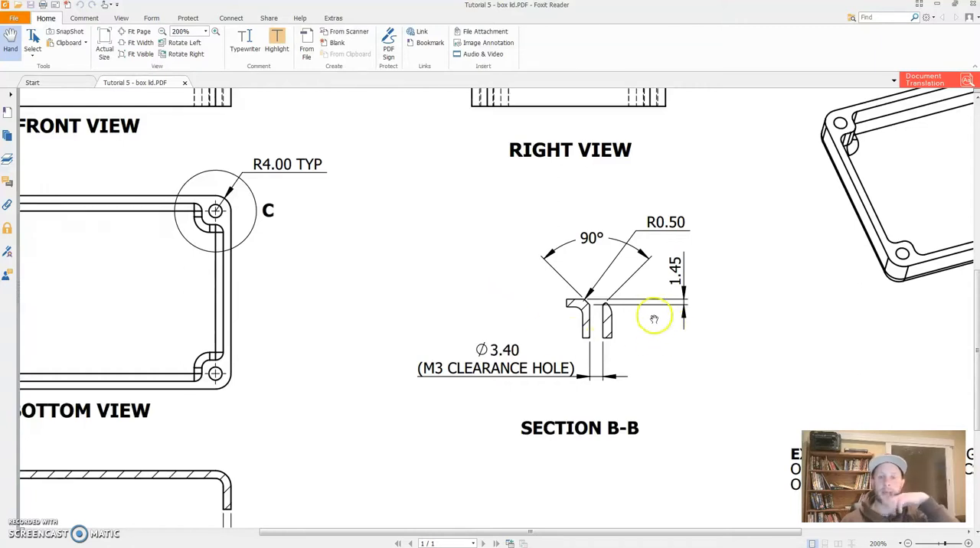
mouse_move(597, 314)
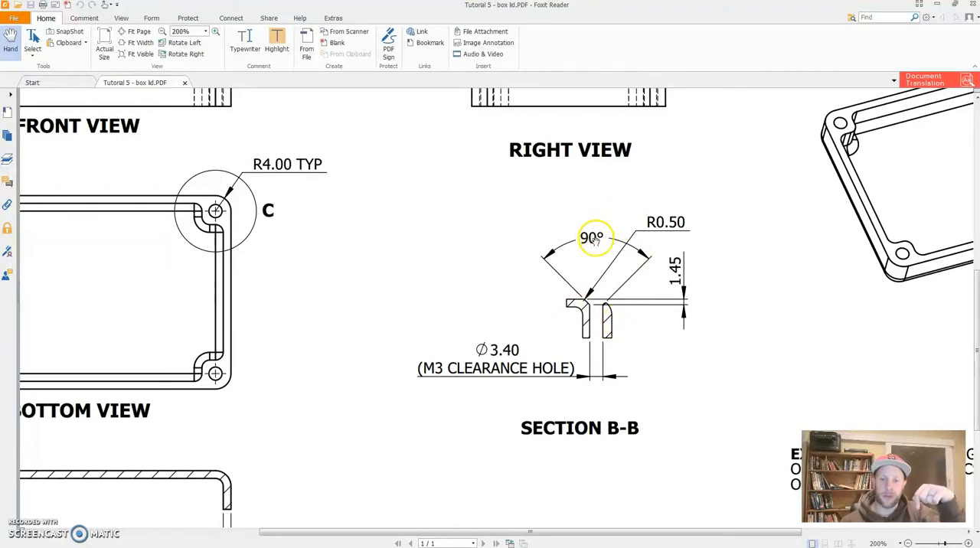
mouse_move(601, 330)
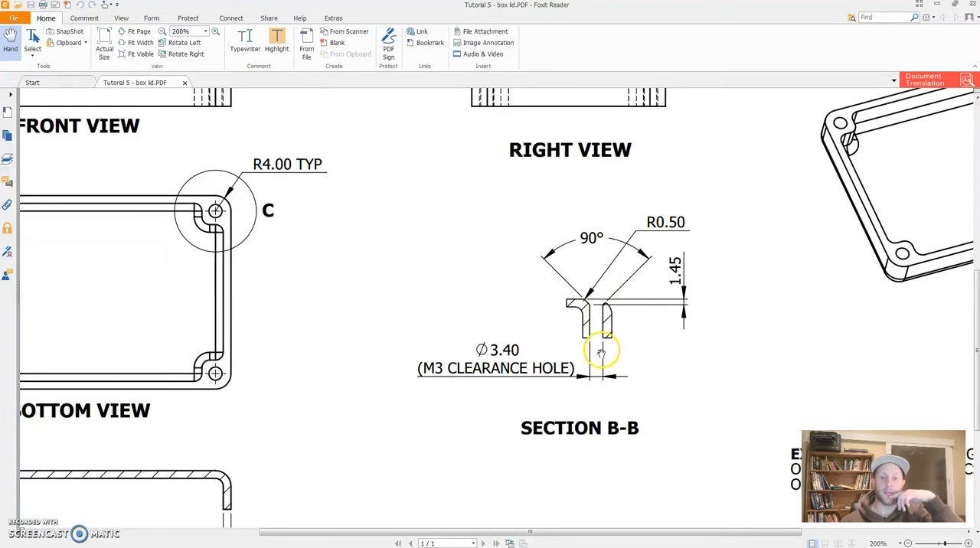
mouse_move(597, 392)
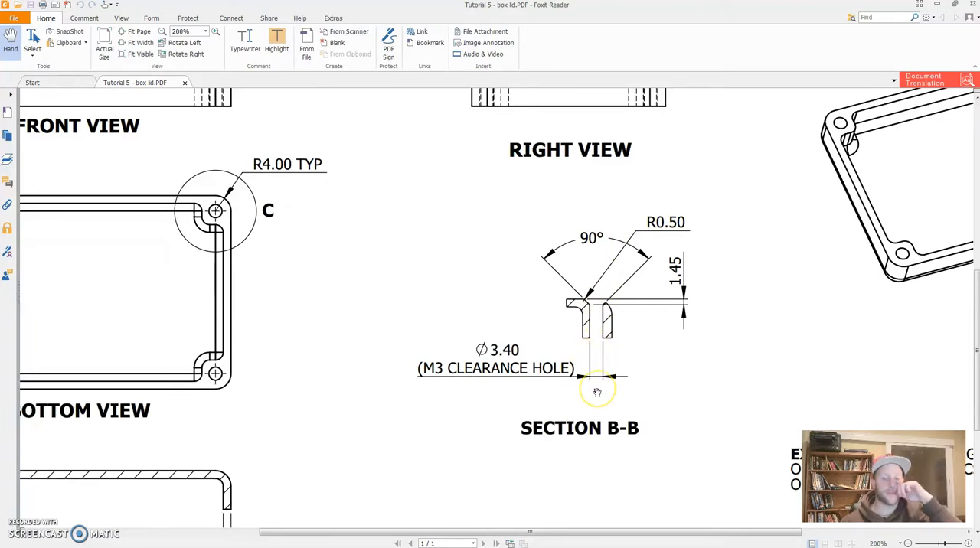
mouse_move(616, 318)
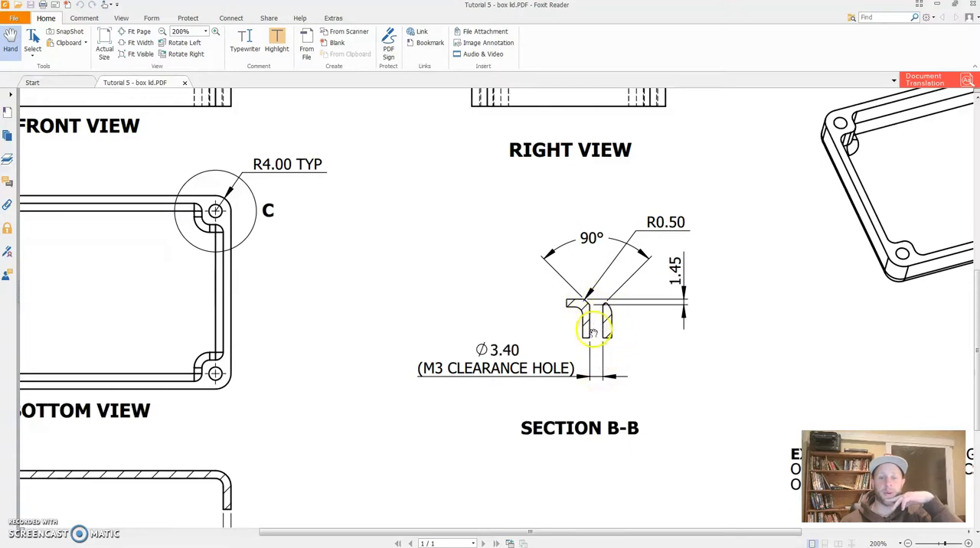
mouse_move(479, 360)
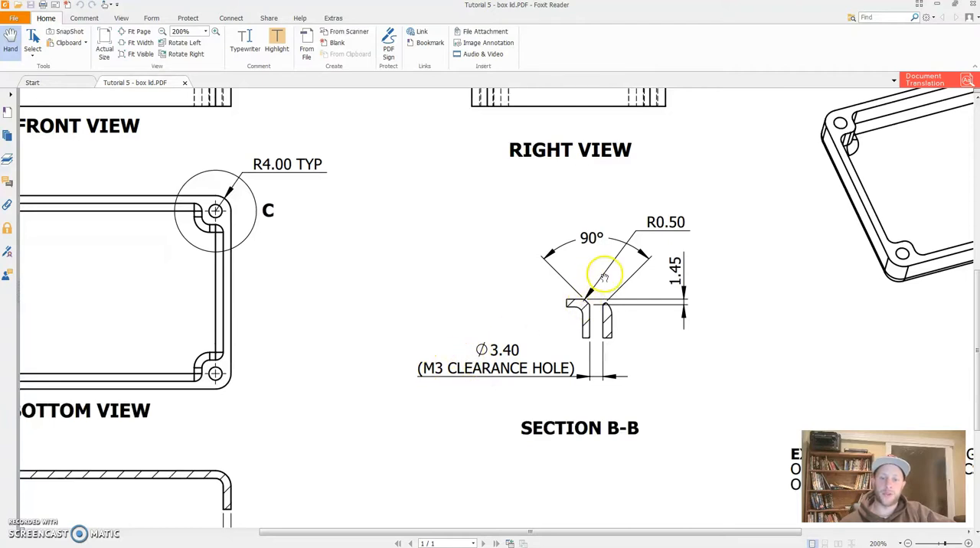
mouse_move(598, 337)
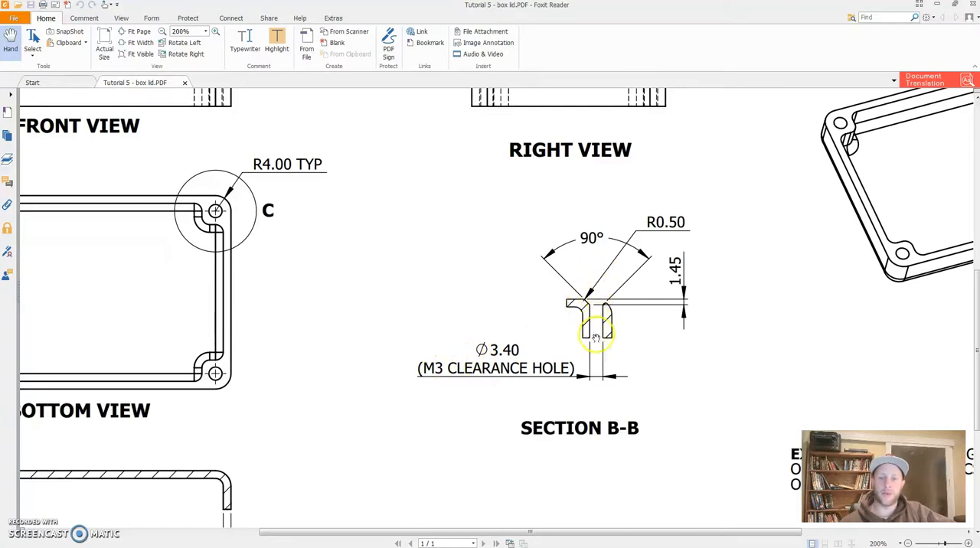
mouse_move(623, 308)
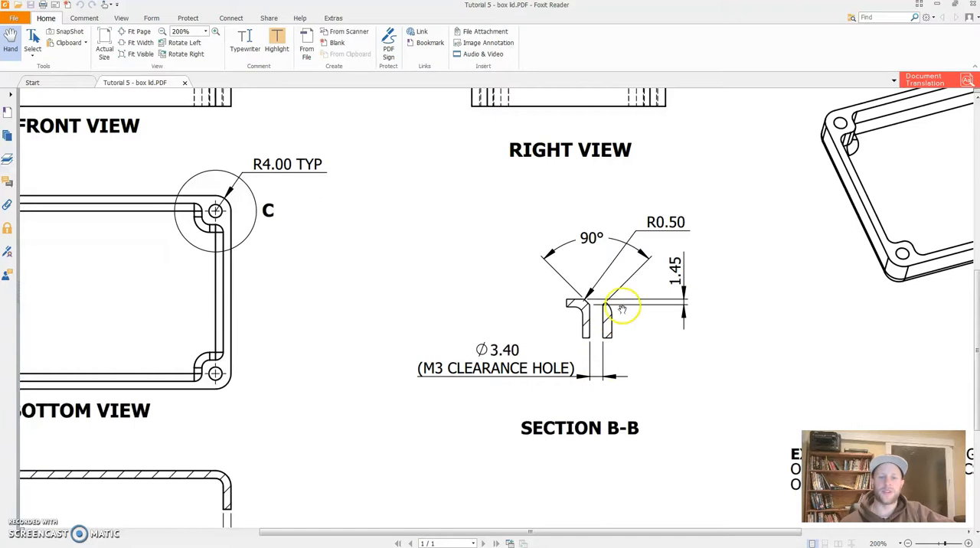
mouse_move(601, 299)
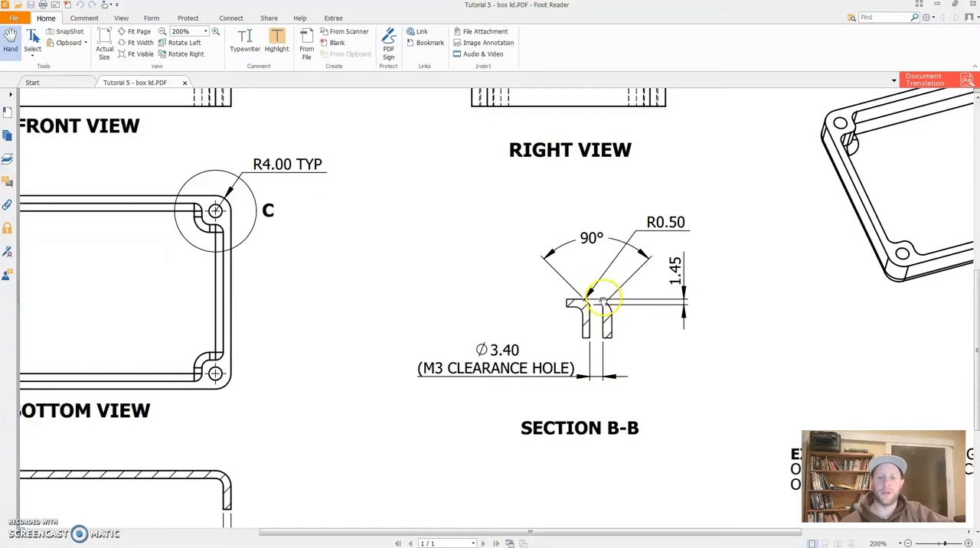
mouse_move(594, 253)
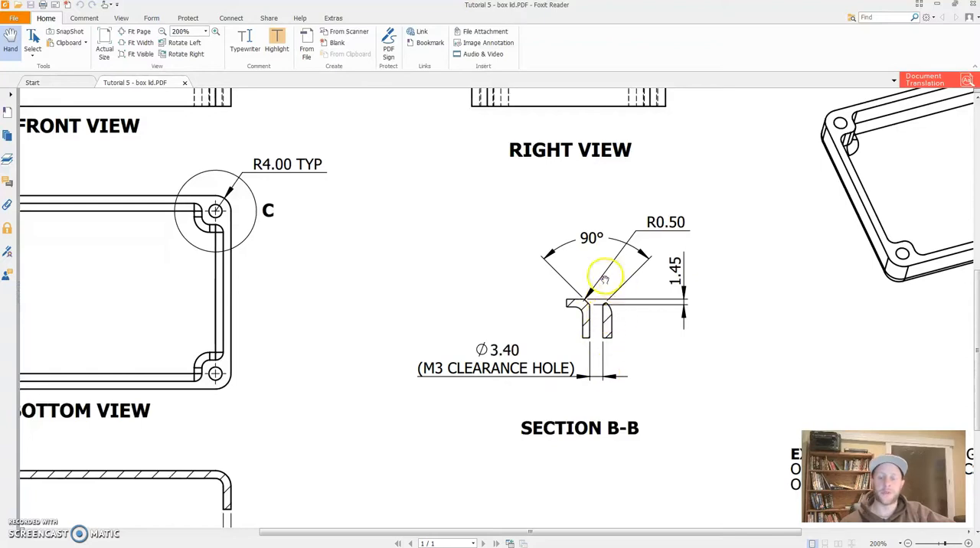
- Scroll down to Section B-B's countersink specs: 90°, R0.50, 1.45 deep, Ø3.40 M3 clearance
scroll(down, 3)
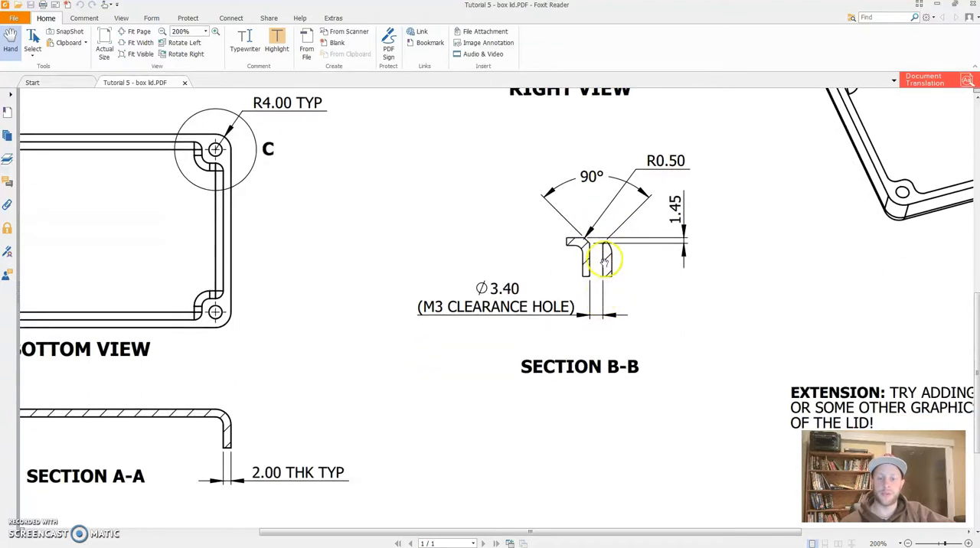
mouse_move(519, 281)
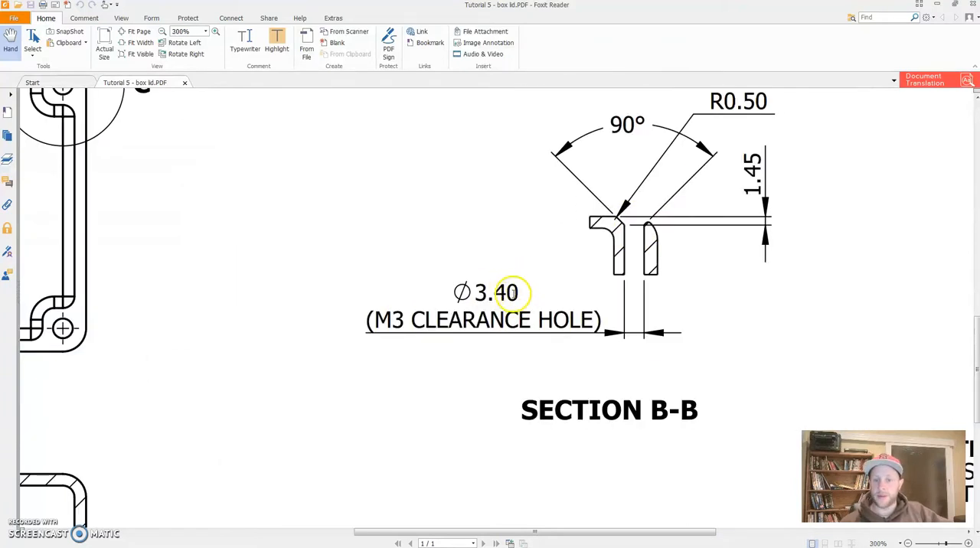
mouse_move(513, 294)
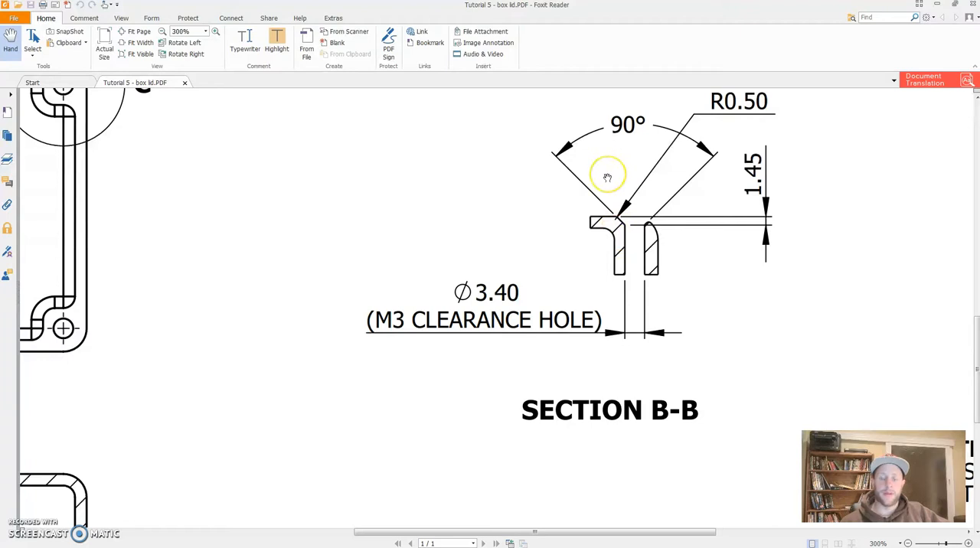
mouse_move(634, 125)
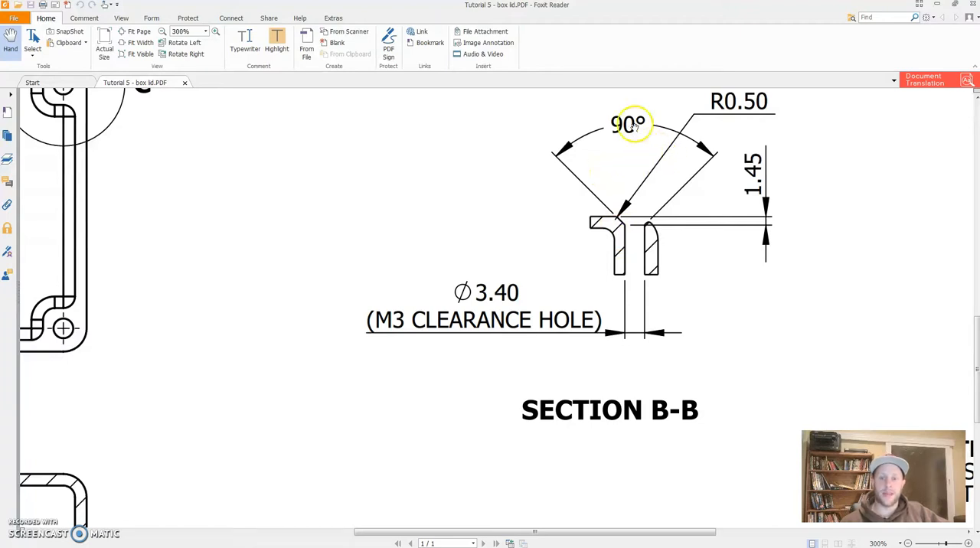
mouse_move(647, 226)
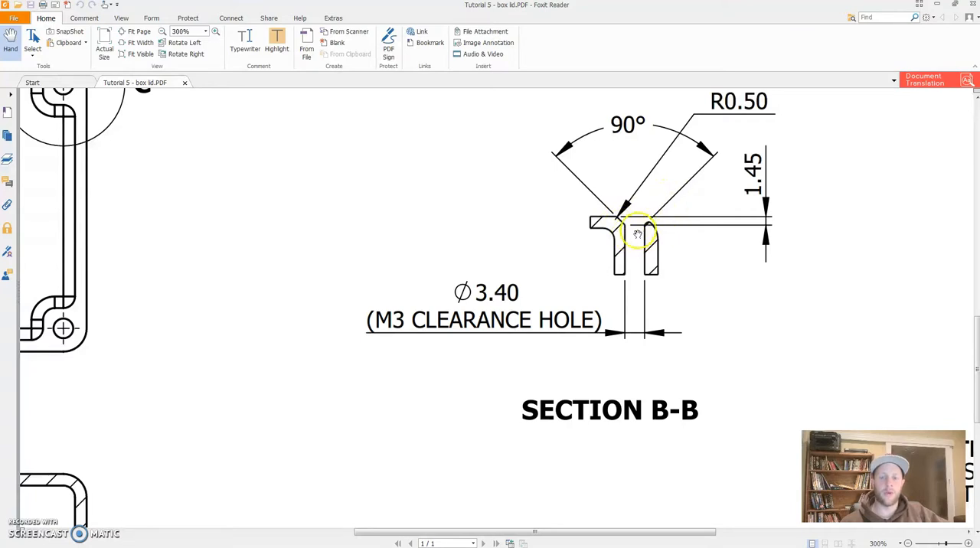
mouse_move(543, 191)
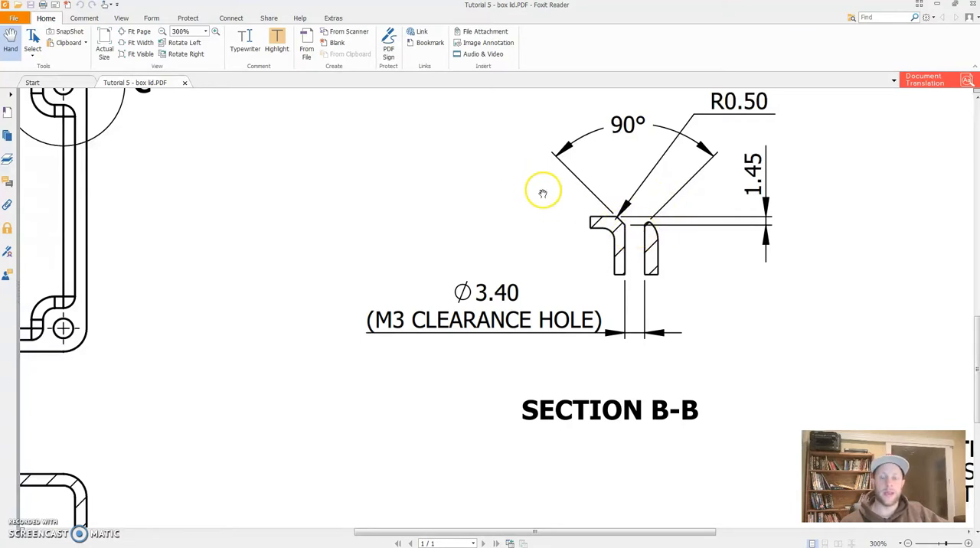
mouse_move(659, 211)
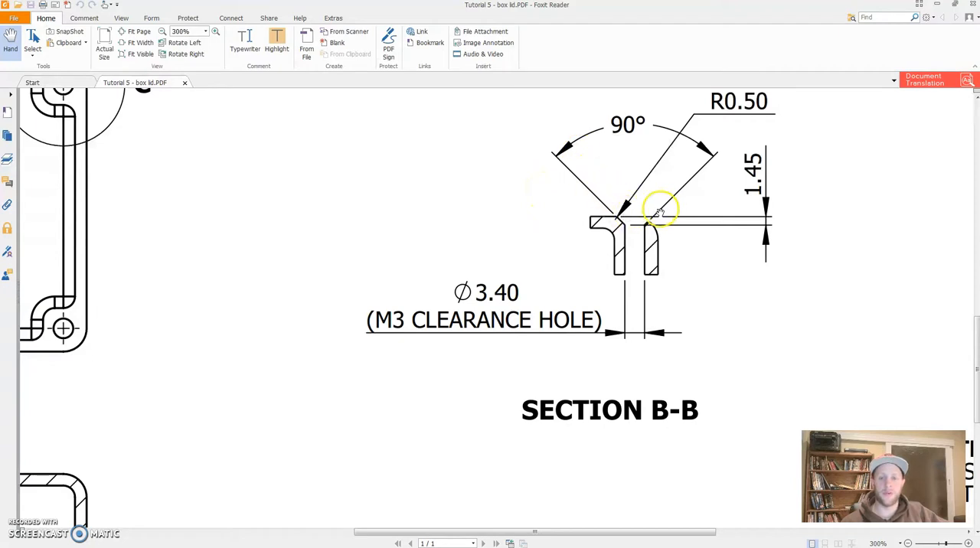
mouse_move(467, 222)
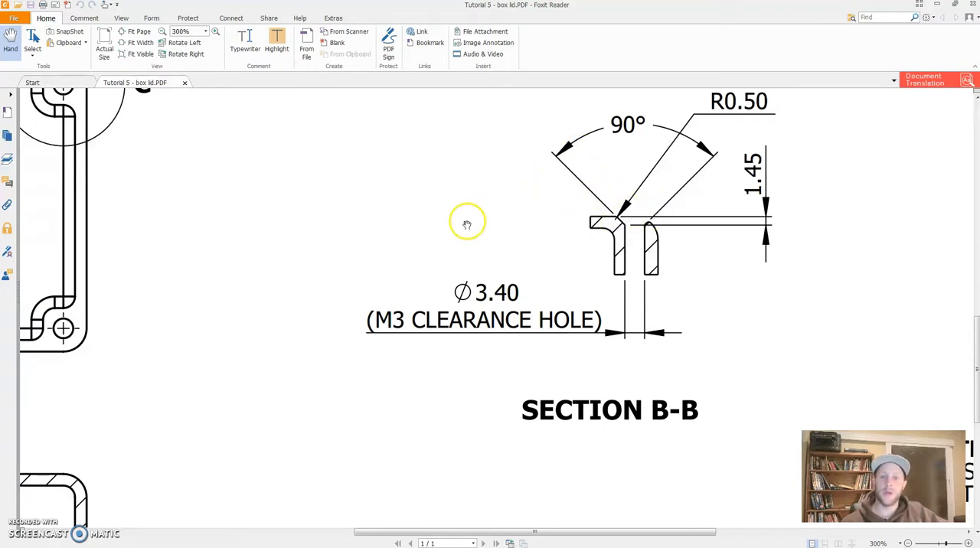
mouse_move(638, 260)
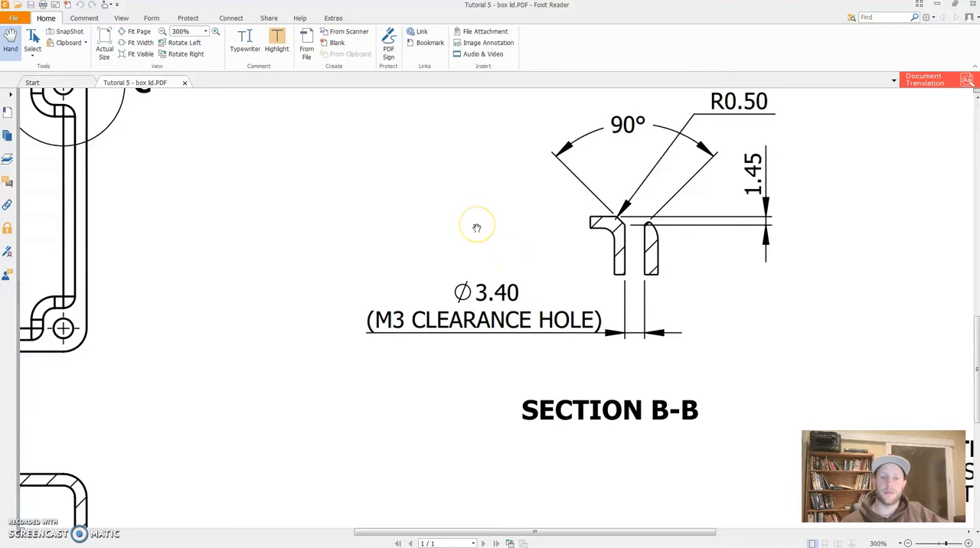
mouse_move(498, 200)
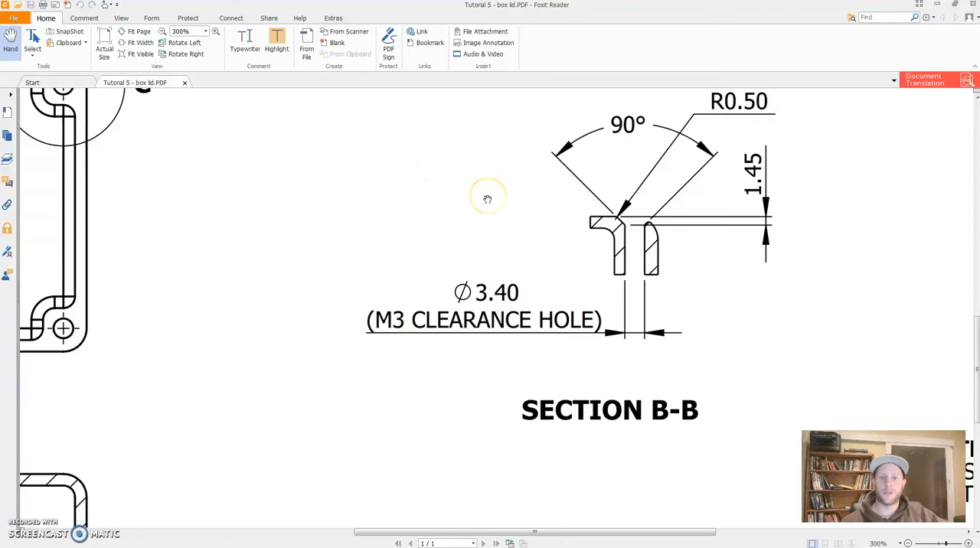
mouse_move(461, 232)
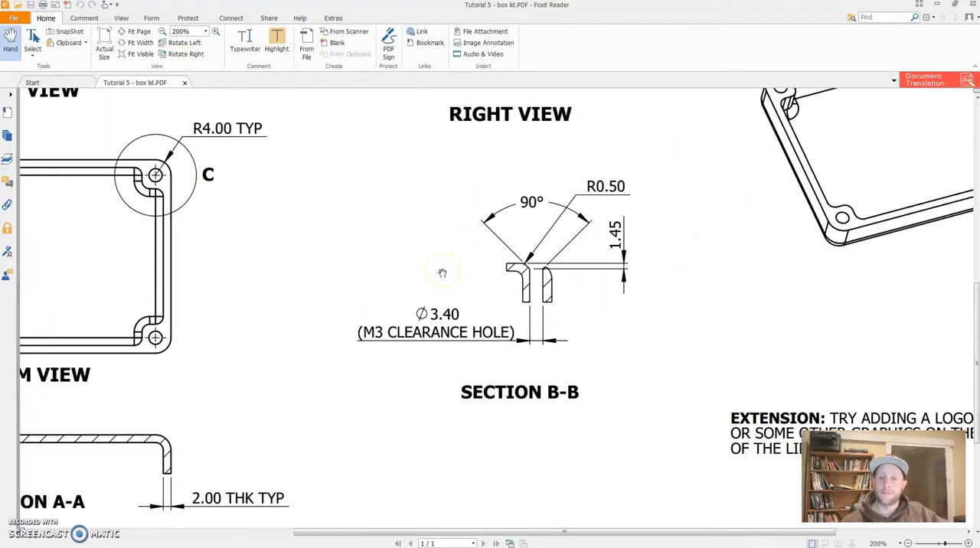
click(216, 31)
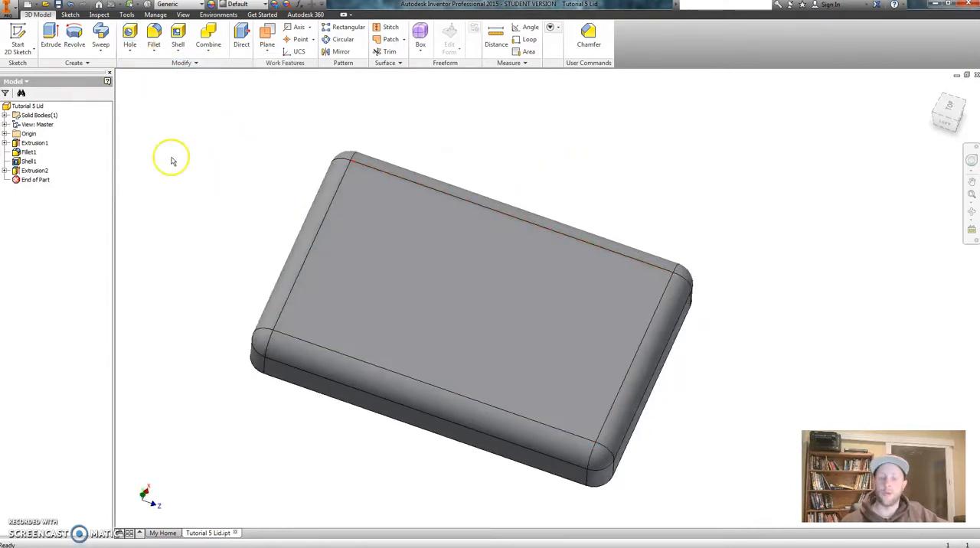
mouse_move(129, 32)
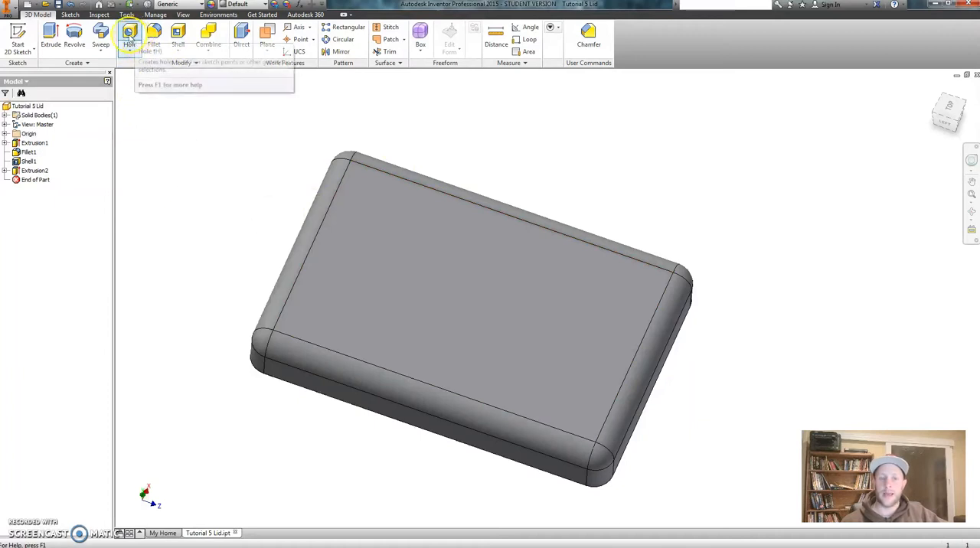
mouse_move(129, 32)
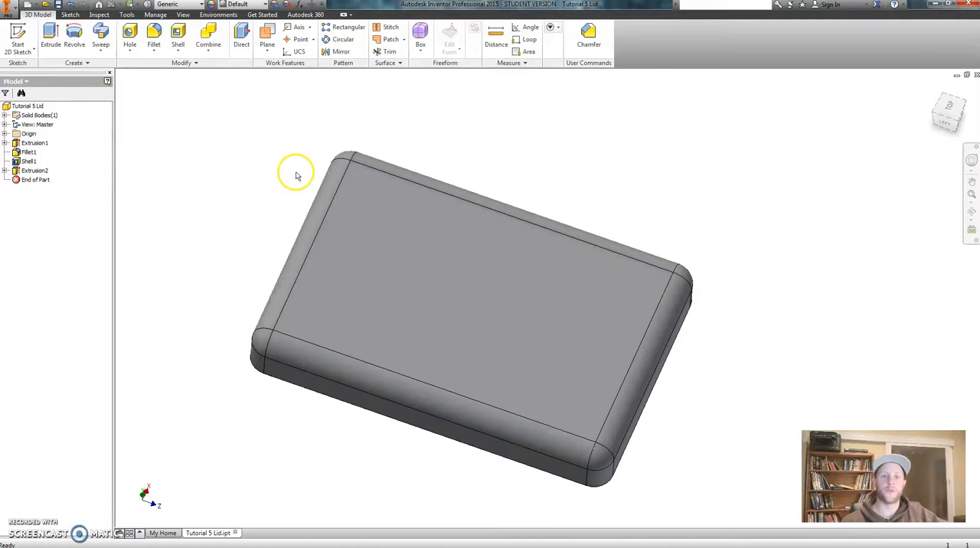
mouse_move(242, 107)
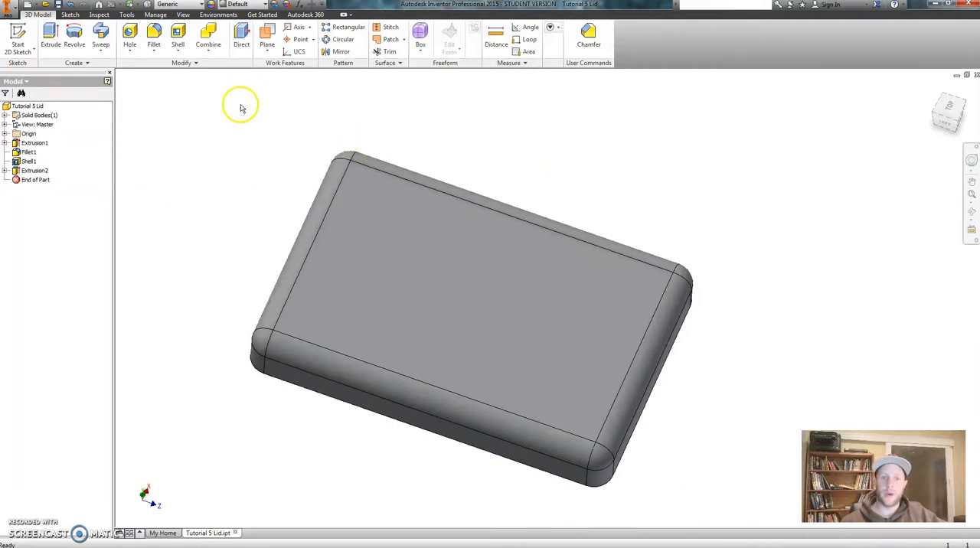
mouse_move(549, 183)
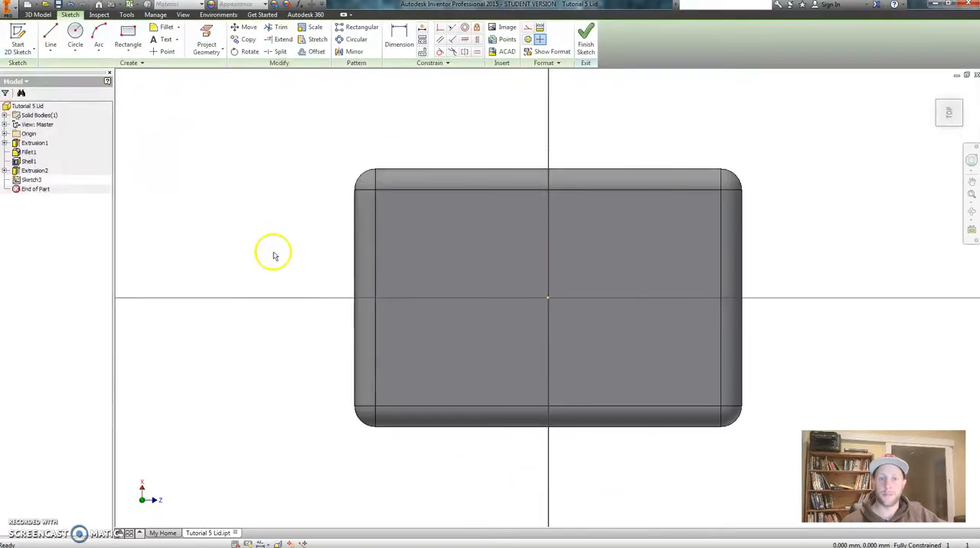
mouse_move(563, 299)
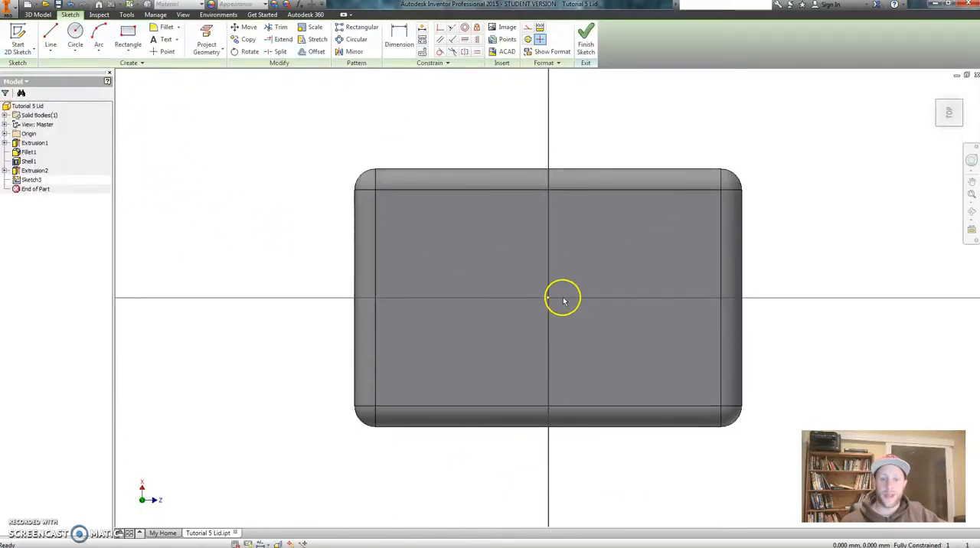
- Draw a centre-point rectangle from the sketch origin extending beyond the lid
click(128, 43)
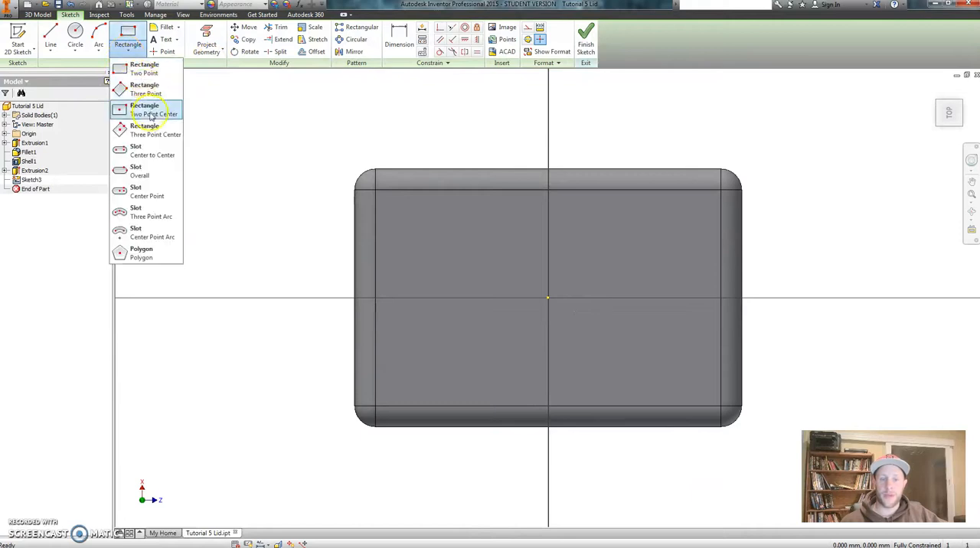
click(154, 109)
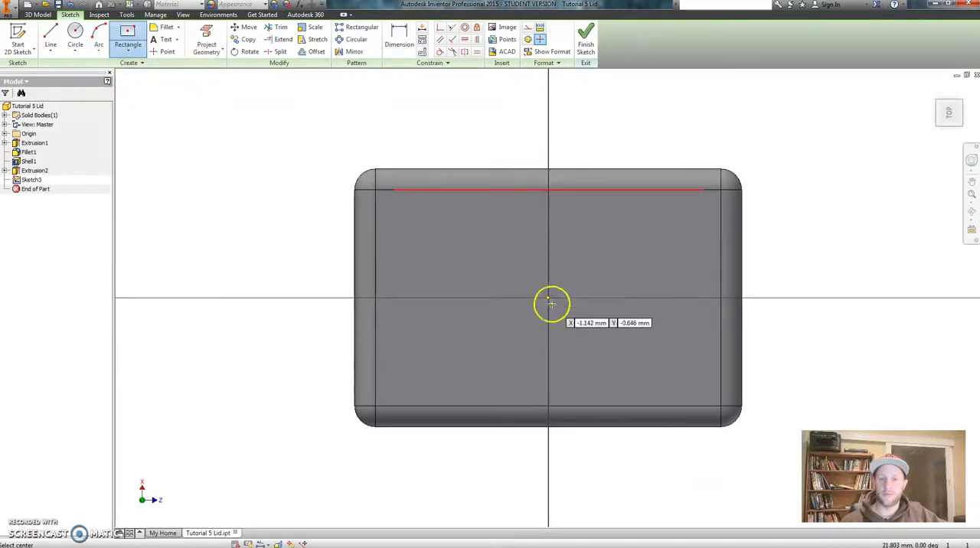
drag(552, 304, 800, 168)
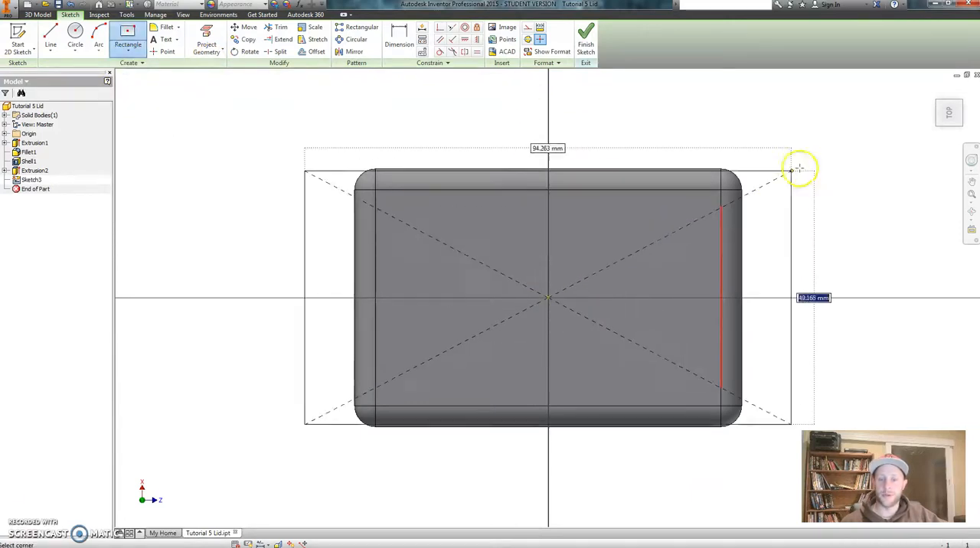
drag(800, 168, 827, 122)
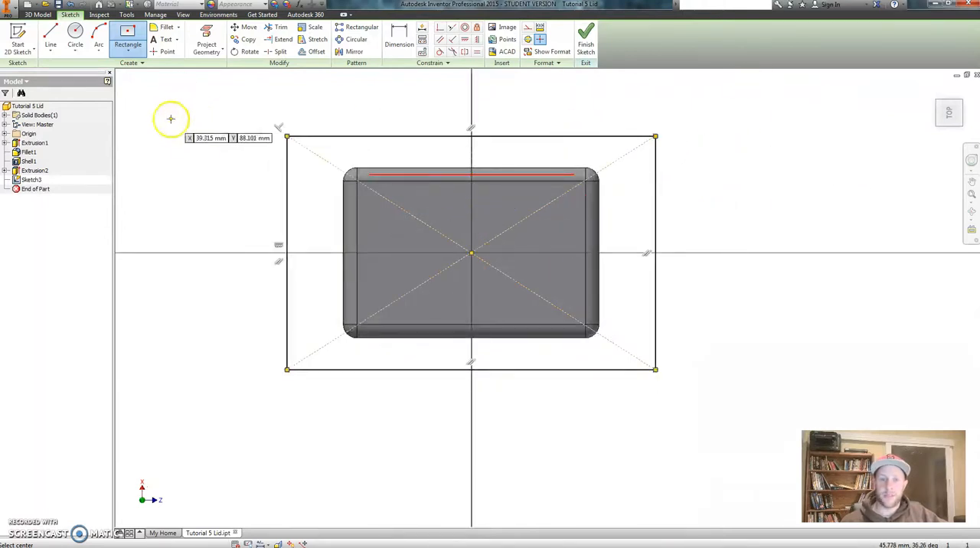
- Dimension the rectangle 67 mm wide and 42 mm high, then finish Sketch3
click(399, 34)
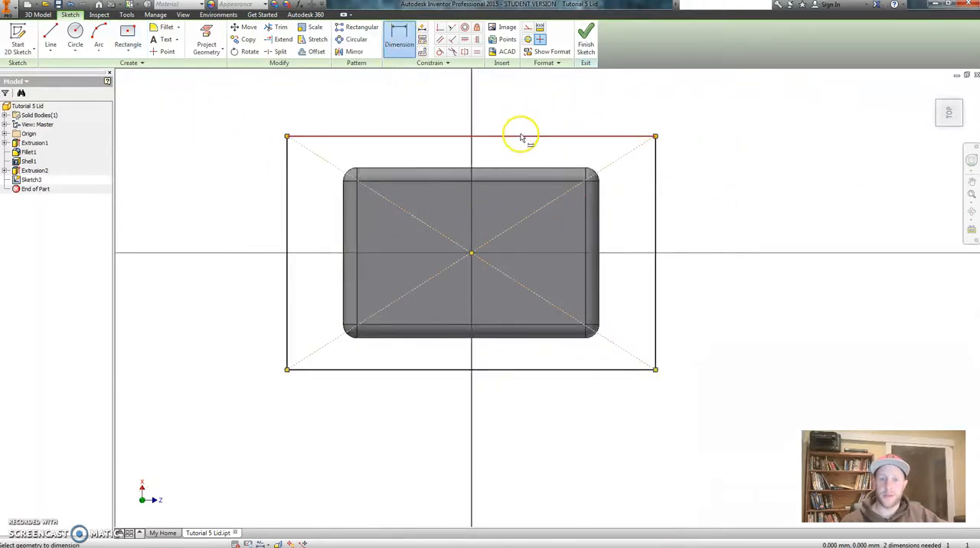
click(521, 137)
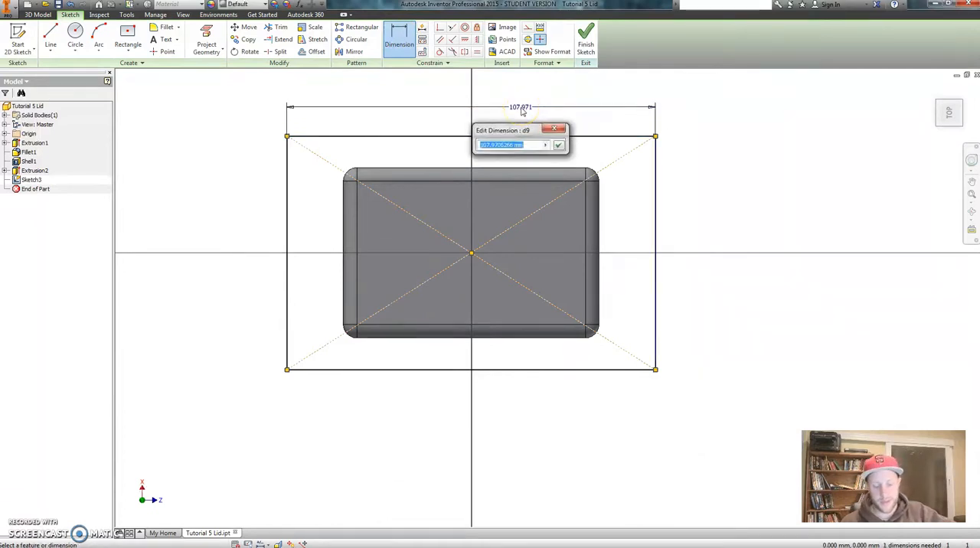
click(558, 145)
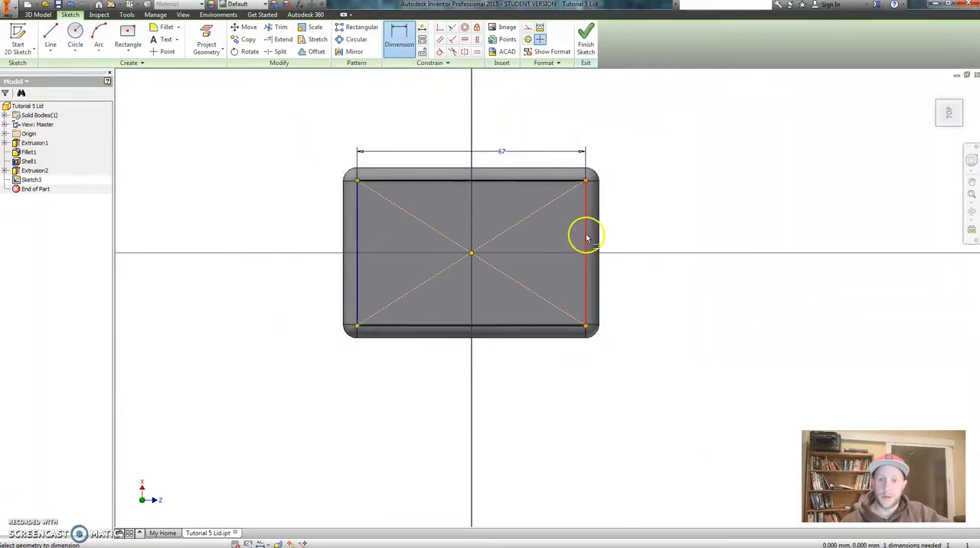
click(588, 235)
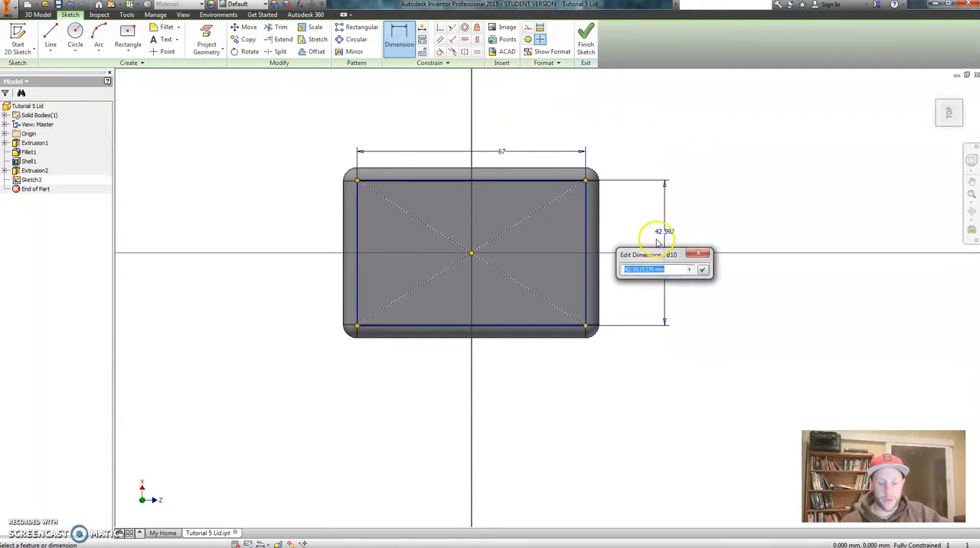
click(702, 269)
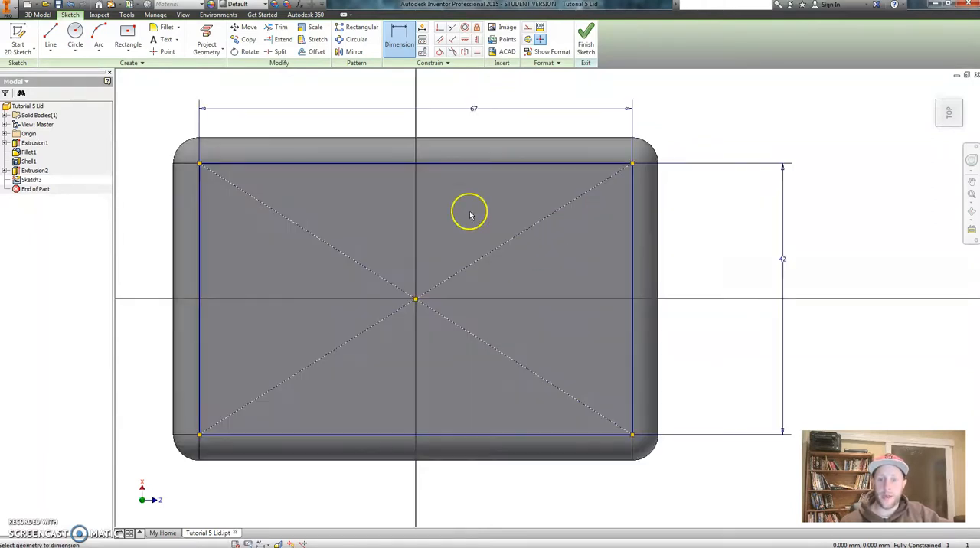
mouse_move(436, 422)
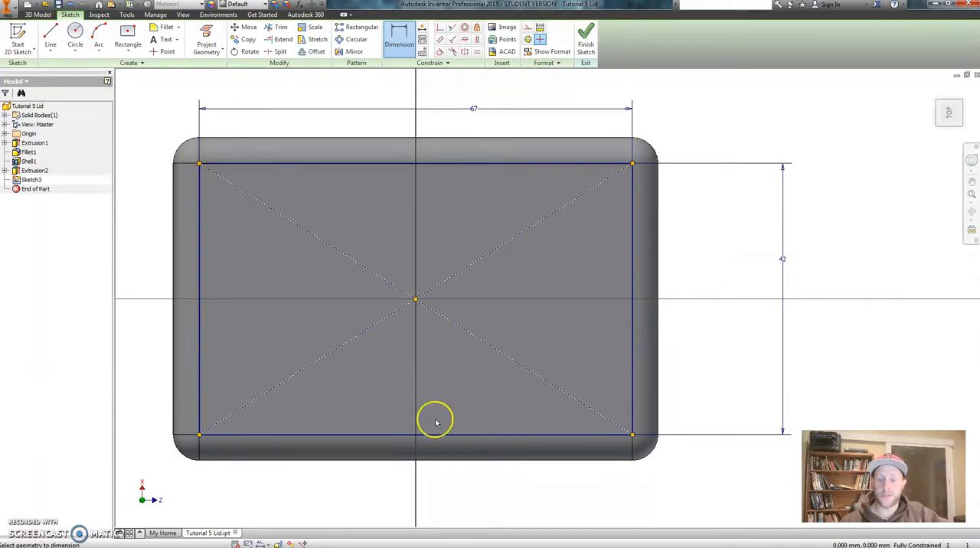
mouse_move(545, 305)
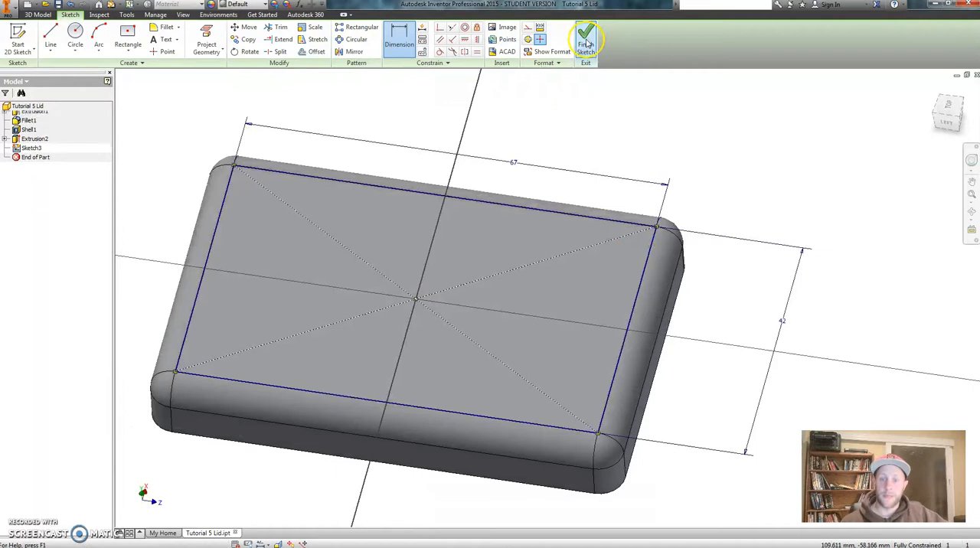
click(585, 39)
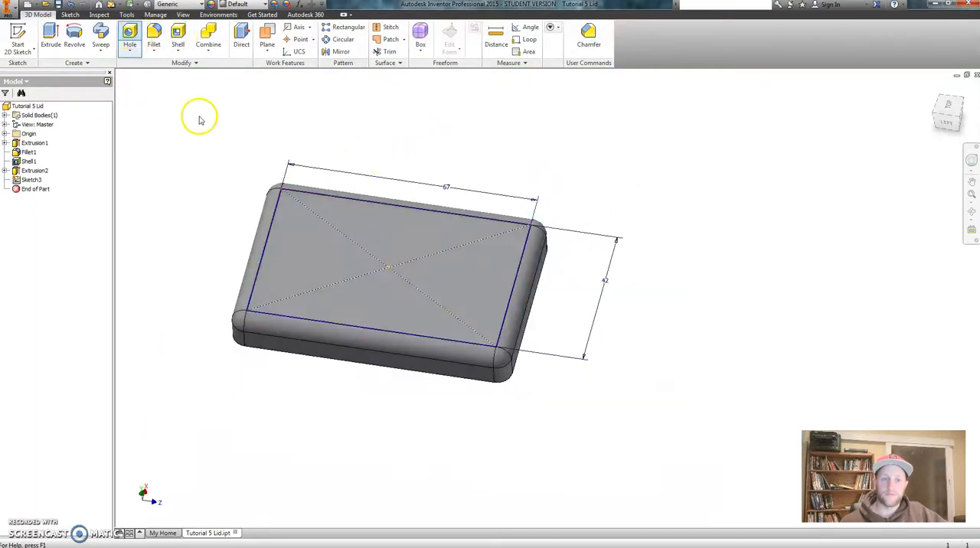
- Start a Hole feature and keep its placement set to From Sketch using Sketch3
click(130, 35)
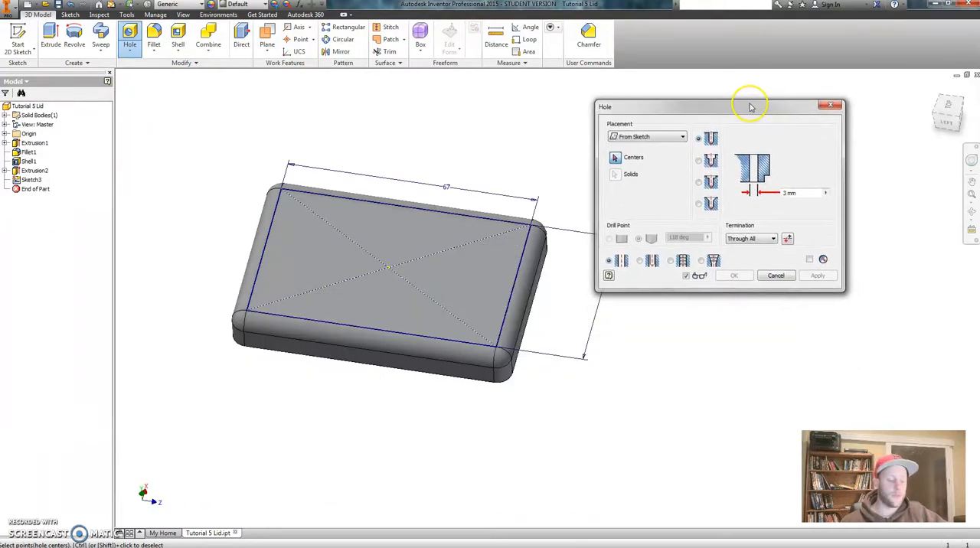
drag(751, 106, 793, 104)
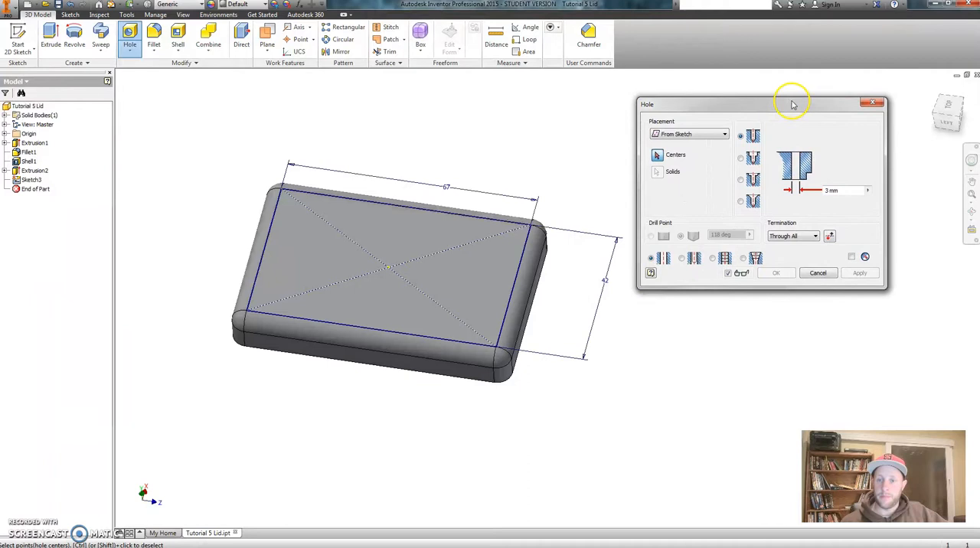
mouse_move(632, 190)
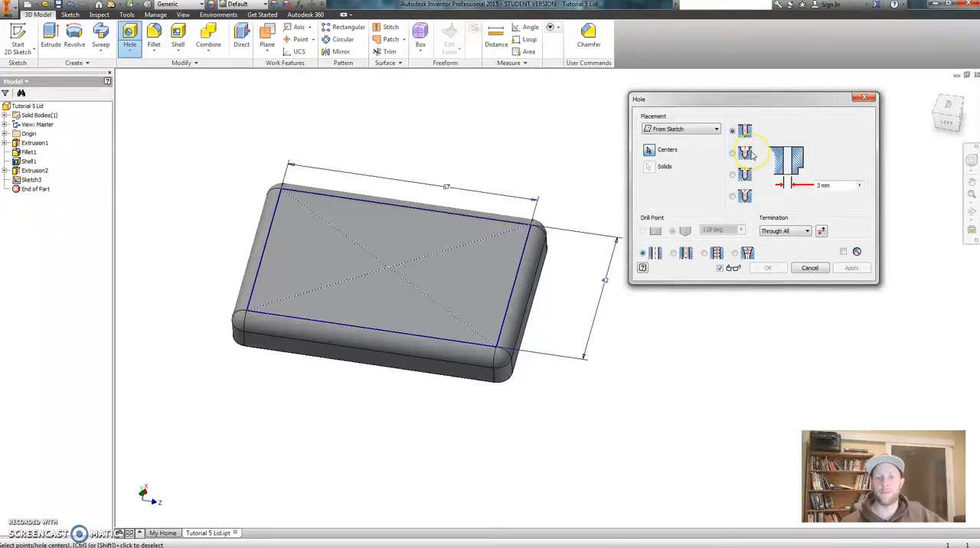
mouse_move(676, 103)
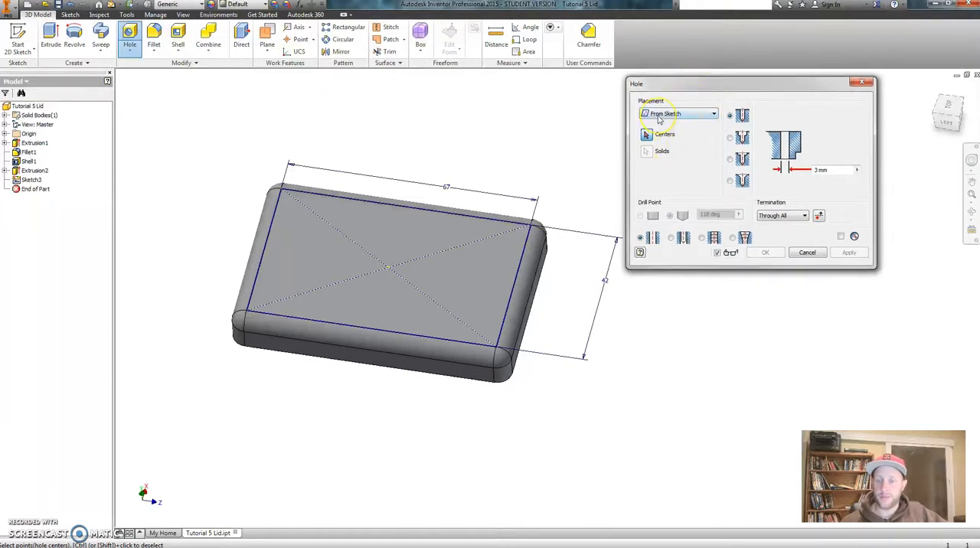
click(712, 114)
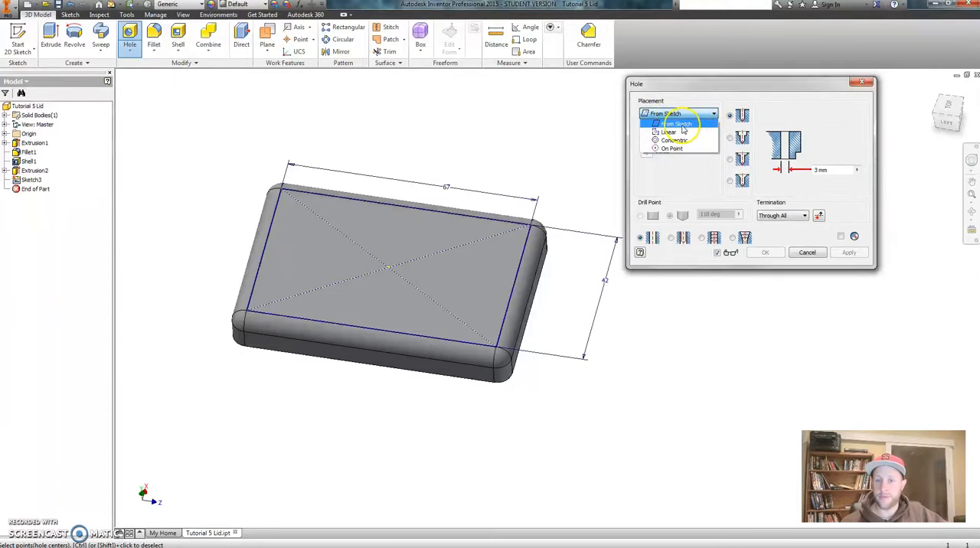
click(667, 114)
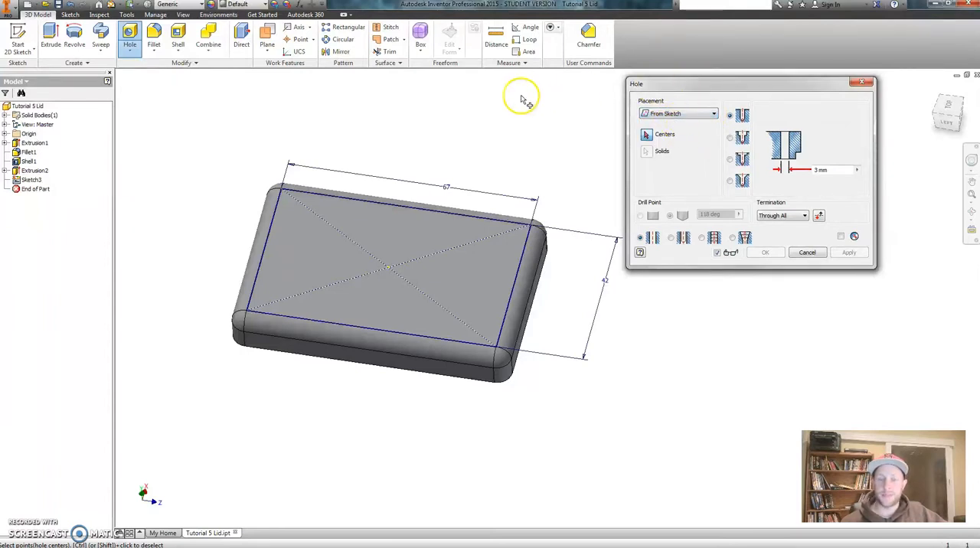
mouse_move(540, 227)
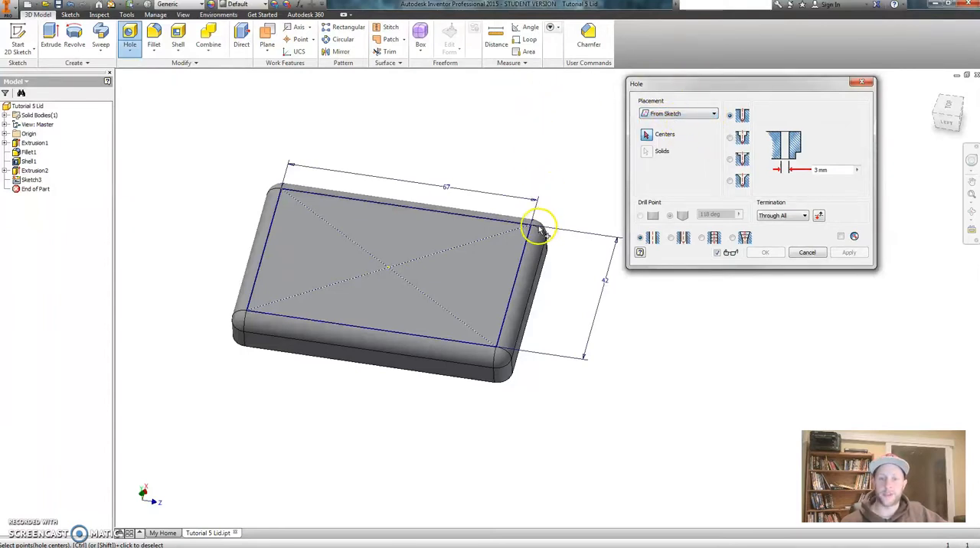
mouse_move(325, 213)
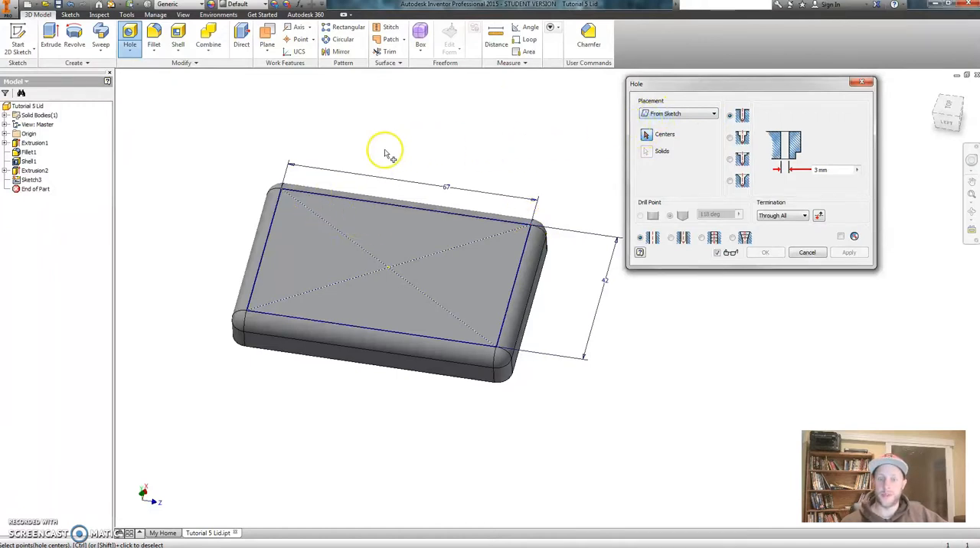
- Use the four rectangle corner points as hole centres, make them countersunk, and enable Clearance Hole
click(283, 190)
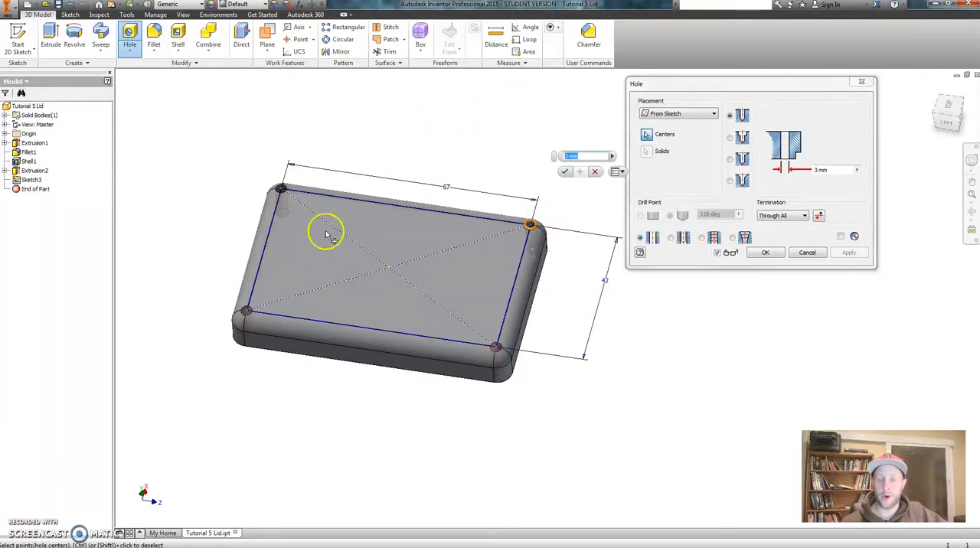
mouse_move(451, 198)
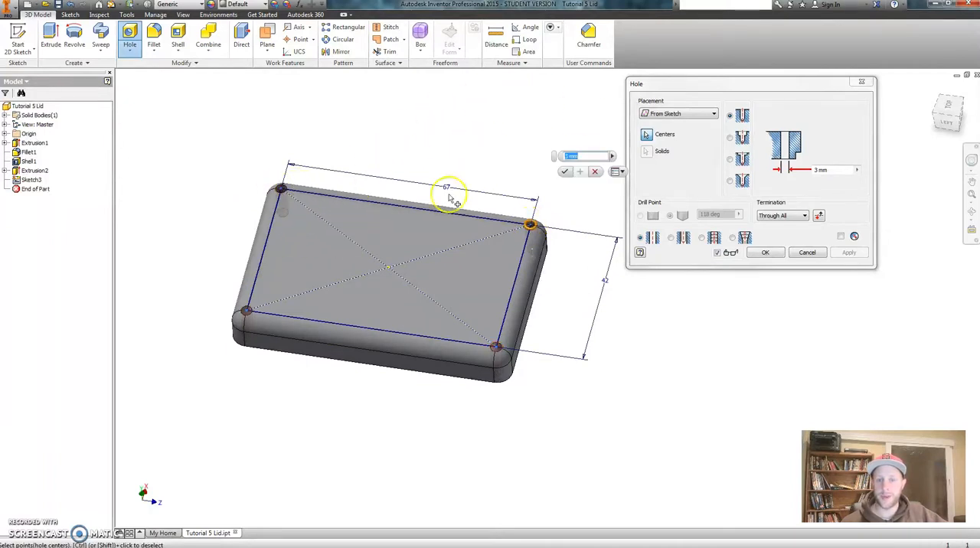
drag(751, 83, 709, 86)
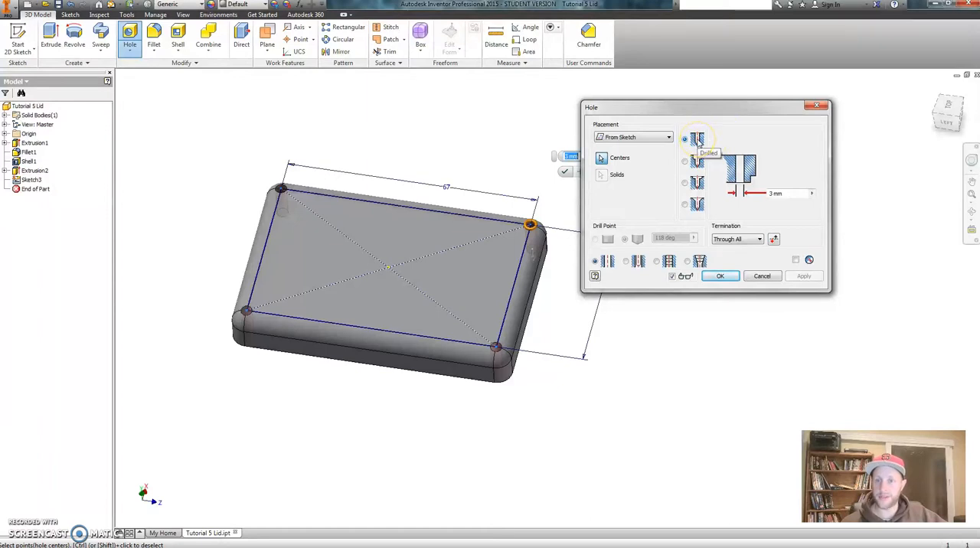
mouse_move(750, 123)
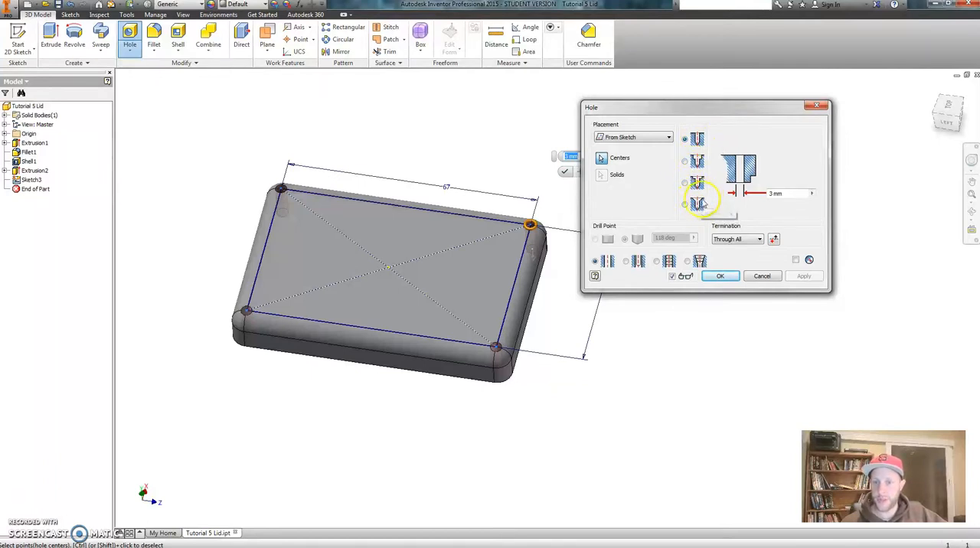
click(685, 203)
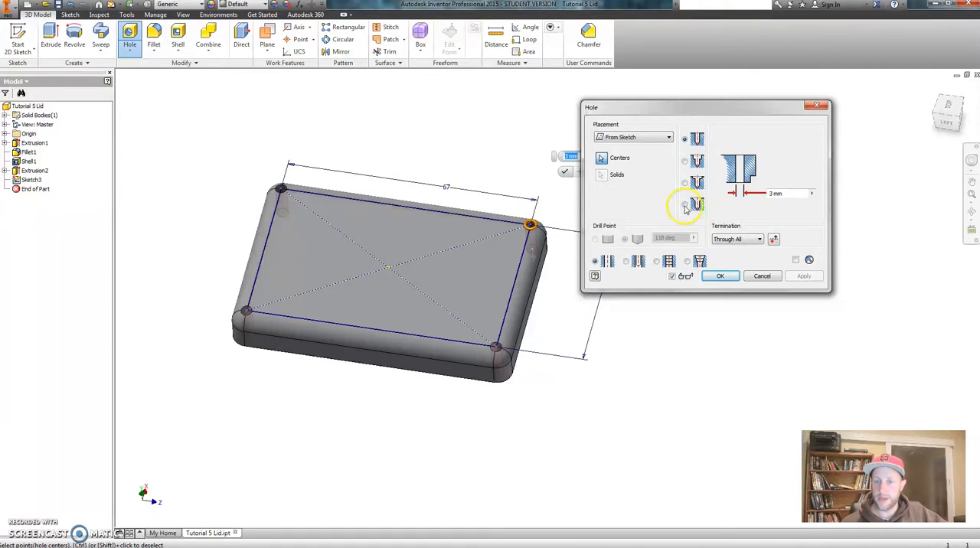
click(685, 205)
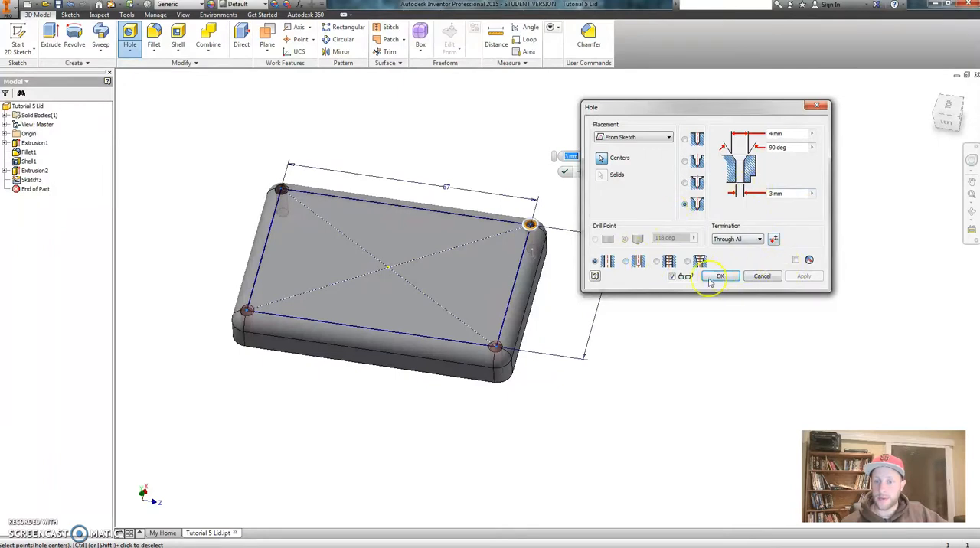
drag(704, 107, 735, 98)
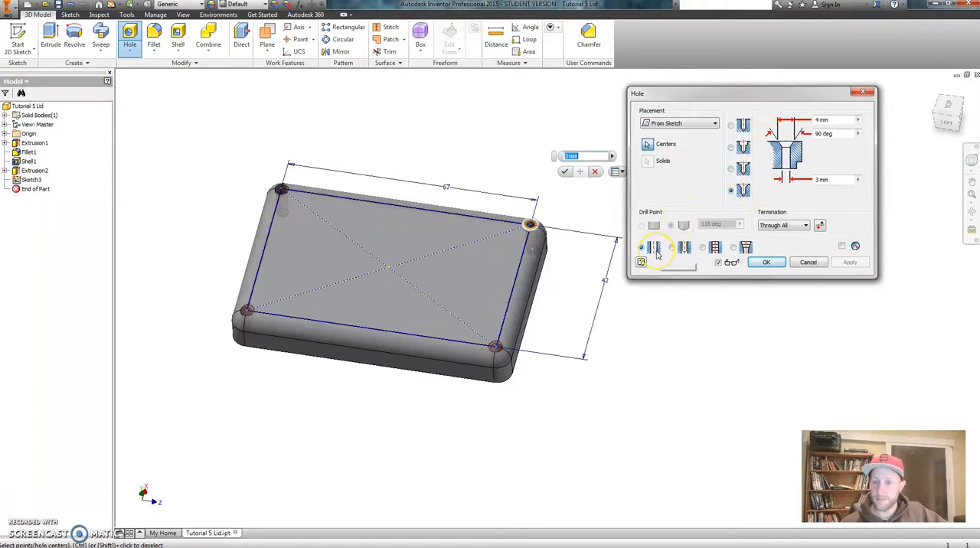
mouse_move(653, 246)
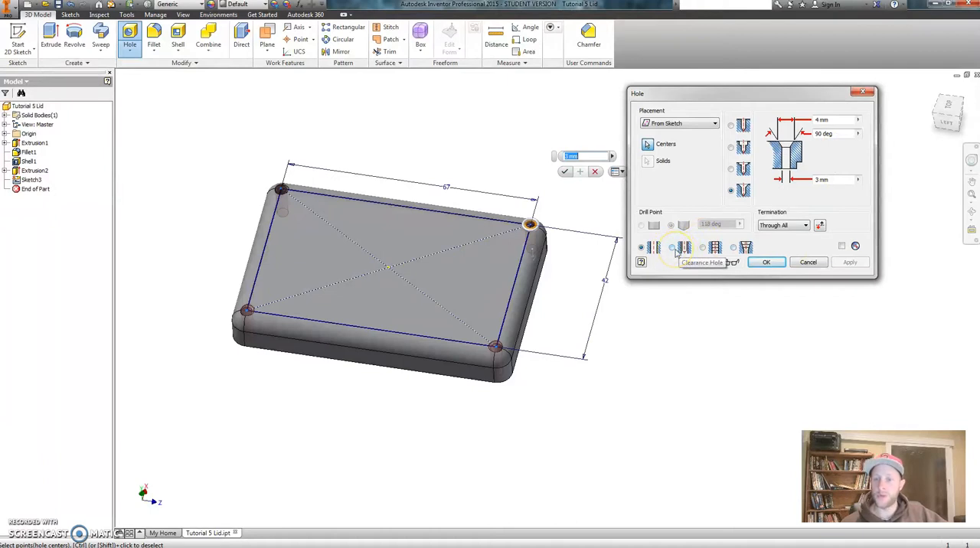
click(674, 247)
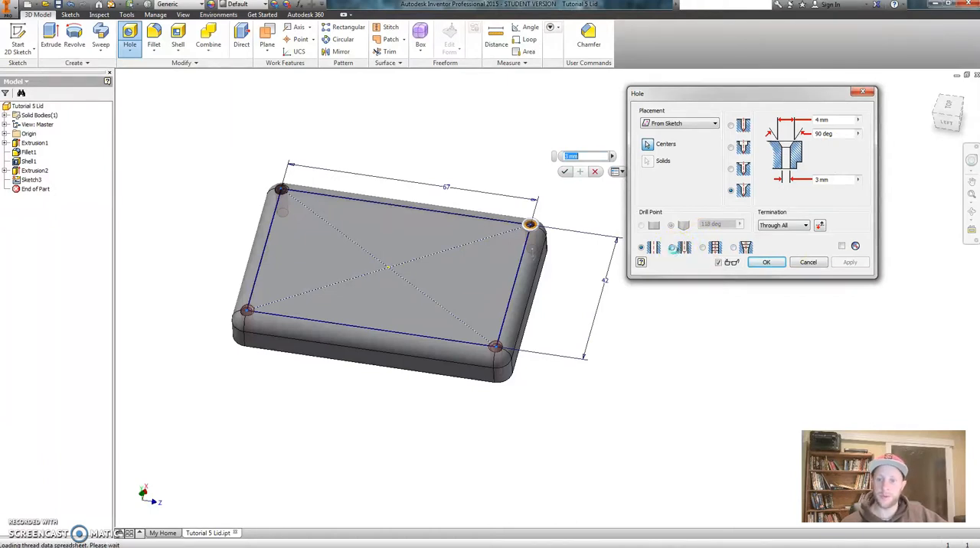
- Enable Clearance Hole so the fastener options (standard, flat-head machine screw, size, fit) appear
click(671, 246)
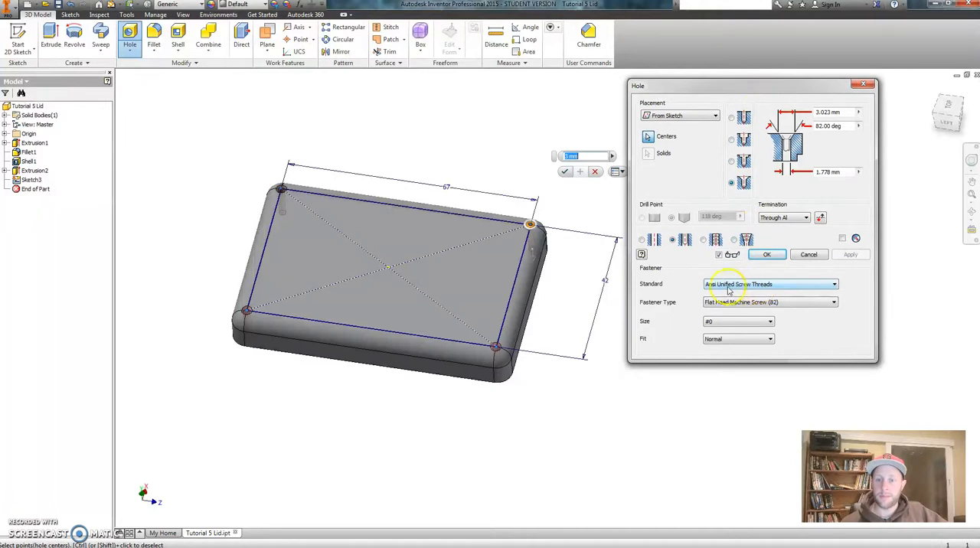
mouse_move(656, 289)
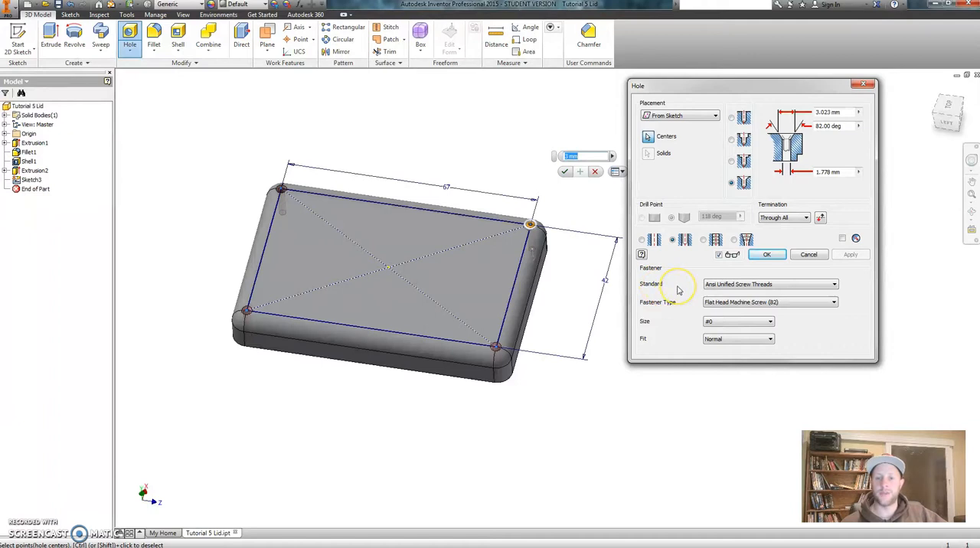
mouse_move(672, 293)
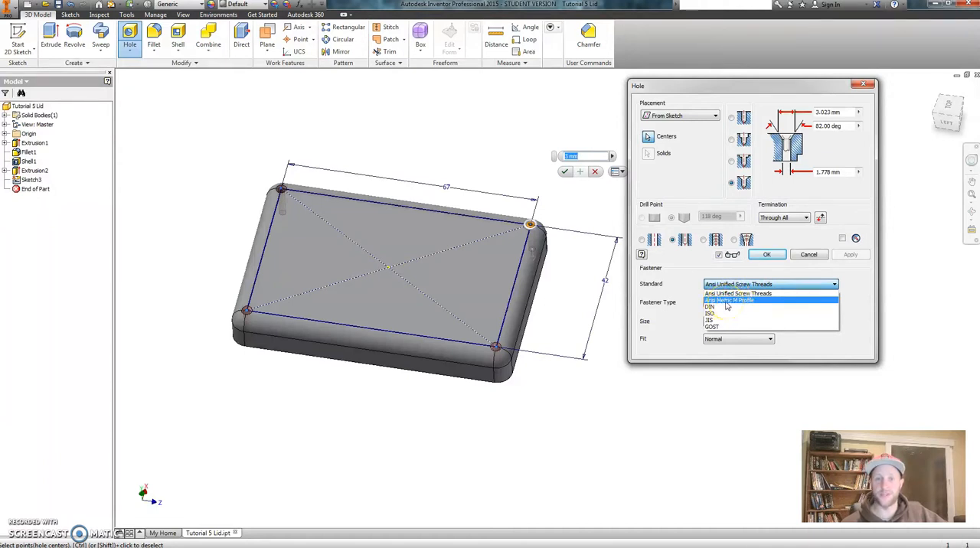
- Set the fastener standard to Ansi Metric M Profile and size the holes for M3 screws
click(728, 300)
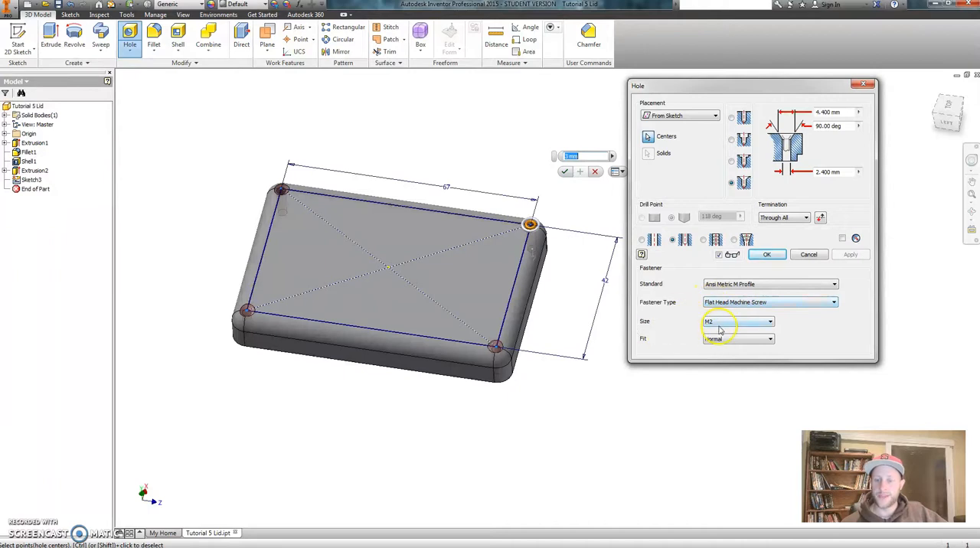
click(769, 321)
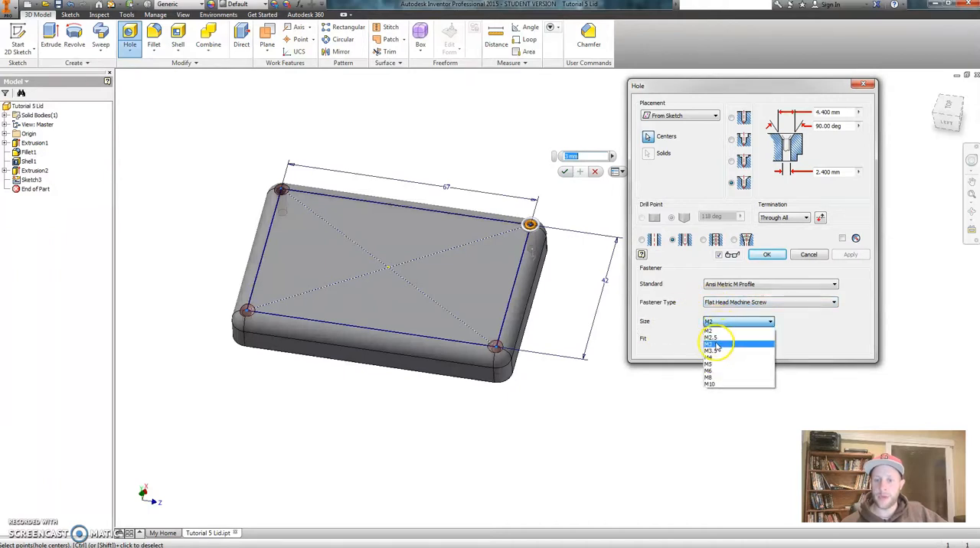
click(708, 344)
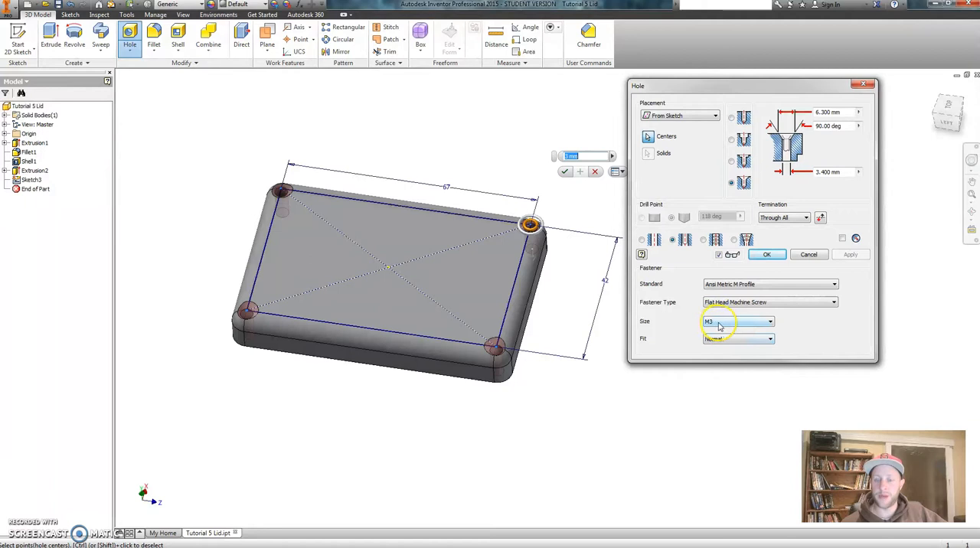
mouse_move(687, 288)
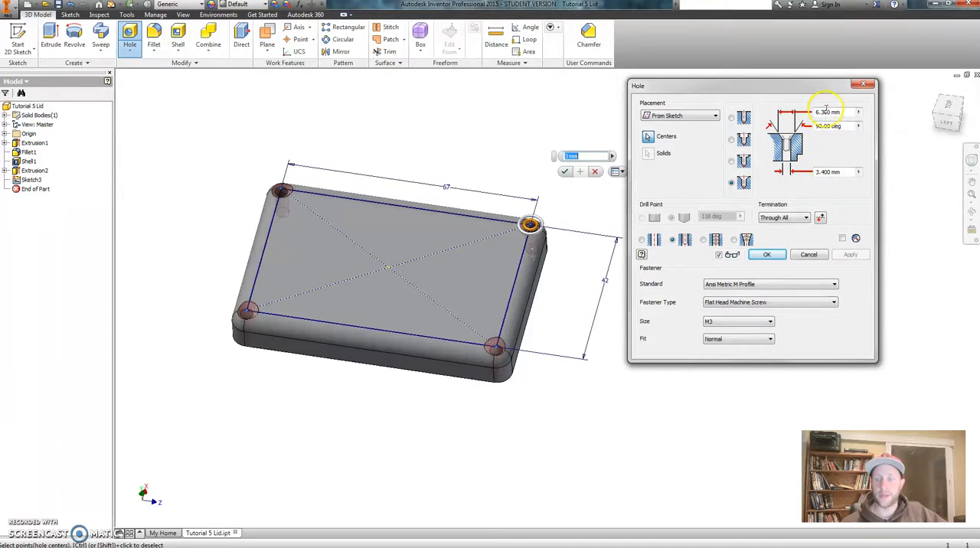
mouse_move(824, 112)
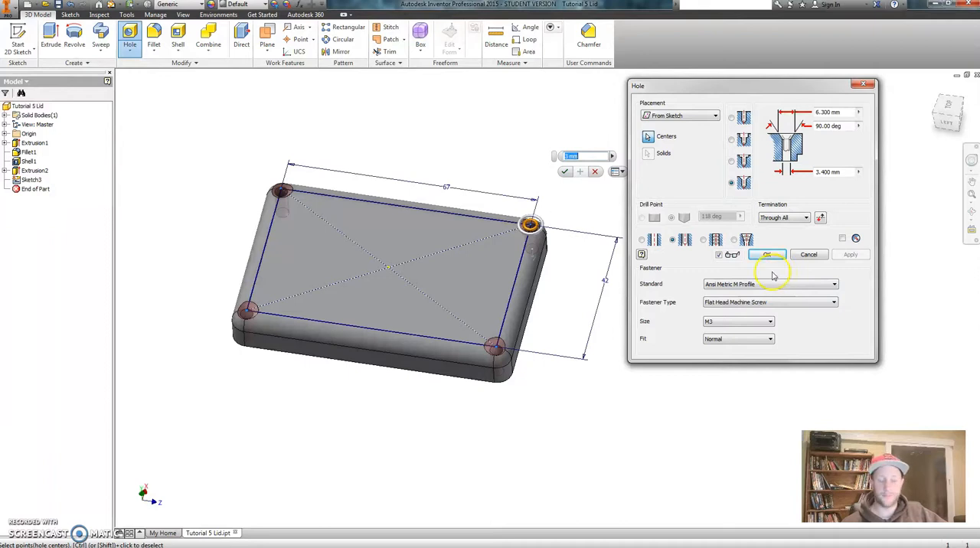
mouse_move(693, 314)
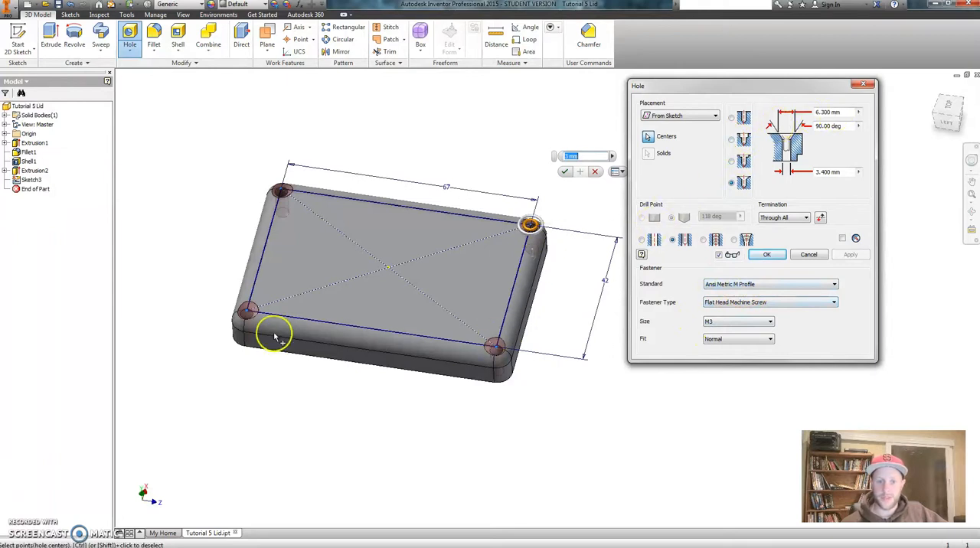
- Set Through All termination with the M3 flat head machine screw fastener and create the four holes
click(283, 191)
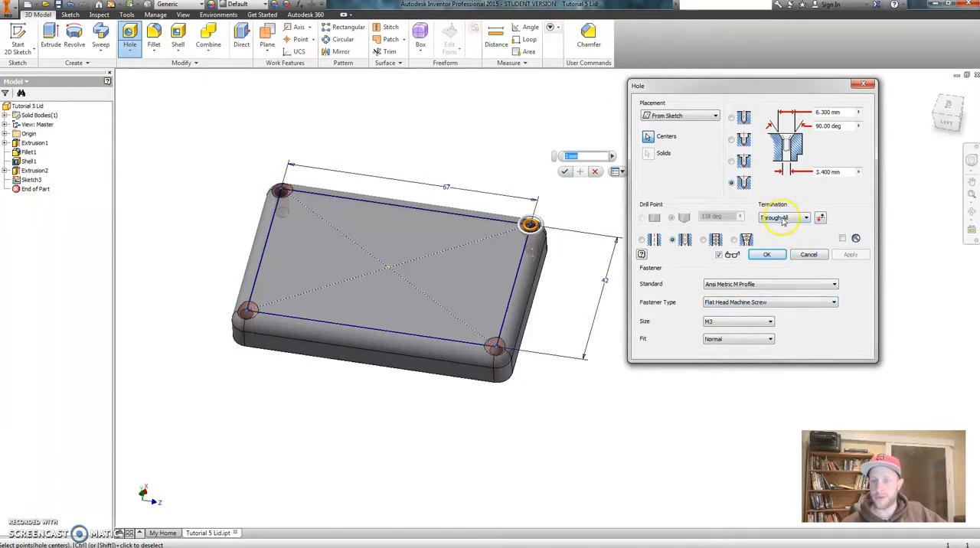
click(804, 218)
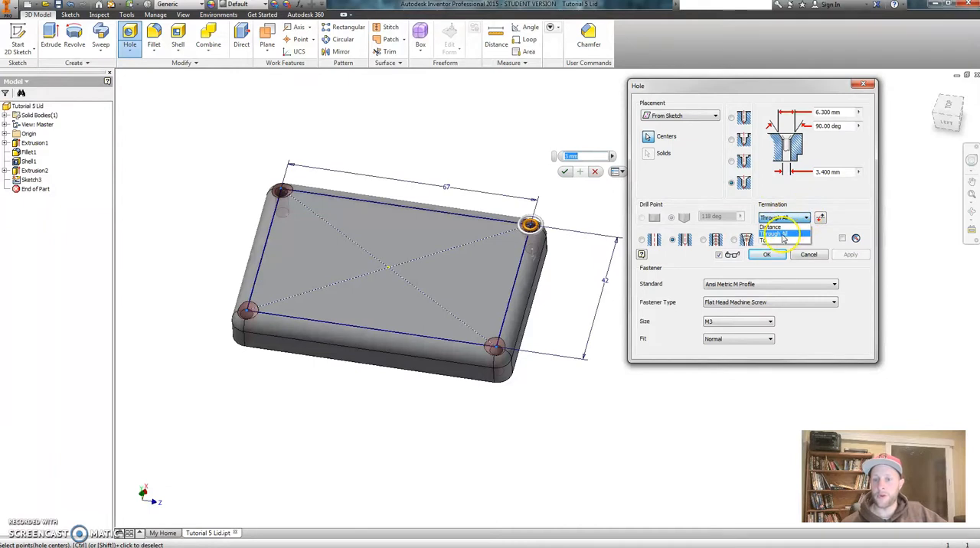
mouse_move(781, 233)
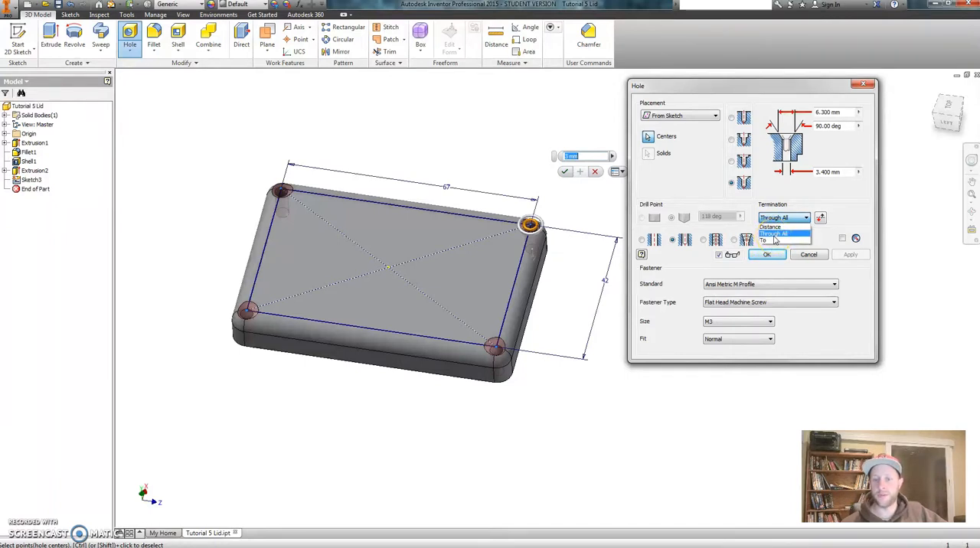
click(774, 227)
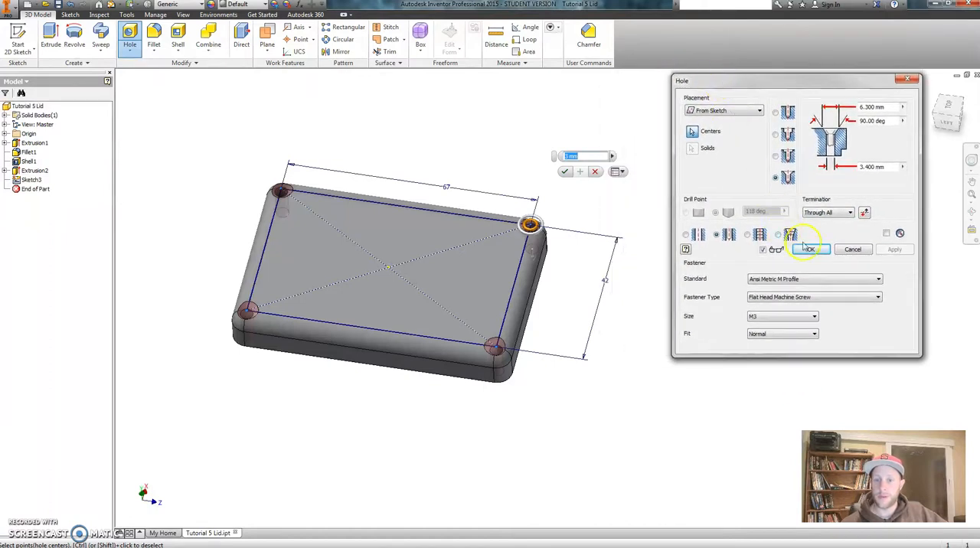
click(808, 249)
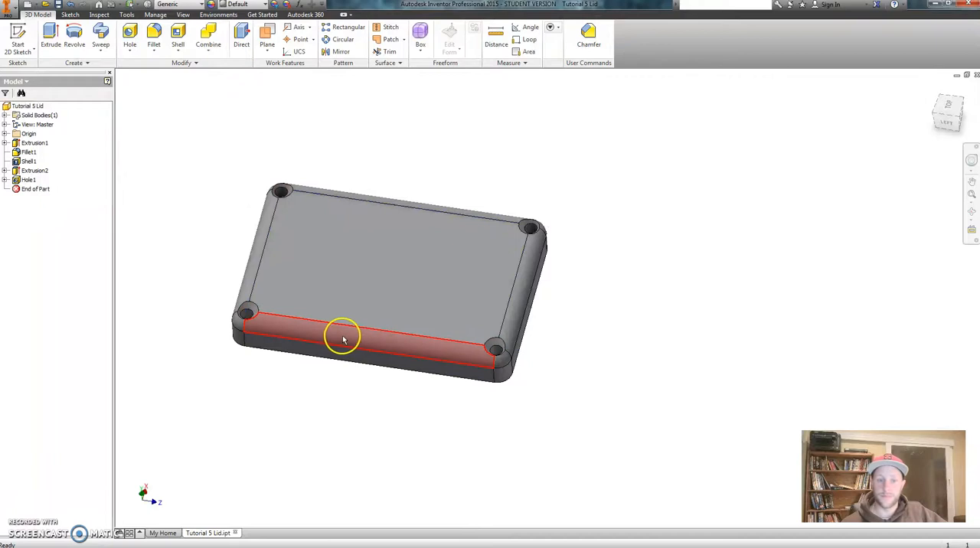
- Flip the lid to its hollow underside and begin a new Fillet feature at radius 2
drag(343, 339, 456, 225)
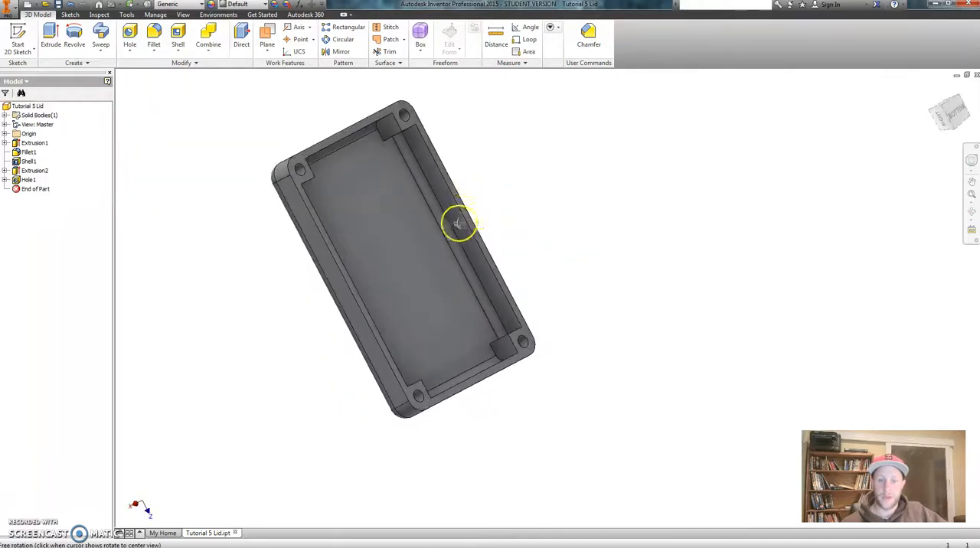
drag(460, 222, 383, 207)
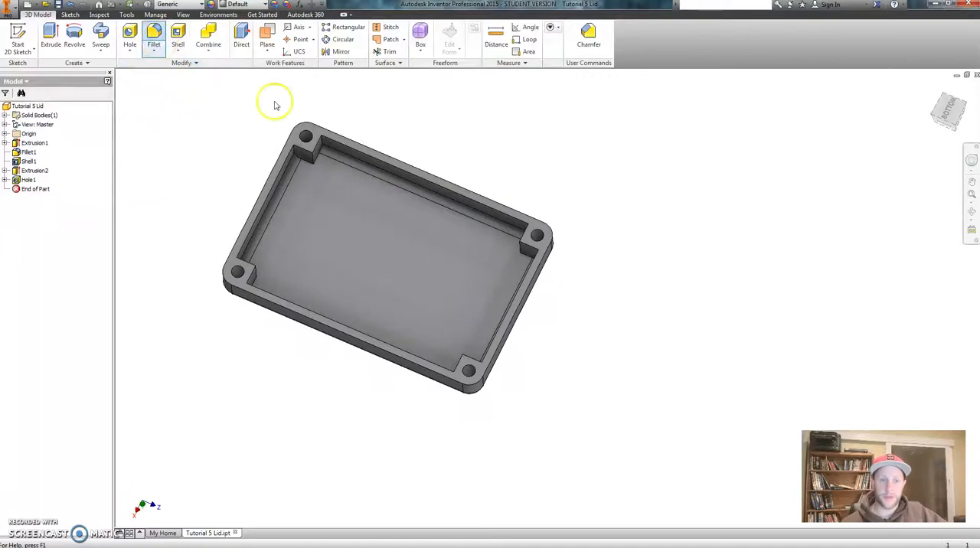
click(154, 34)
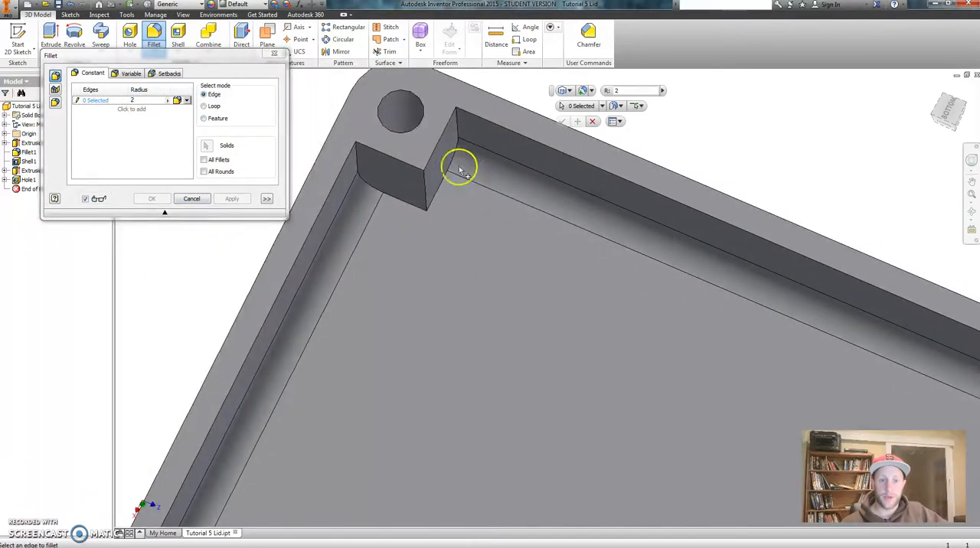
- Select the inner corner edges at all four hole bosses for the 2 mm fillet, orbiting between corners
click(460, 169)
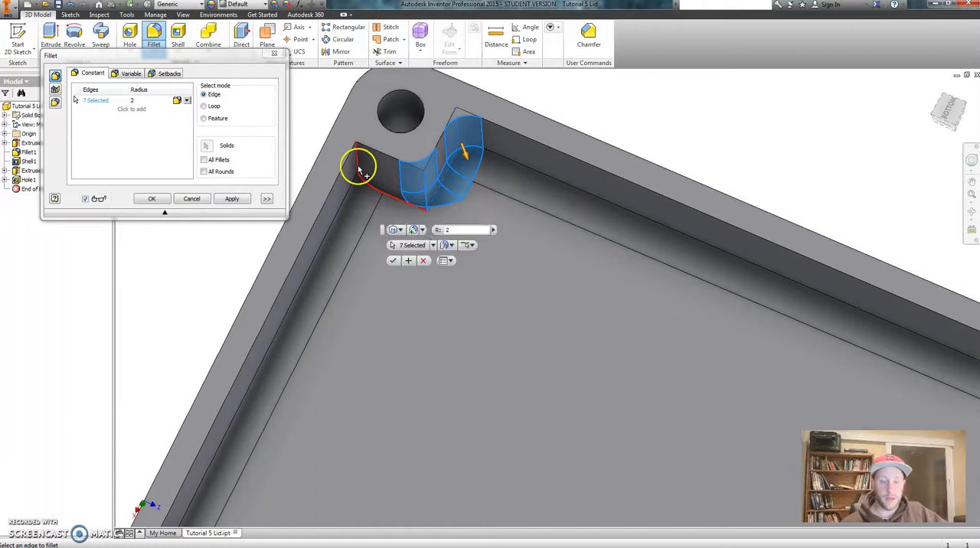
drag(360, 168, 643, 253)
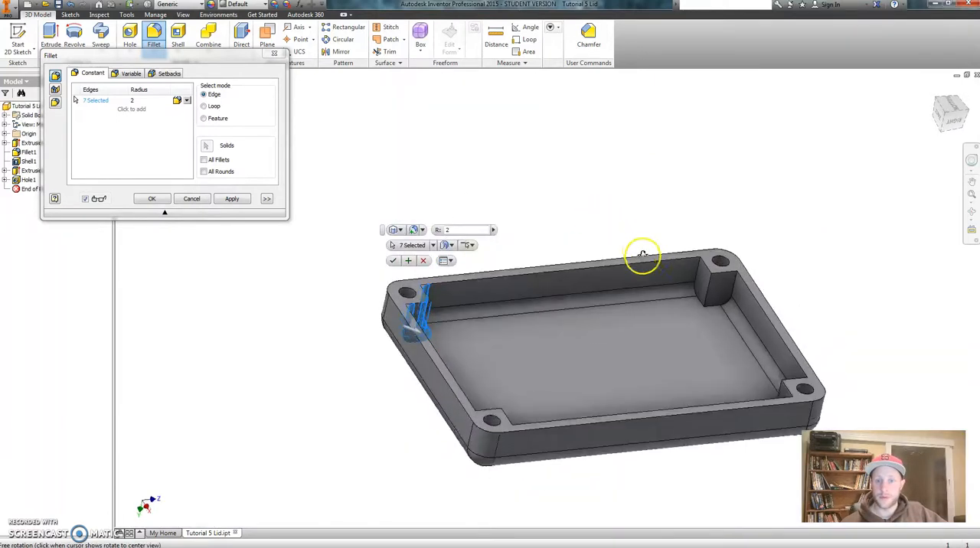
drag(643, 257, 705, 261)
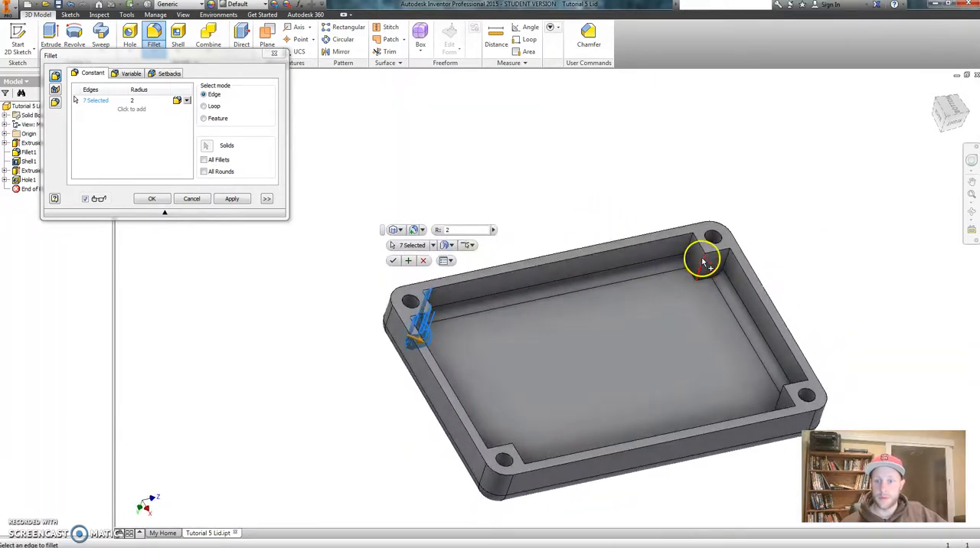
click(712, 276)
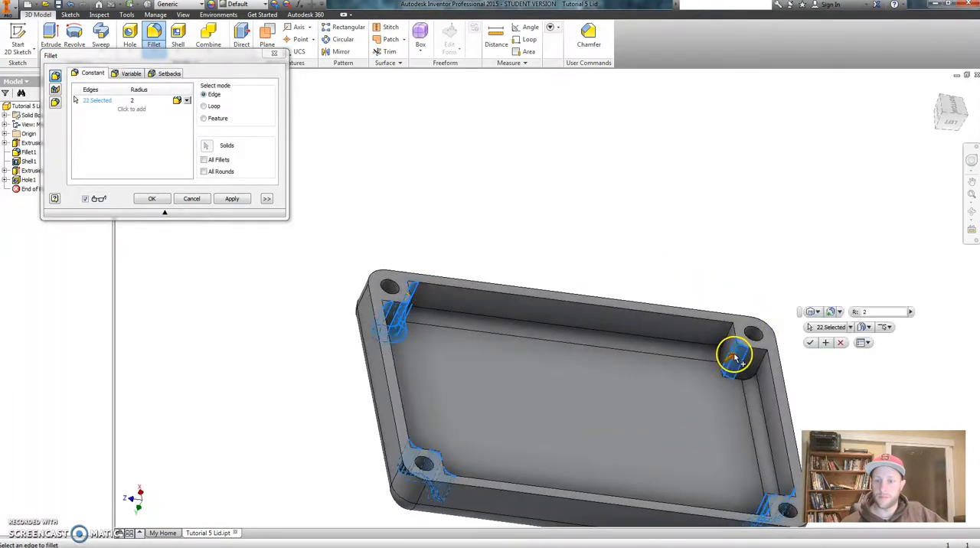
click(735, 356)
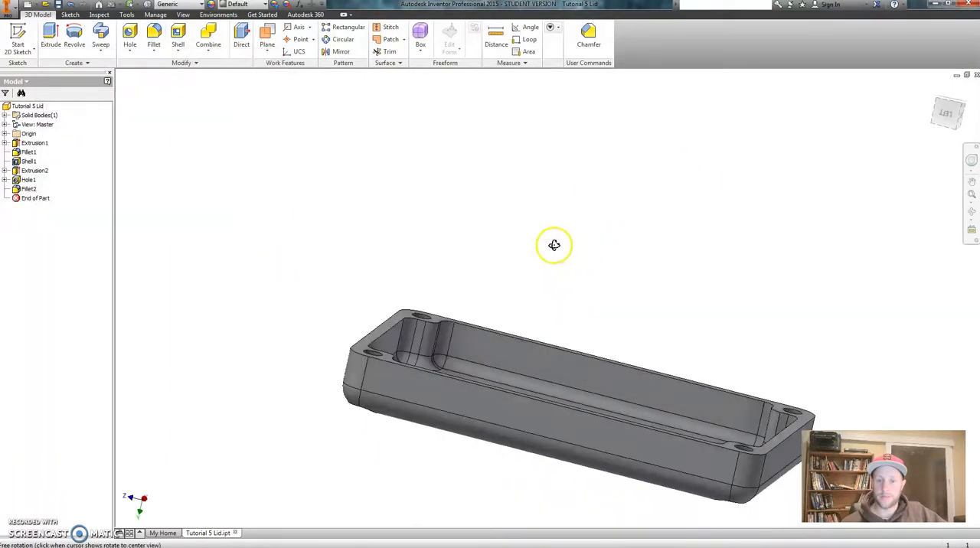
- Inspect Fillet2 from several sides, rotate to the countersunk top face and begin another Fillet
drag(554, 245, 657, 245)
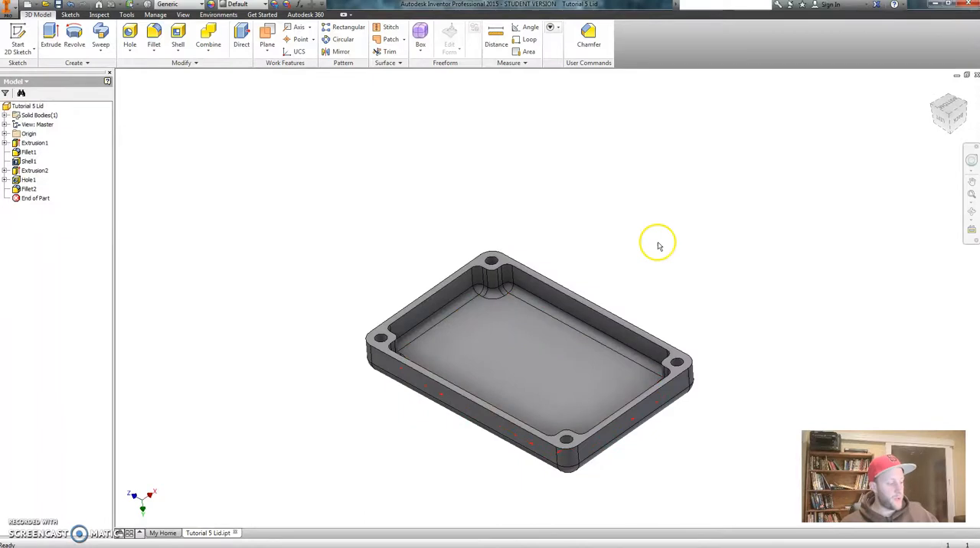
mouse_move(556, 374)
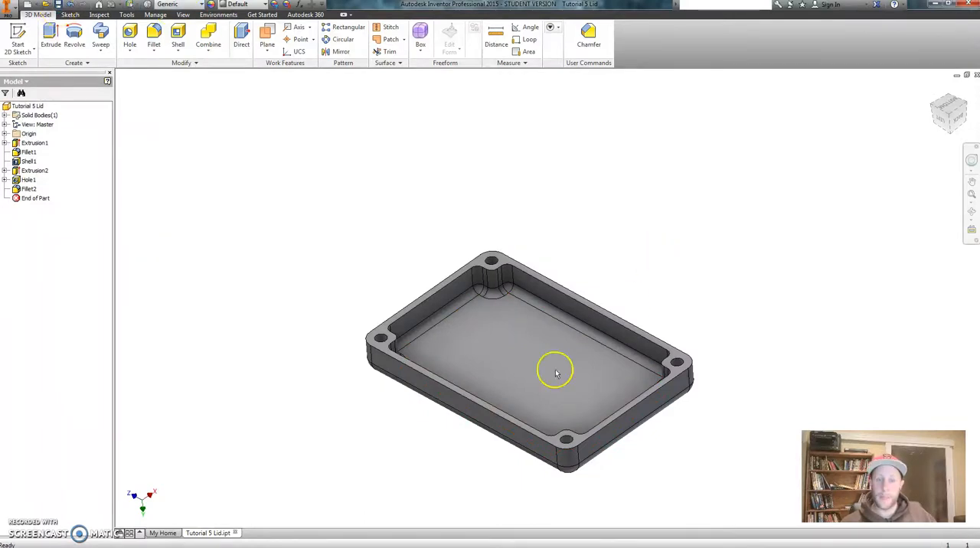
drag(557, 373, 502, 237)
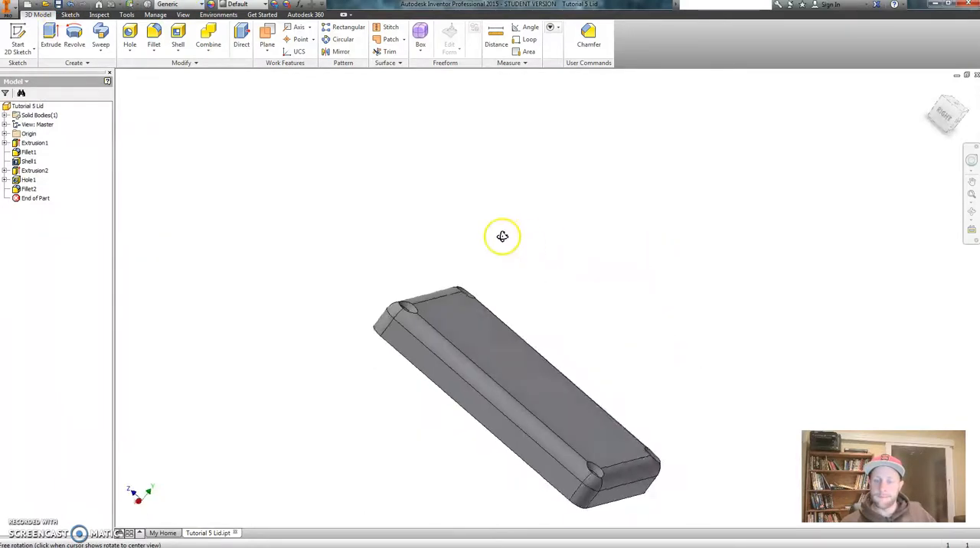
drag(503, 236, 503, 345)
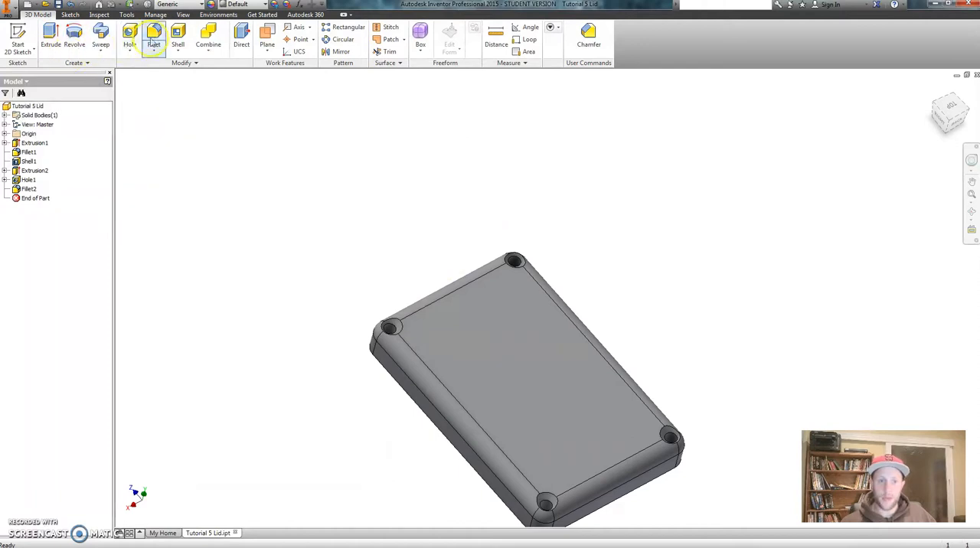
click(154, 33)
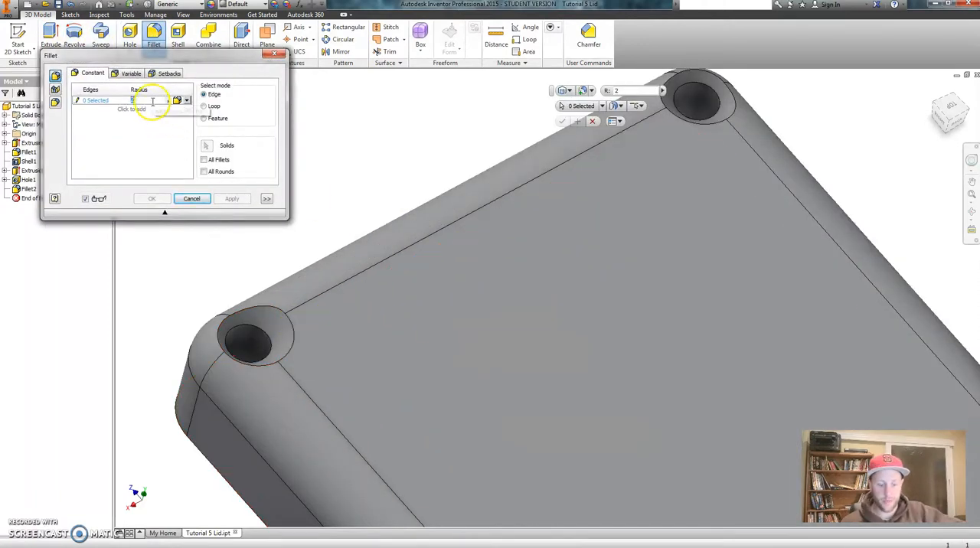
- Apply 0.5 mm fillets to the 16 countersunk hole edges as Fillet3
click(256, 337)
text(0.5)
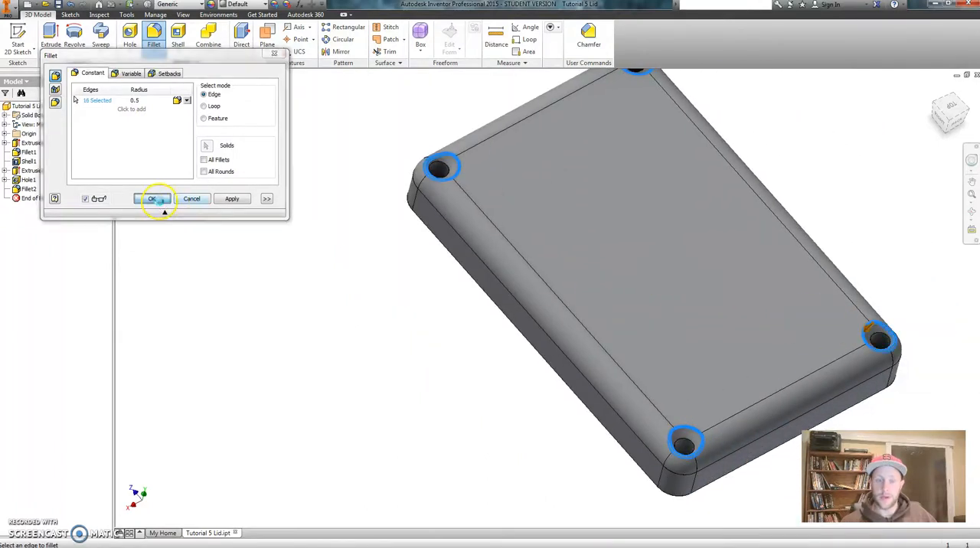
click(152, 199)
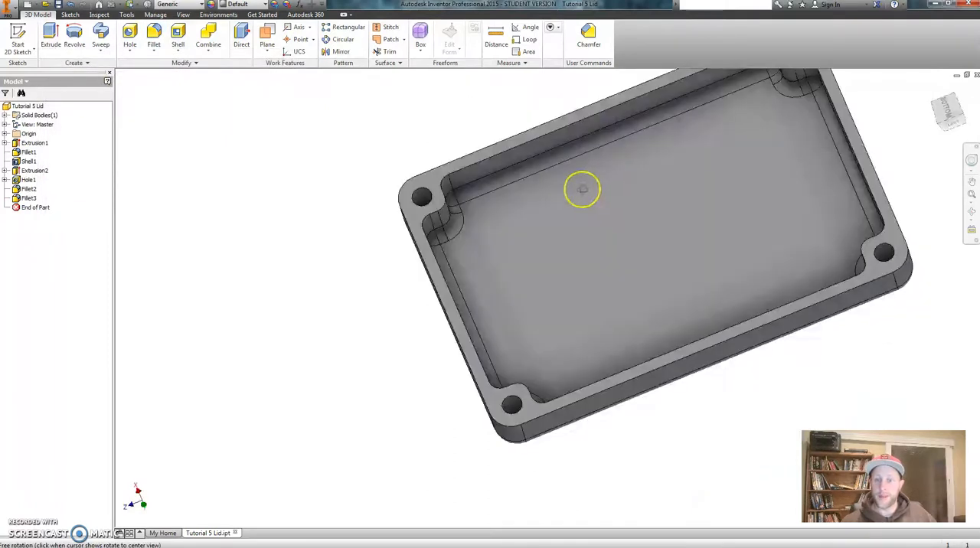
- Create Sketch4 on the lid's countersunk top face as the sketch plane
drag(582, 189, 594, 324)
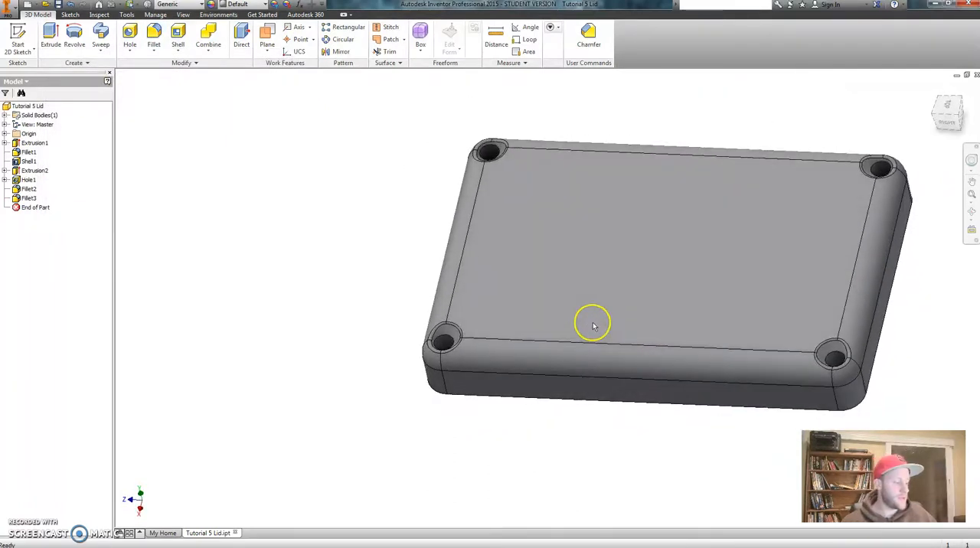
click(603, 180)
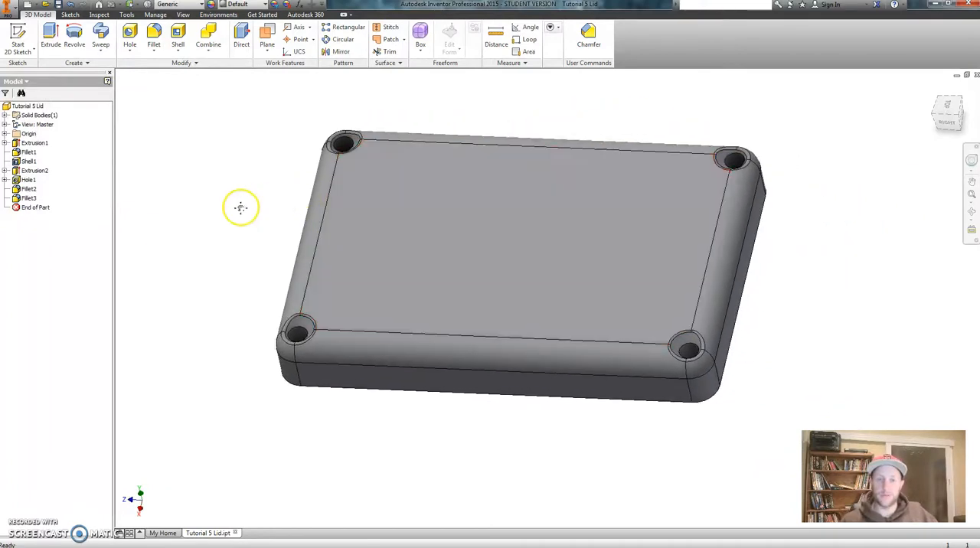
click(376, 299)
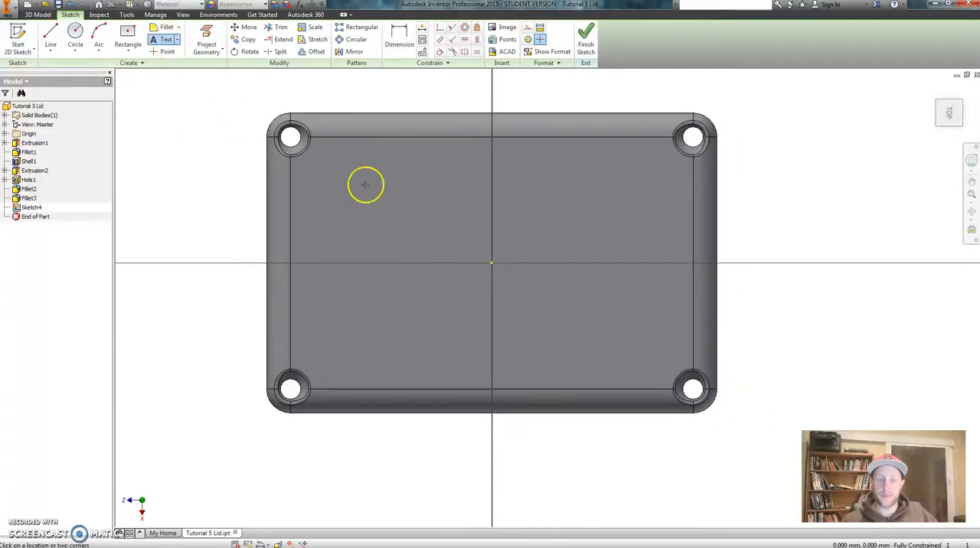
mouse_move(394, 317)
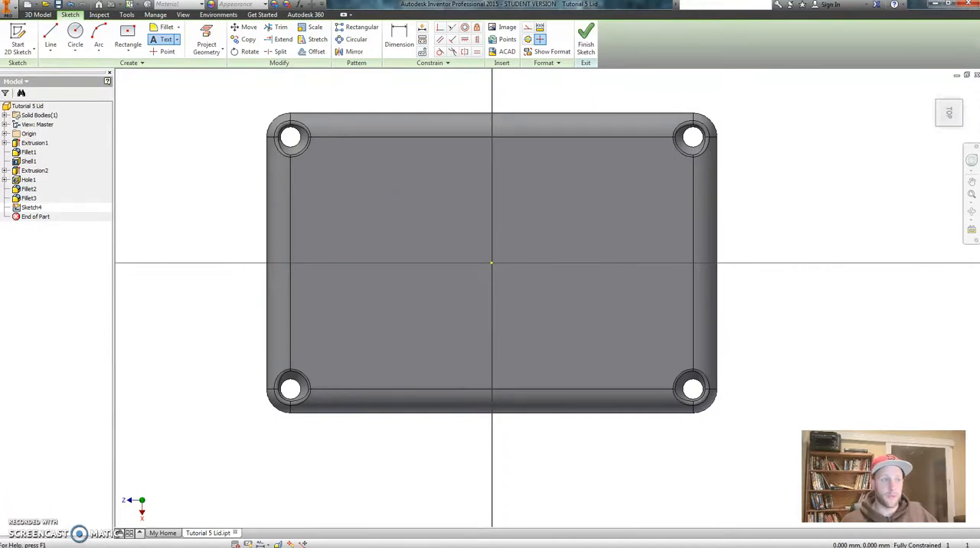
- Place a text entry on Sketch4 and expand the Format Text font list, currently Tahoma
click(165, 39)
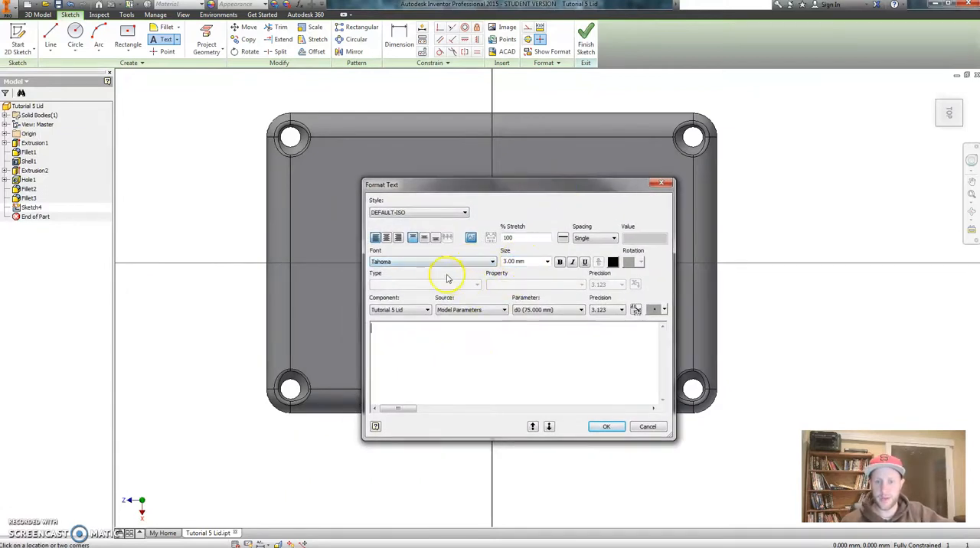
click(492, 261)
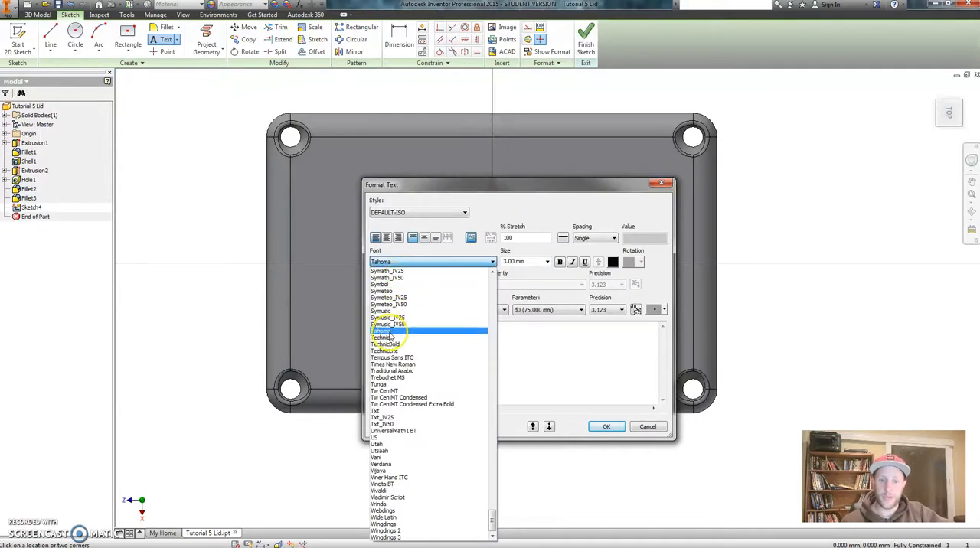